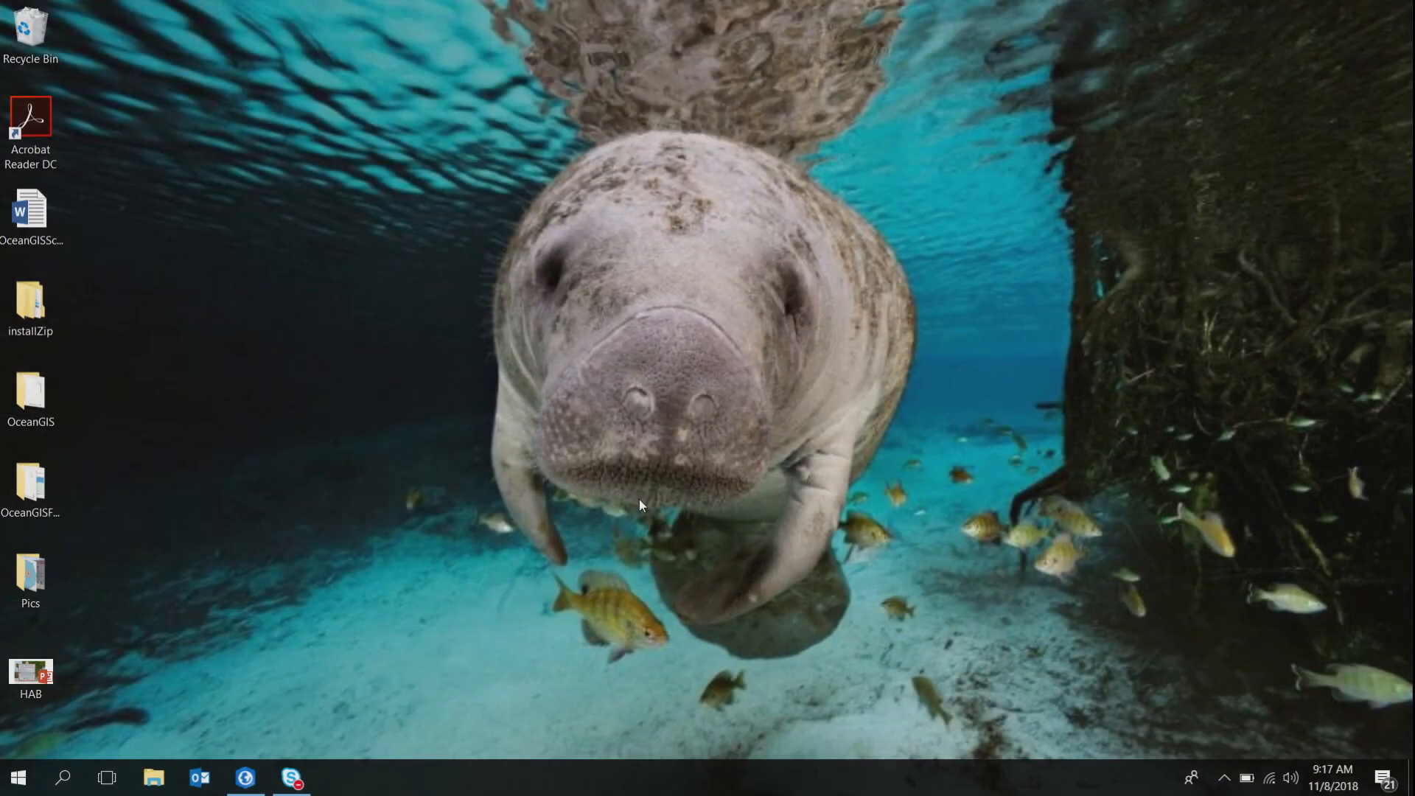
mouse_move(269, 762)
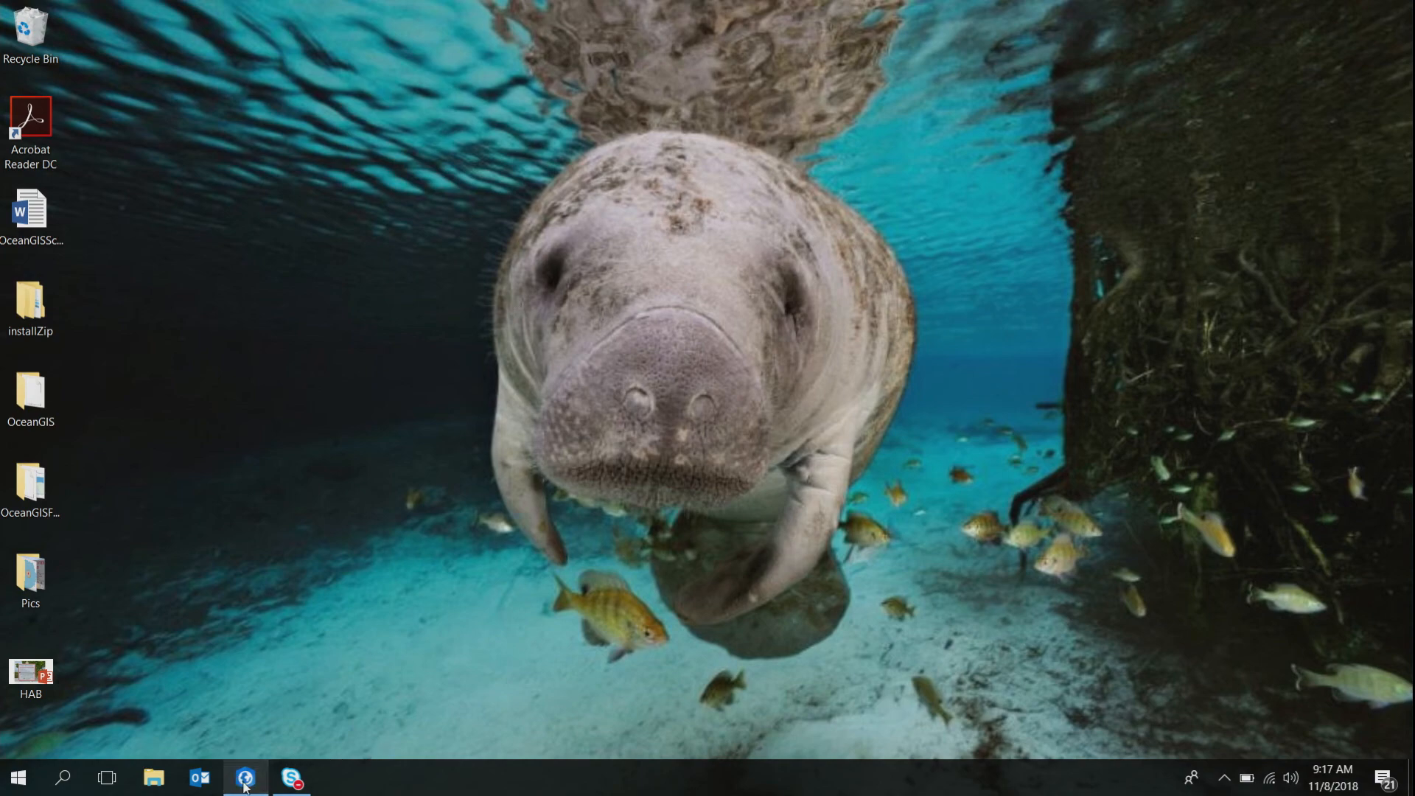
- Restore the OceansDemo project window from the Windows taskbar
click(245, 777)
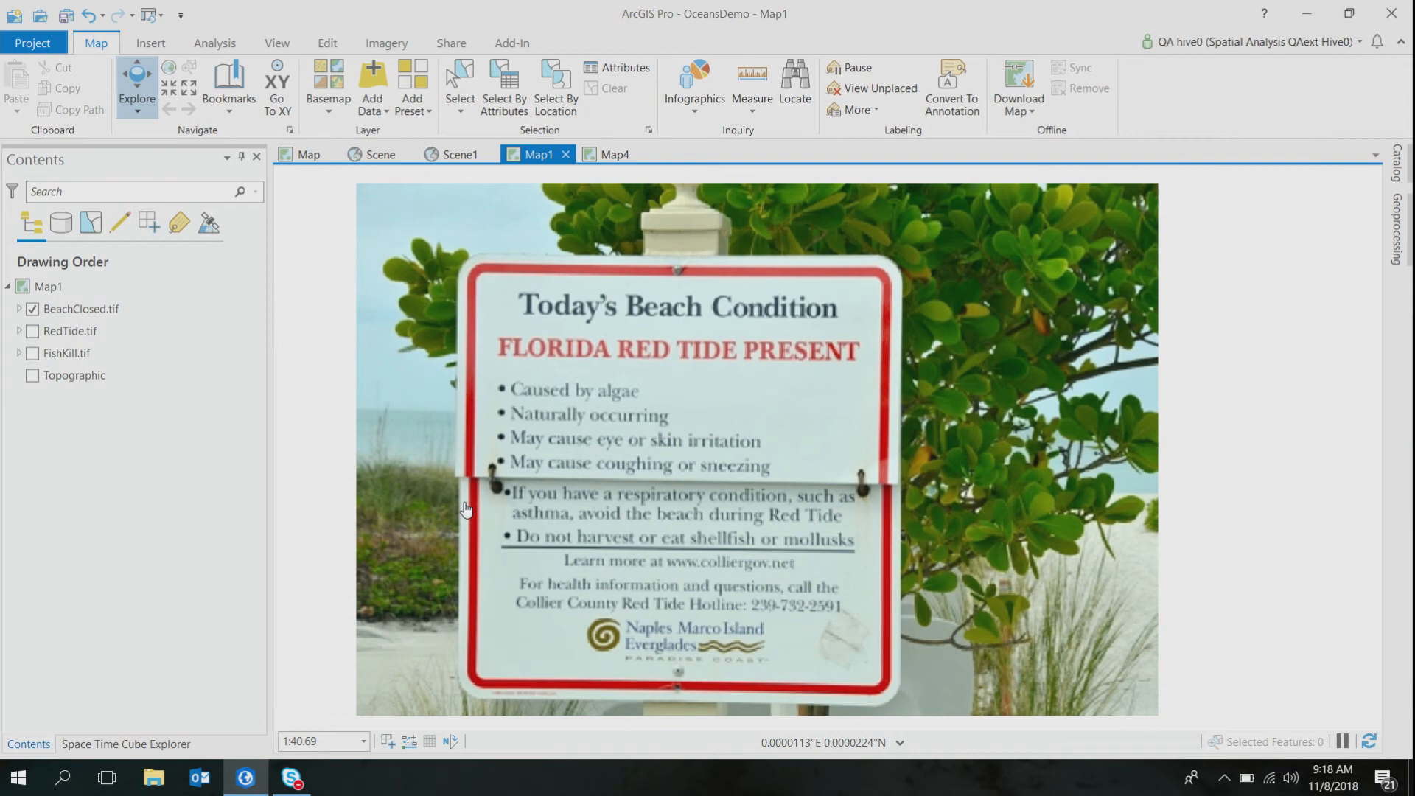
- Hide the BeachClosed sign photo and show the RedTide aerial photo layer
click(49, 287)
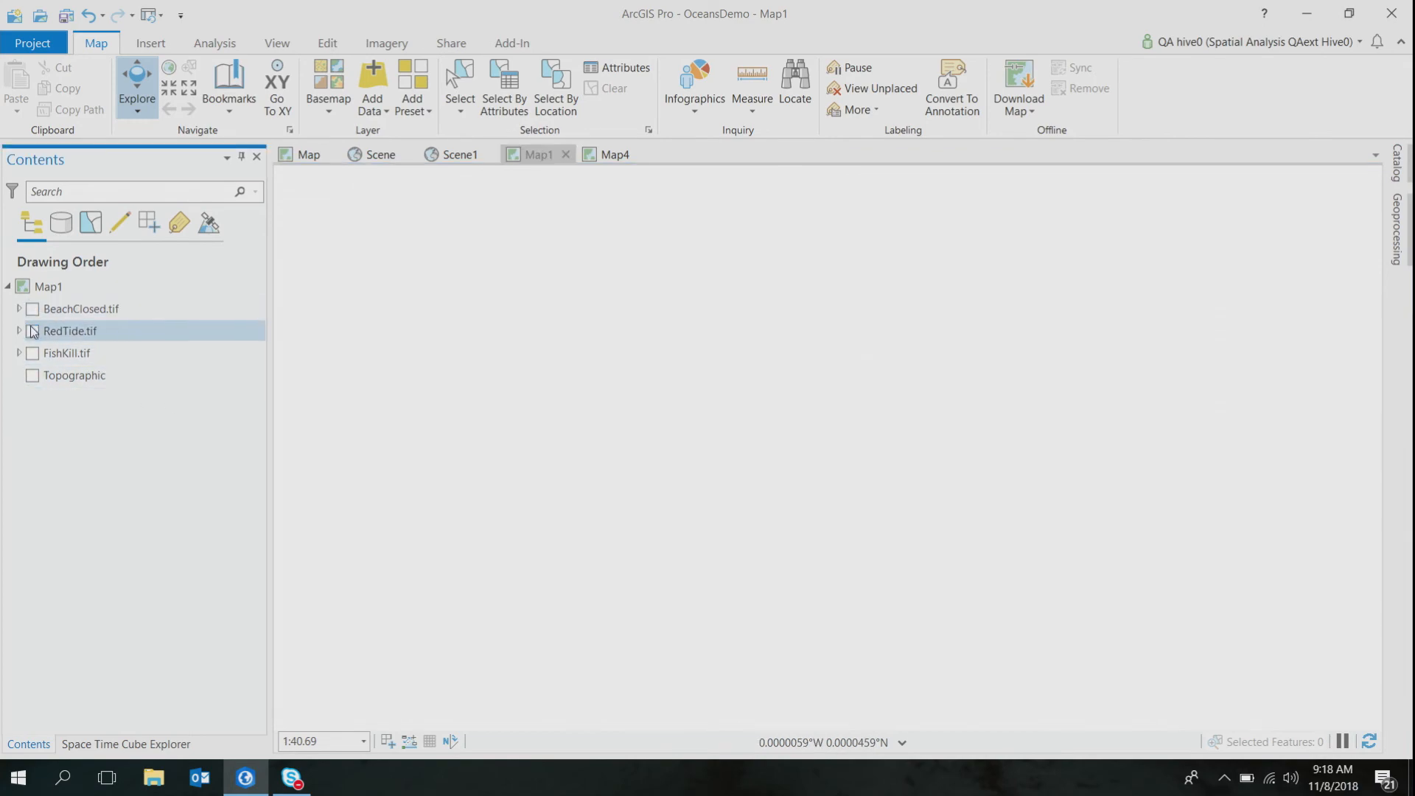
click(31, 332)
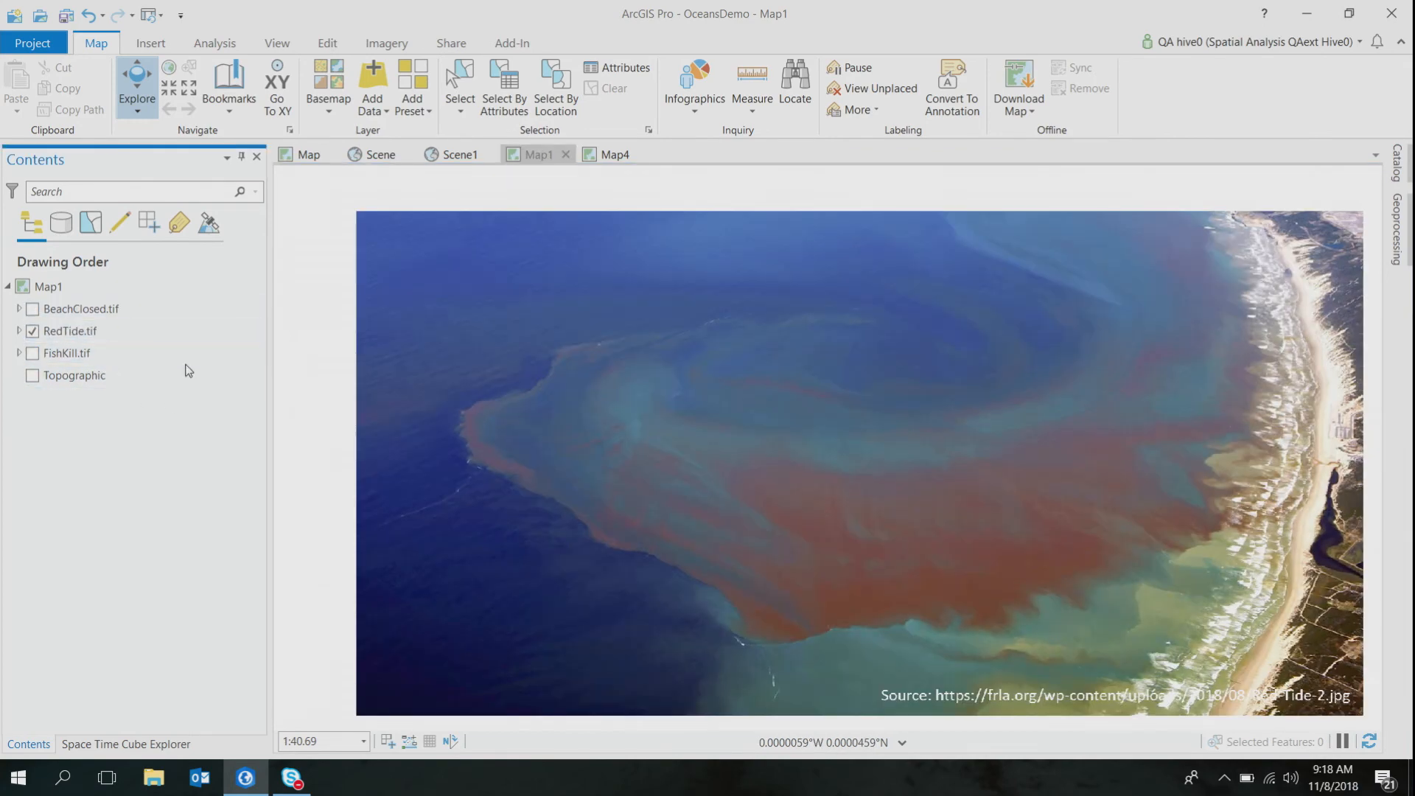
click(75, 374)
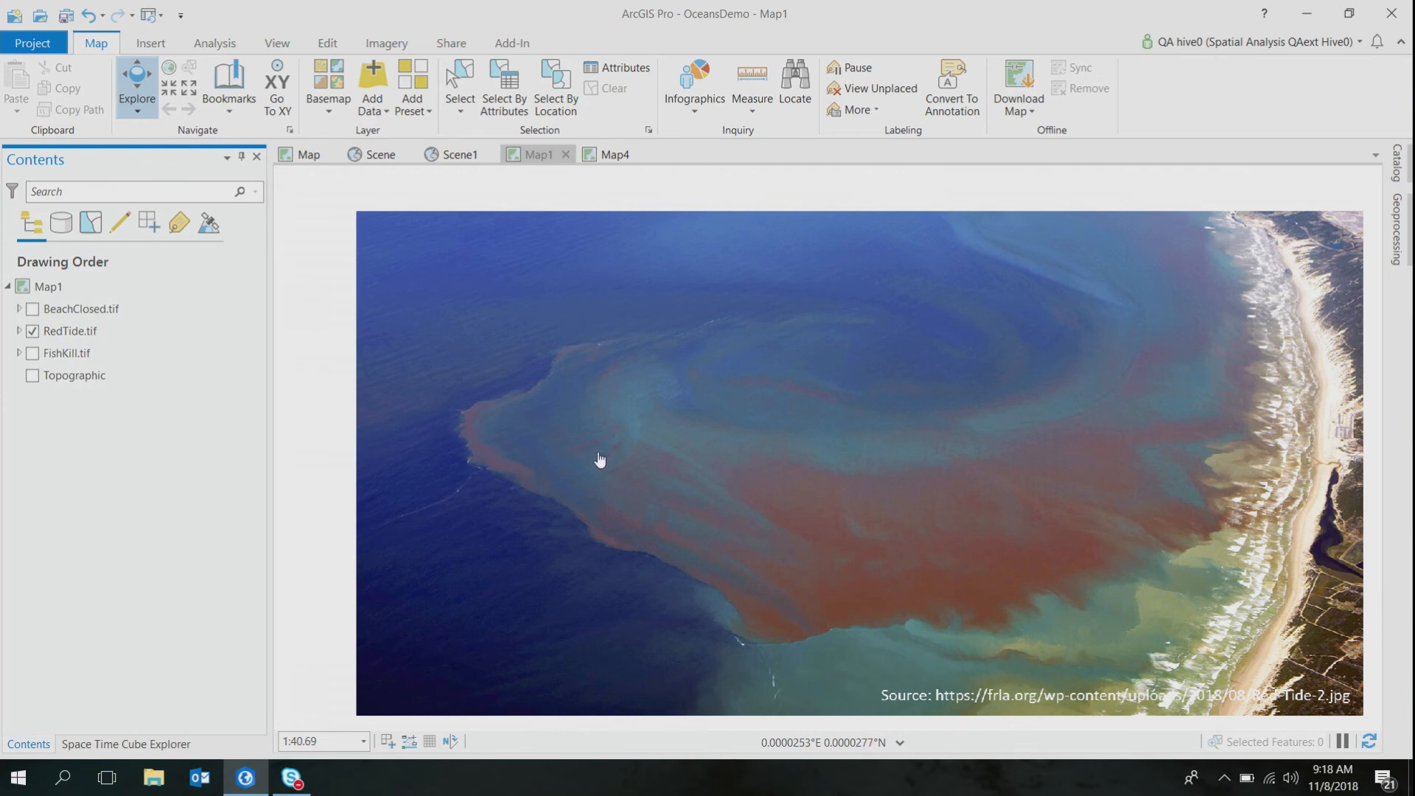
mouse_move(932, 563)
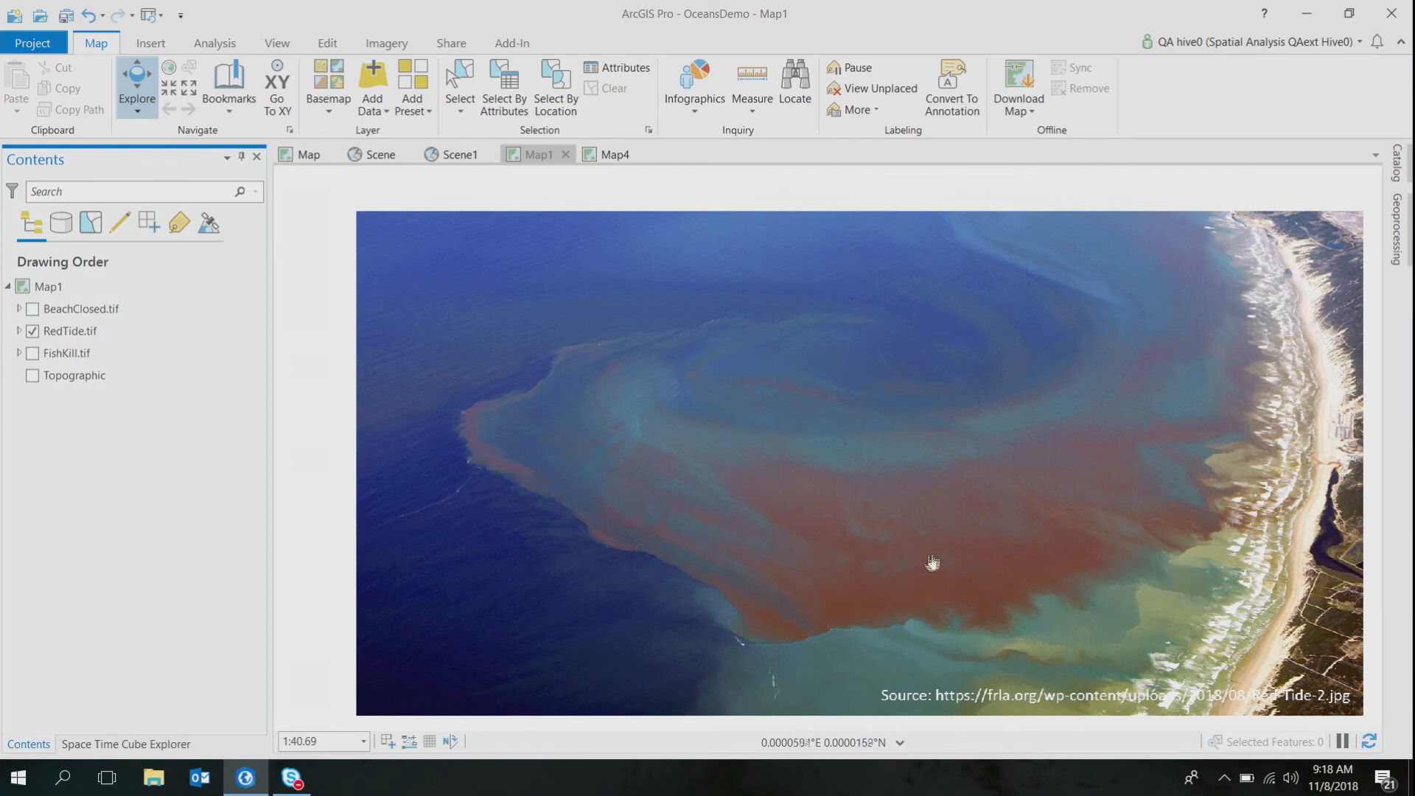
mouse_move(1056, 471)
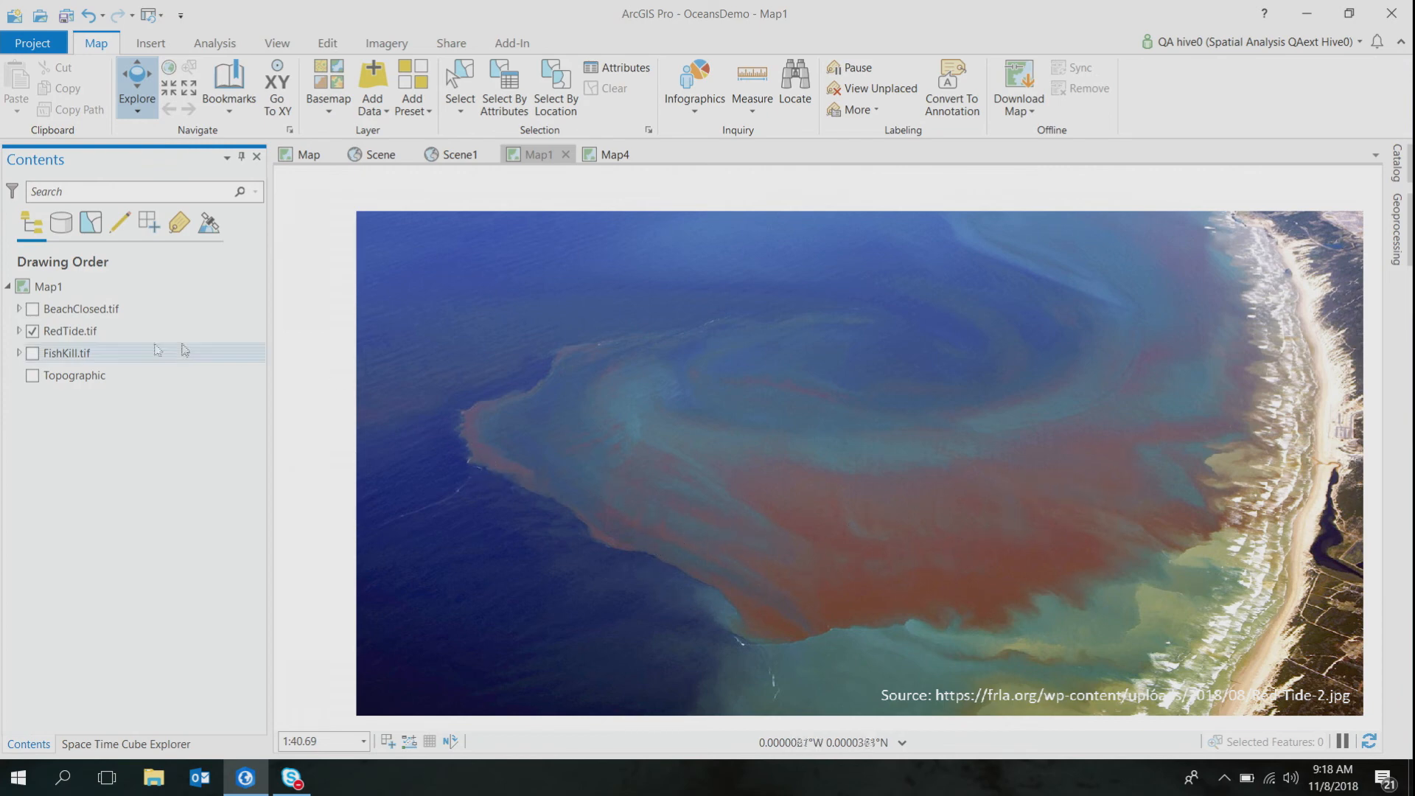
- Switch to the FishKill photo, then hide it so all photo layers are off
click(34, 352)
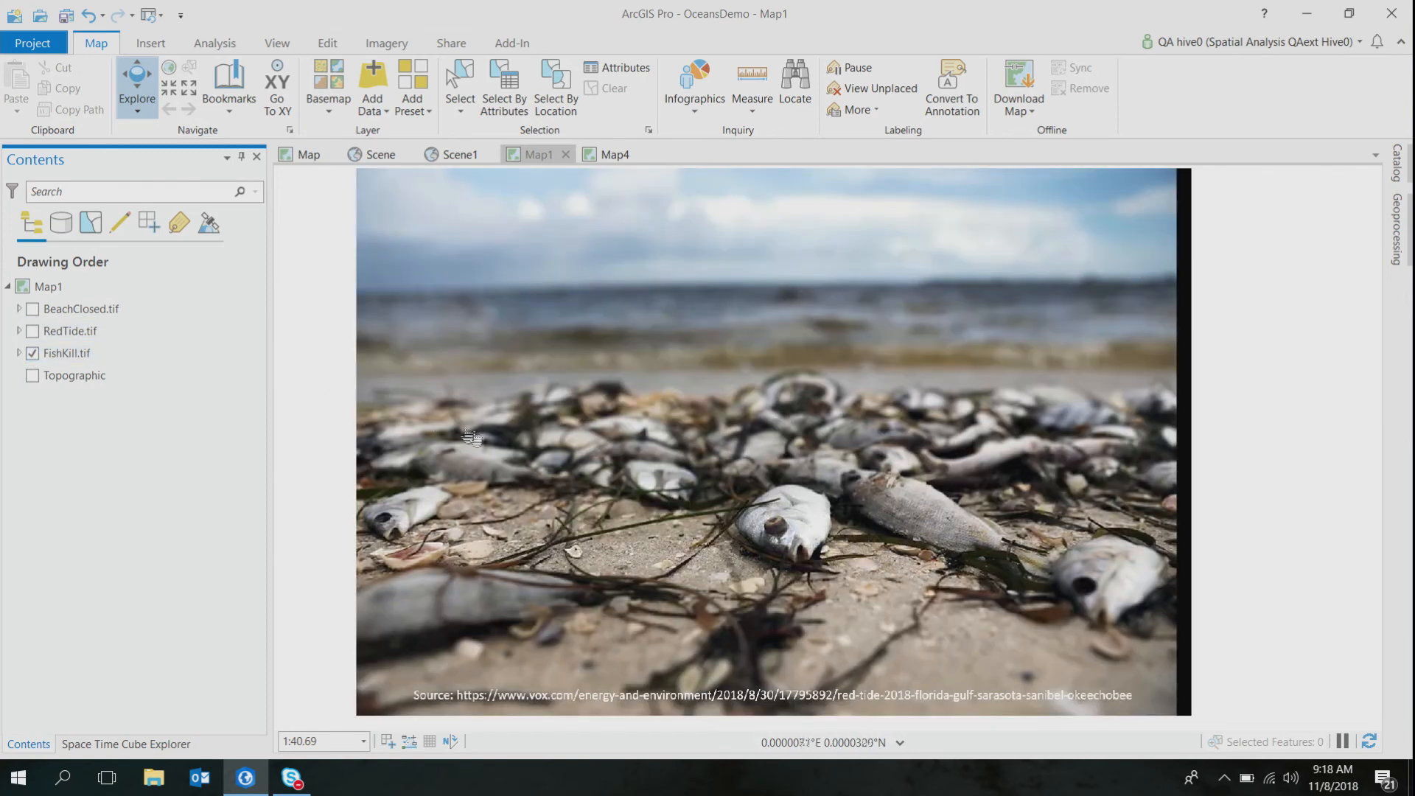
mouse_move(609, 483)
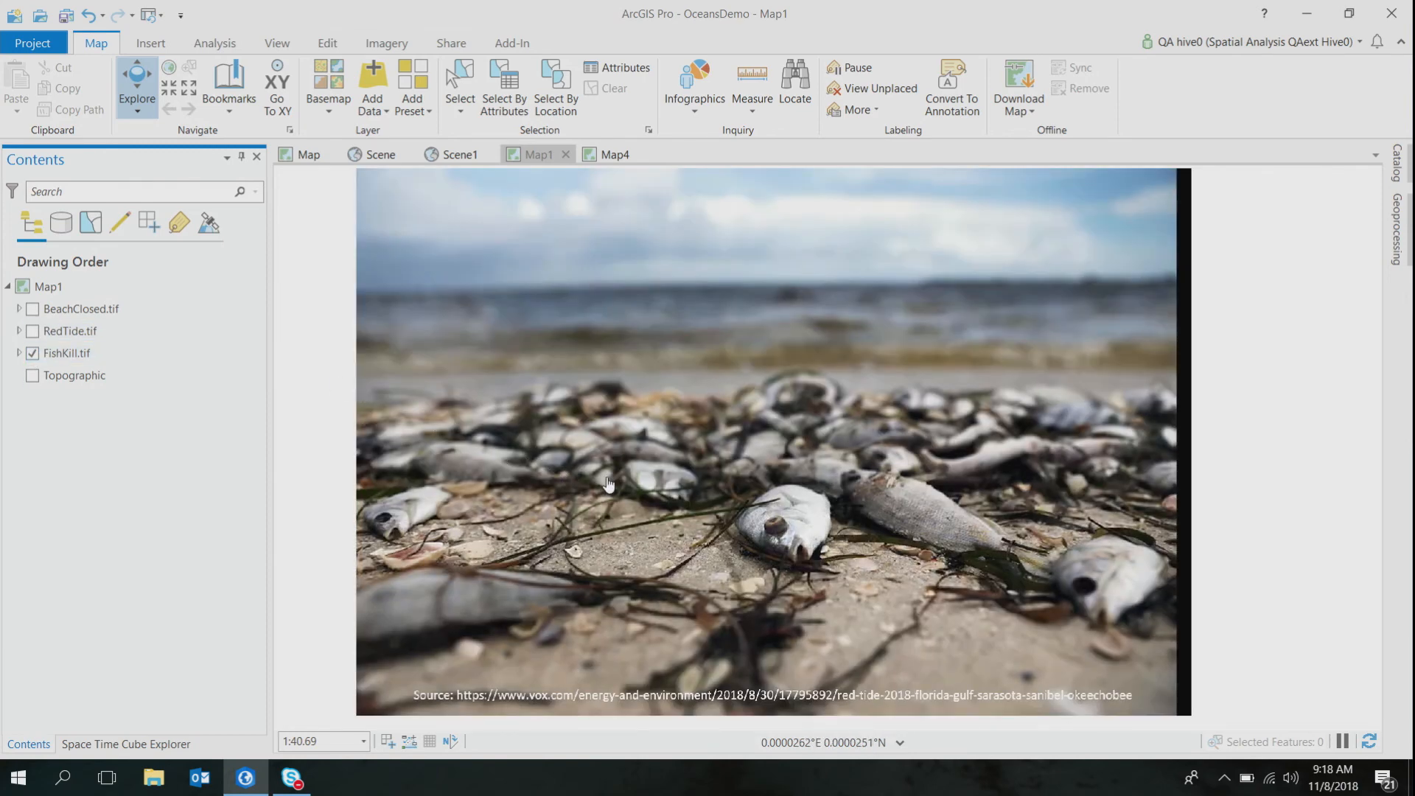
click(32, 353)
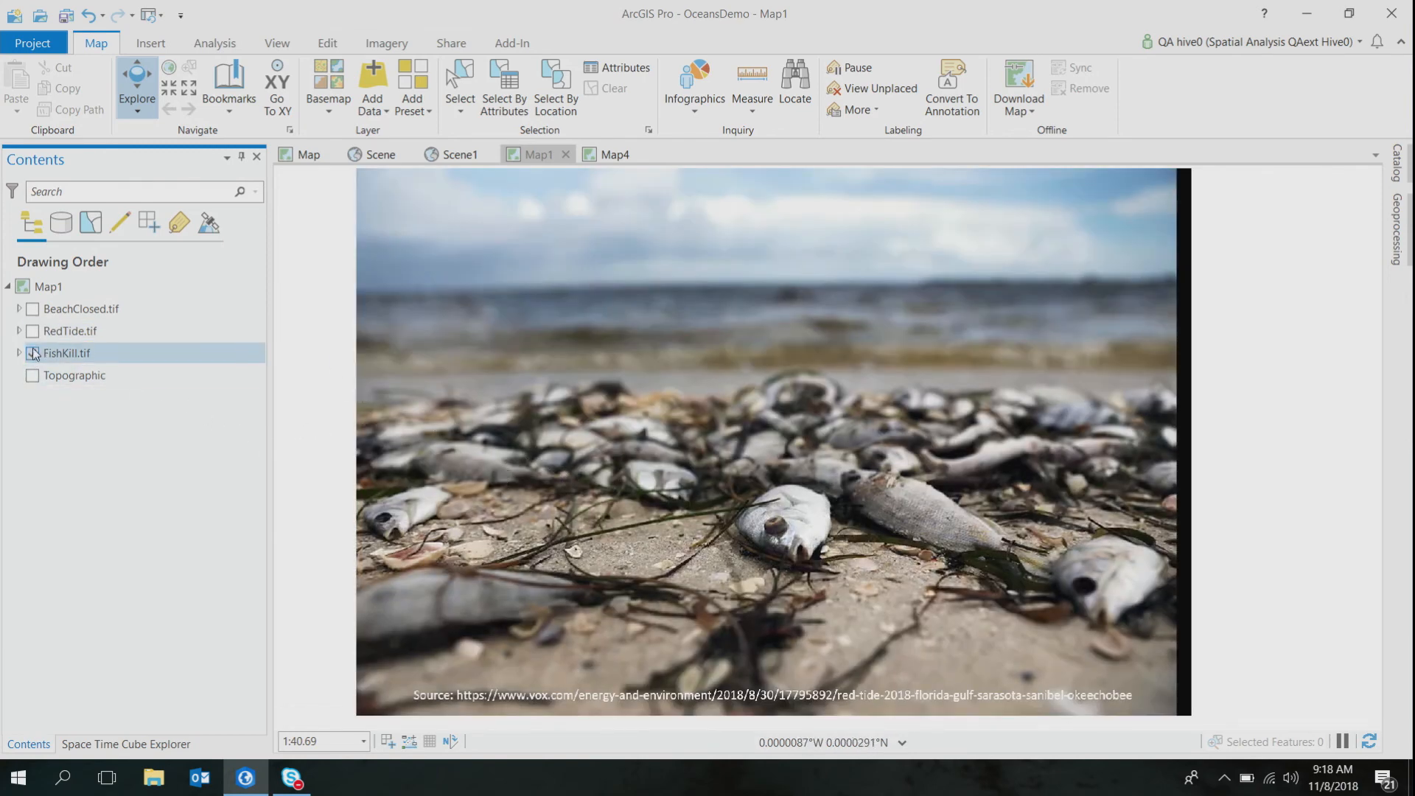
click(31, 352)
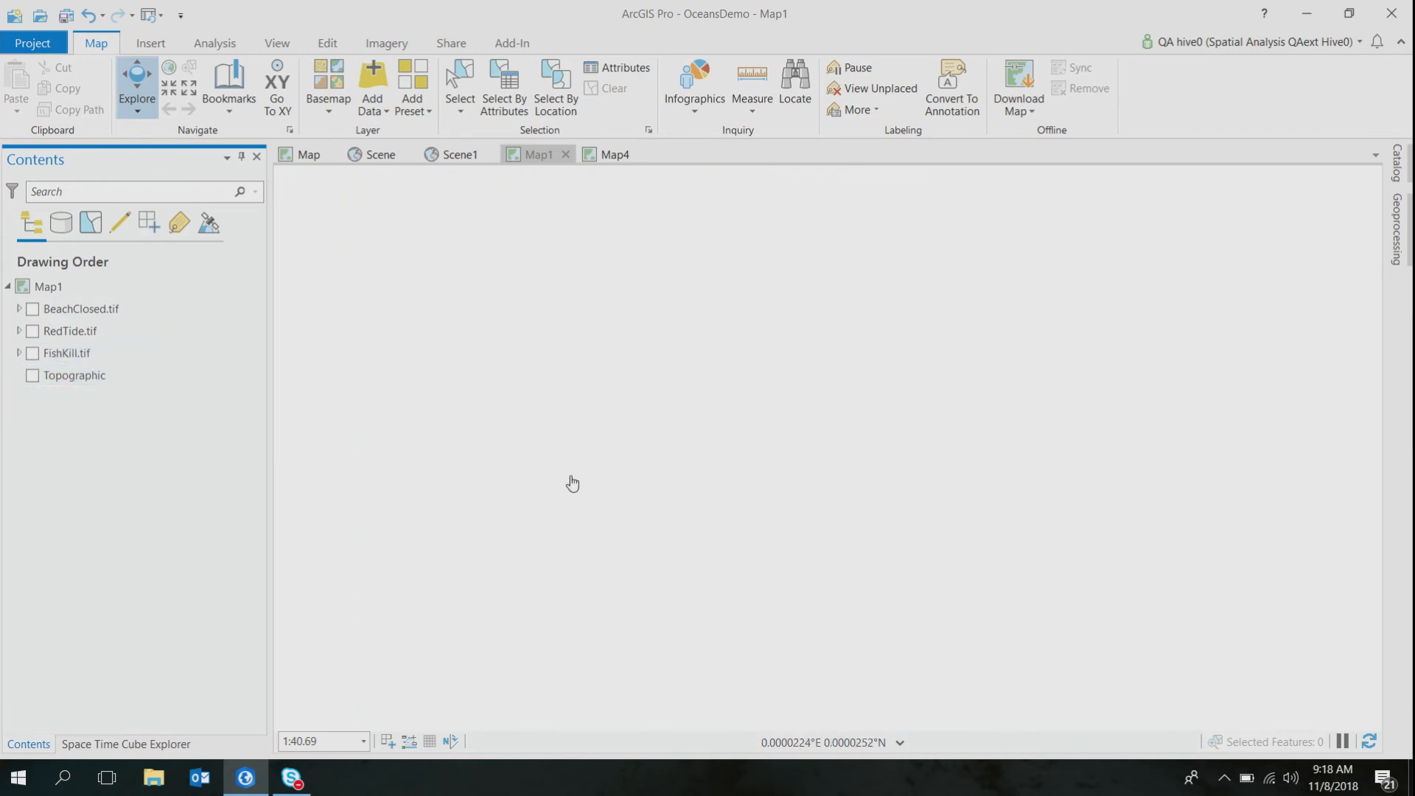
click(308, 153)
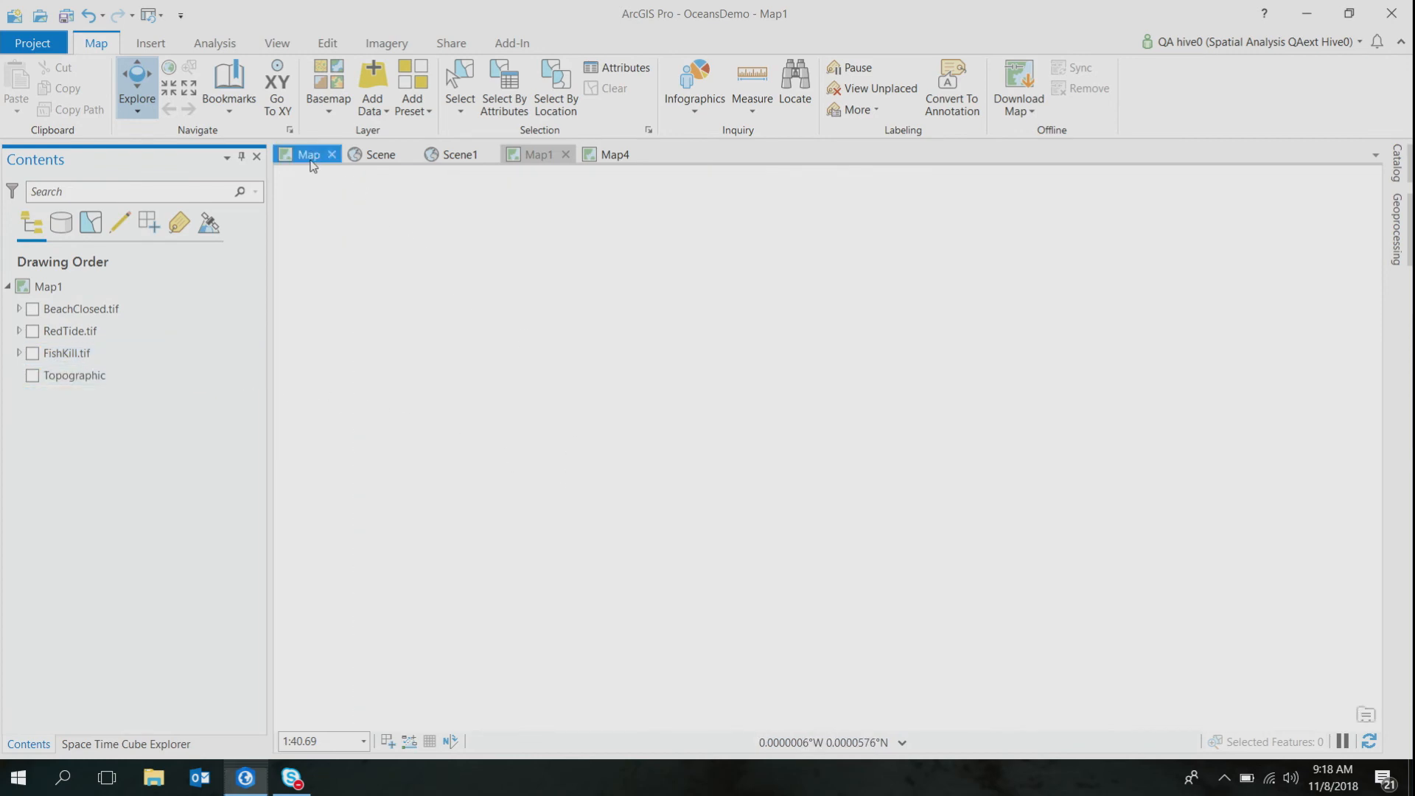
- Switch to the Map view showing the HistoricHABDataset points across Florida
click(308, 155)
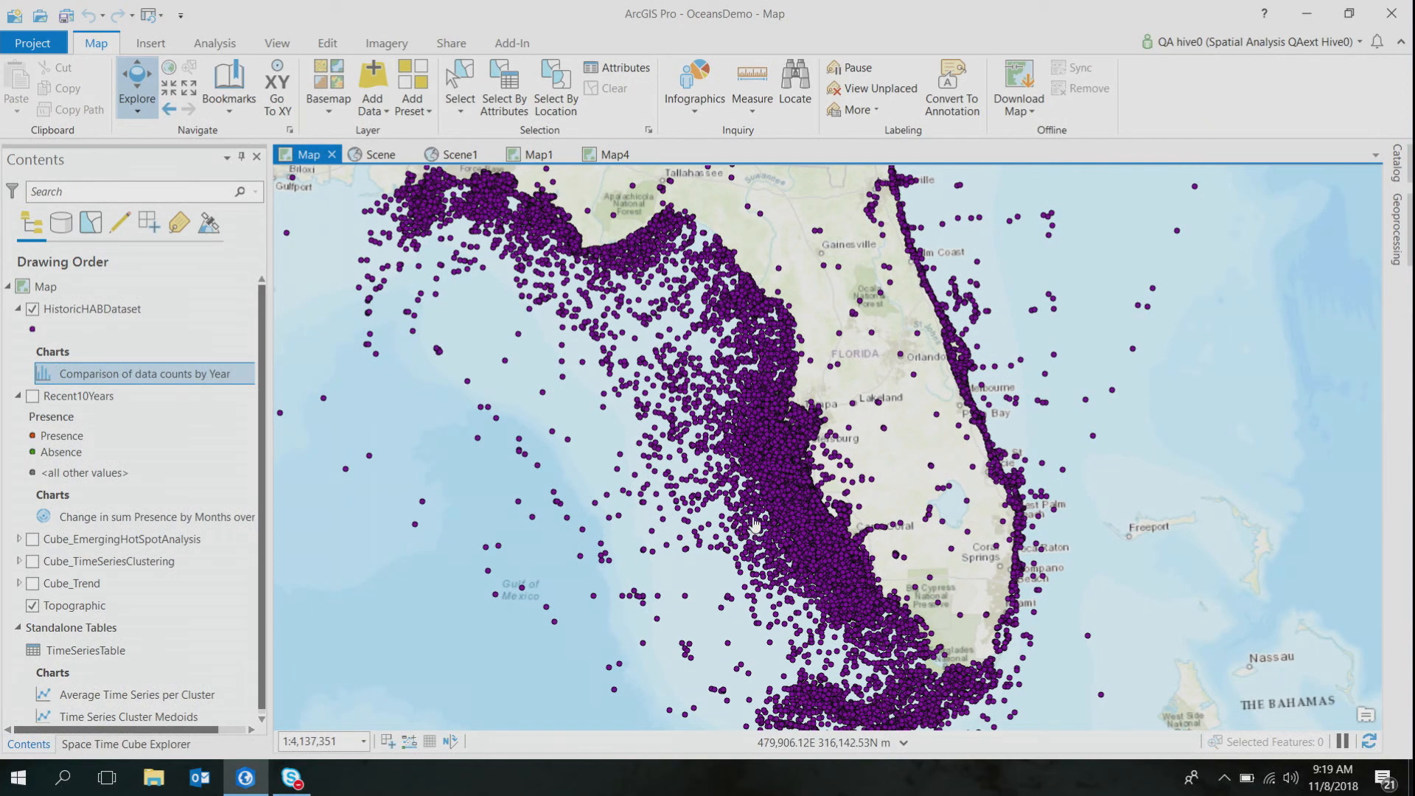
mouse_move(706, 521)
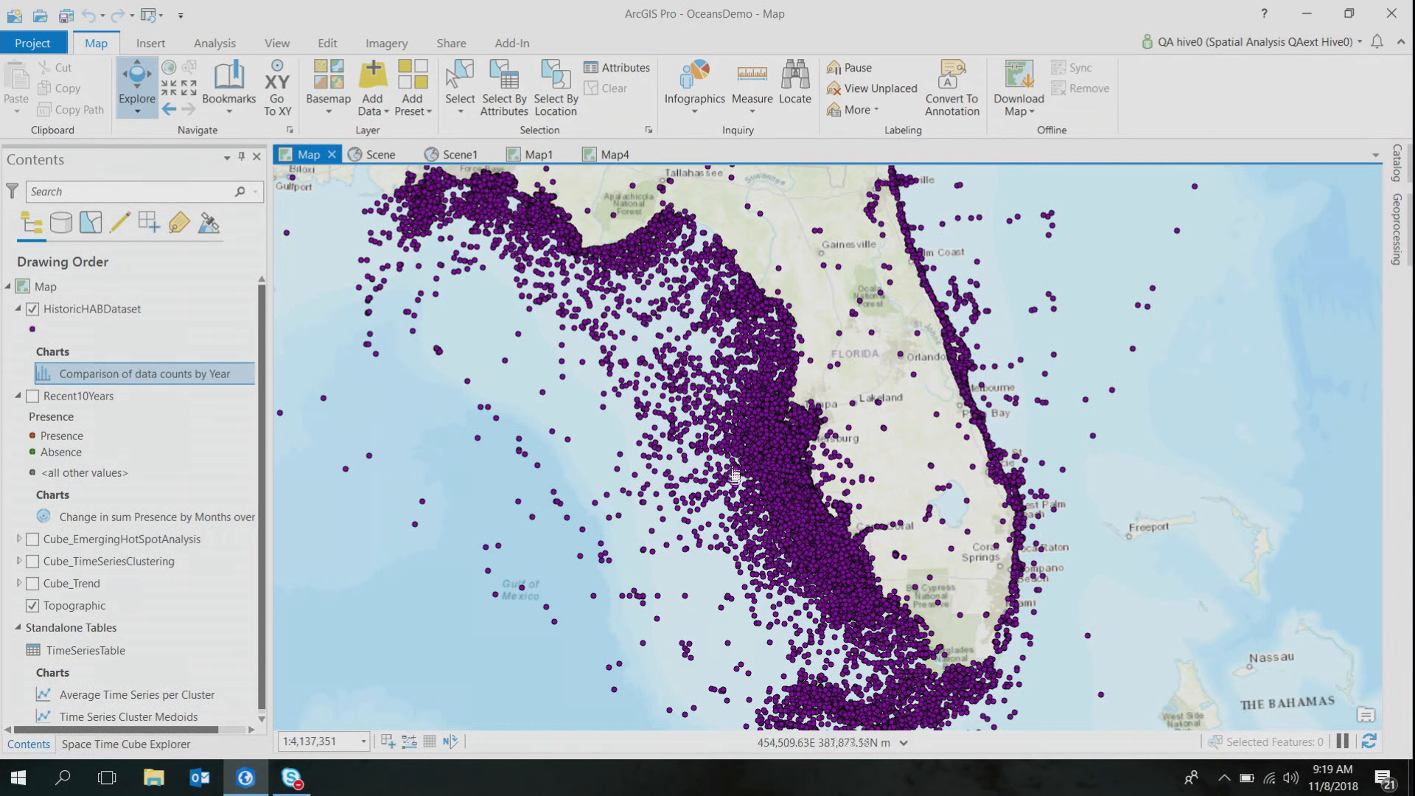
mouse_move(771, 545)
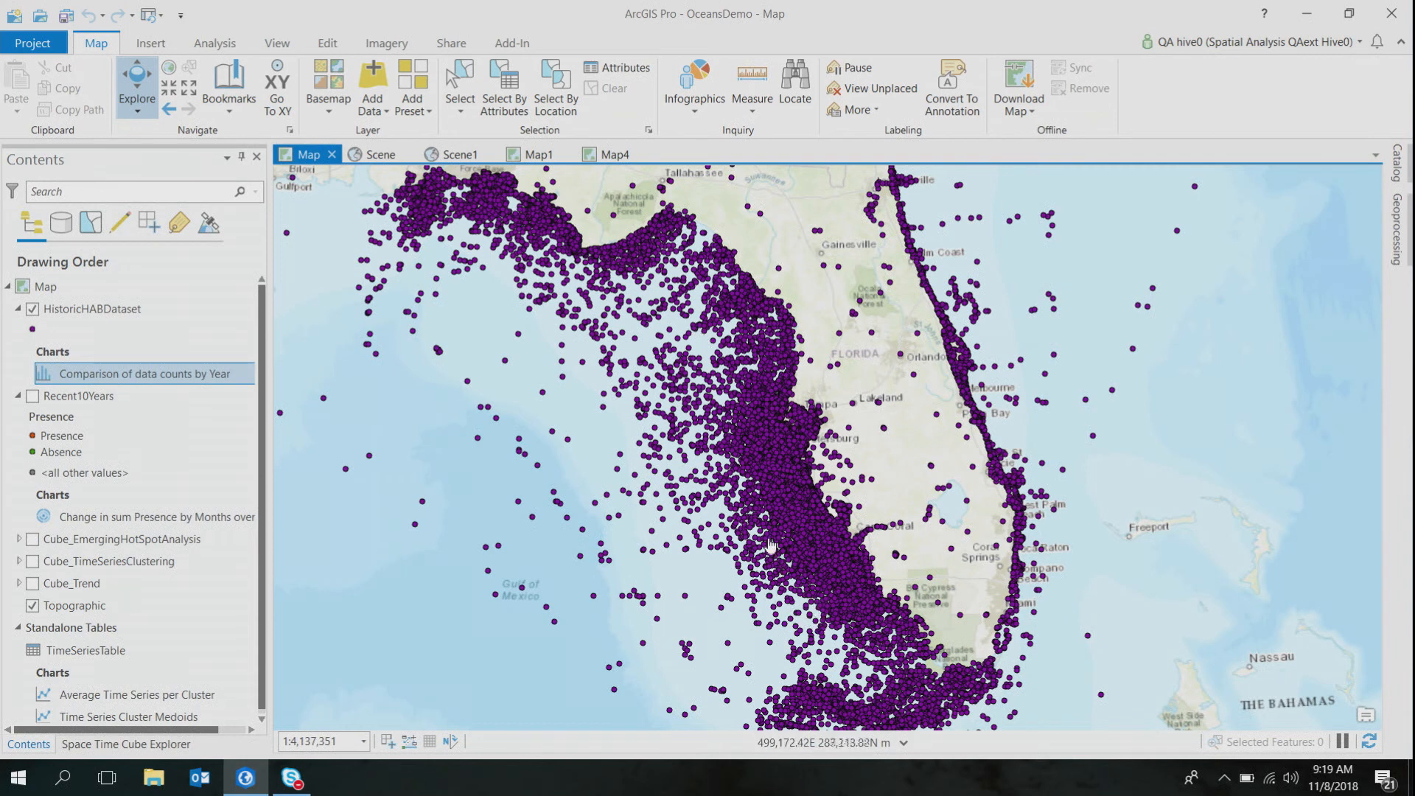
mouse_move(548, 376)
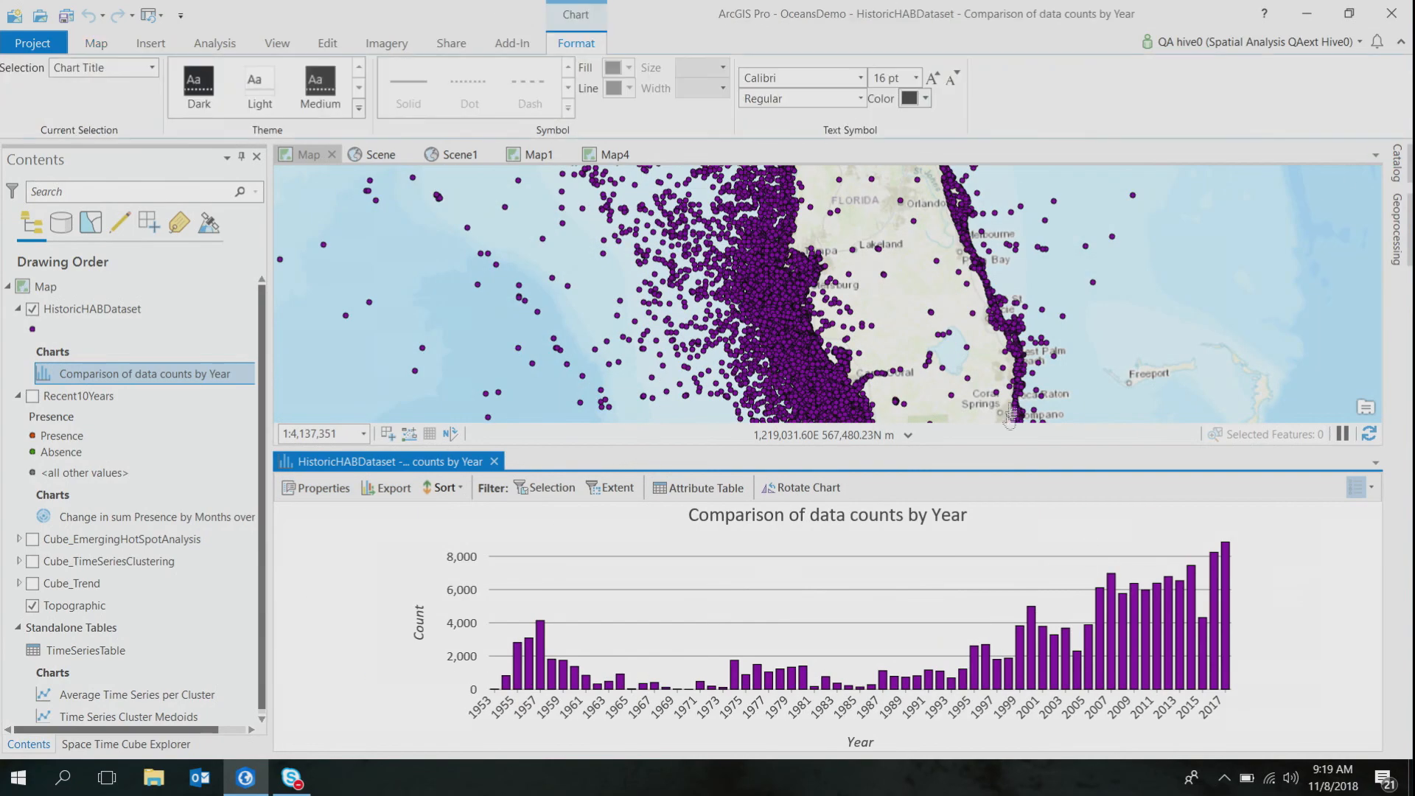
mouse_move(604, 596)
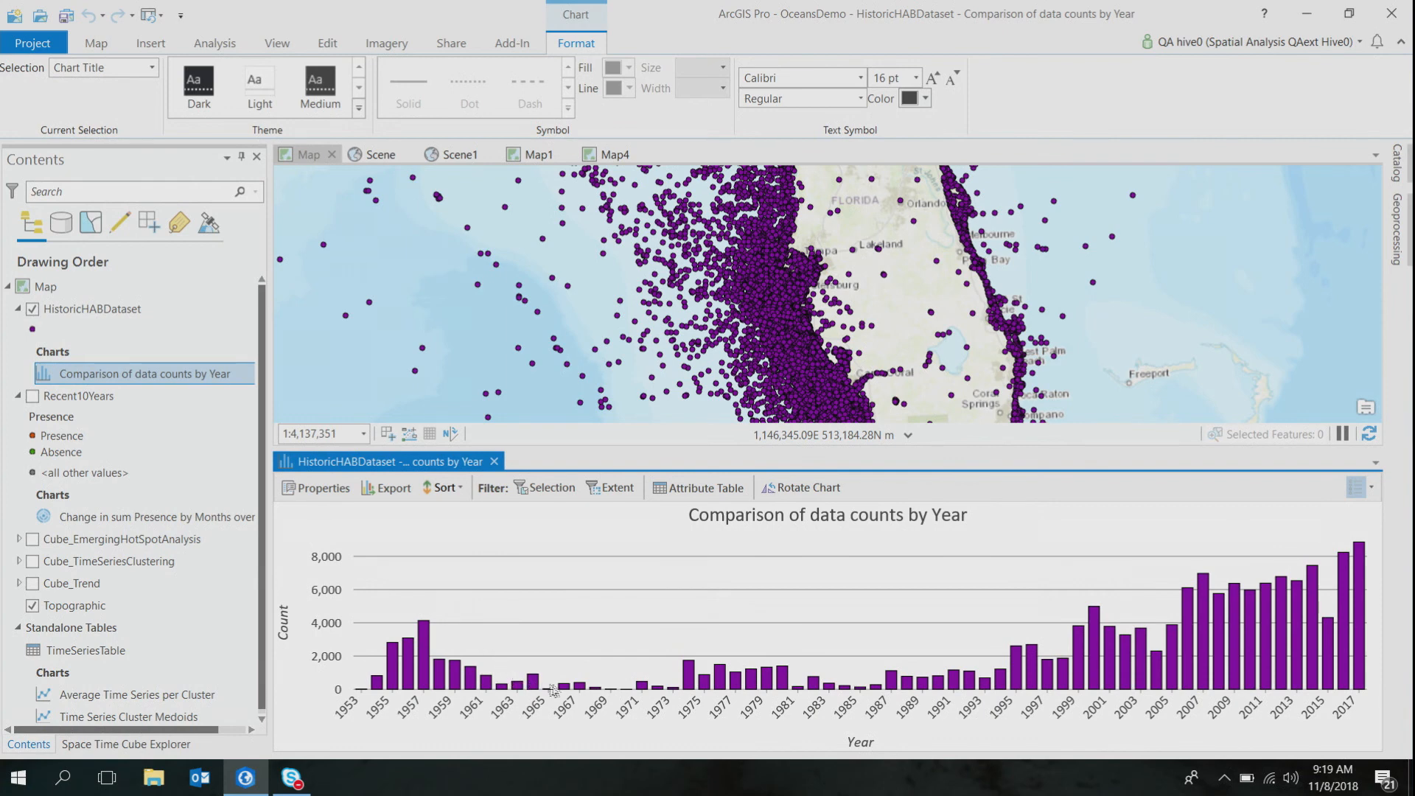
mouse_move(1293, 659)
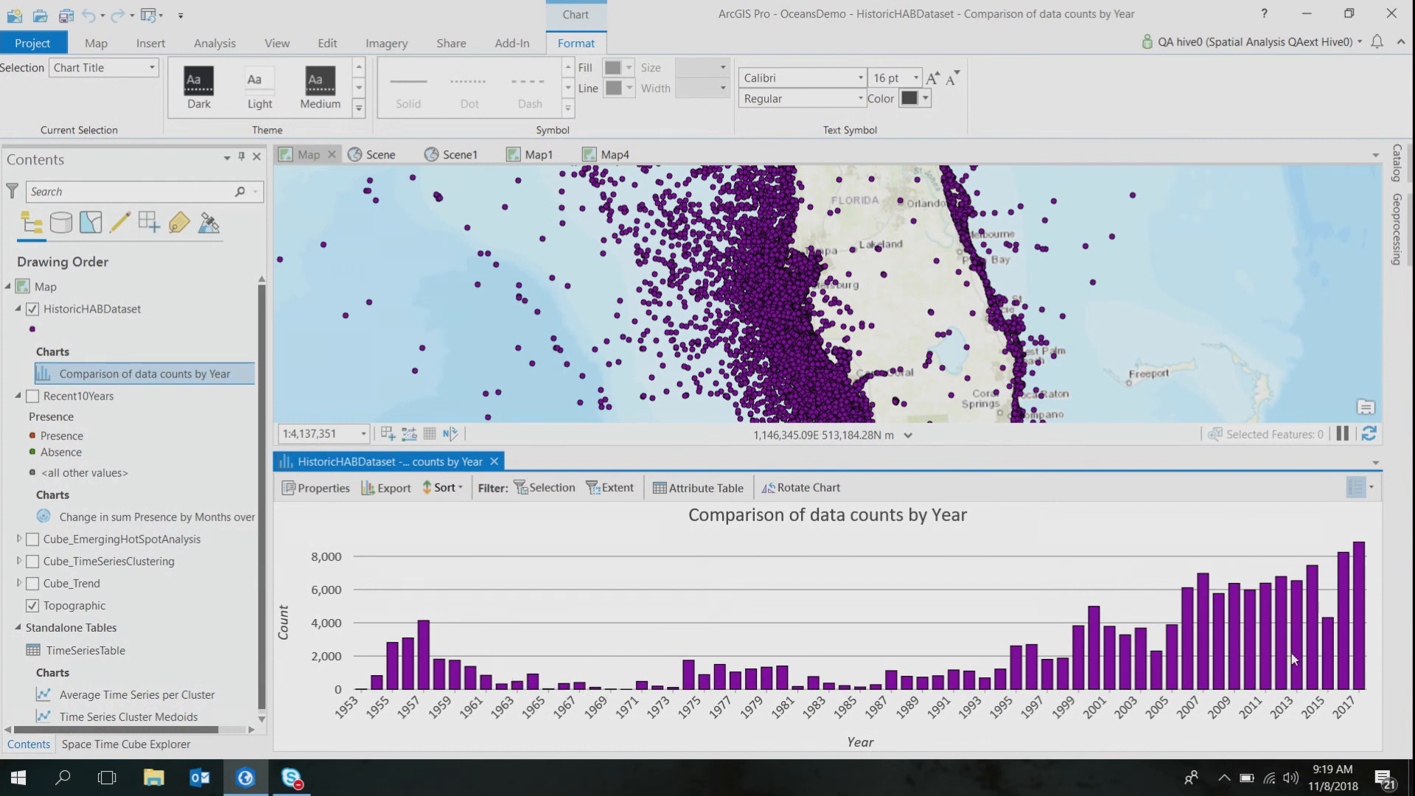
mouse_move(583, 451)
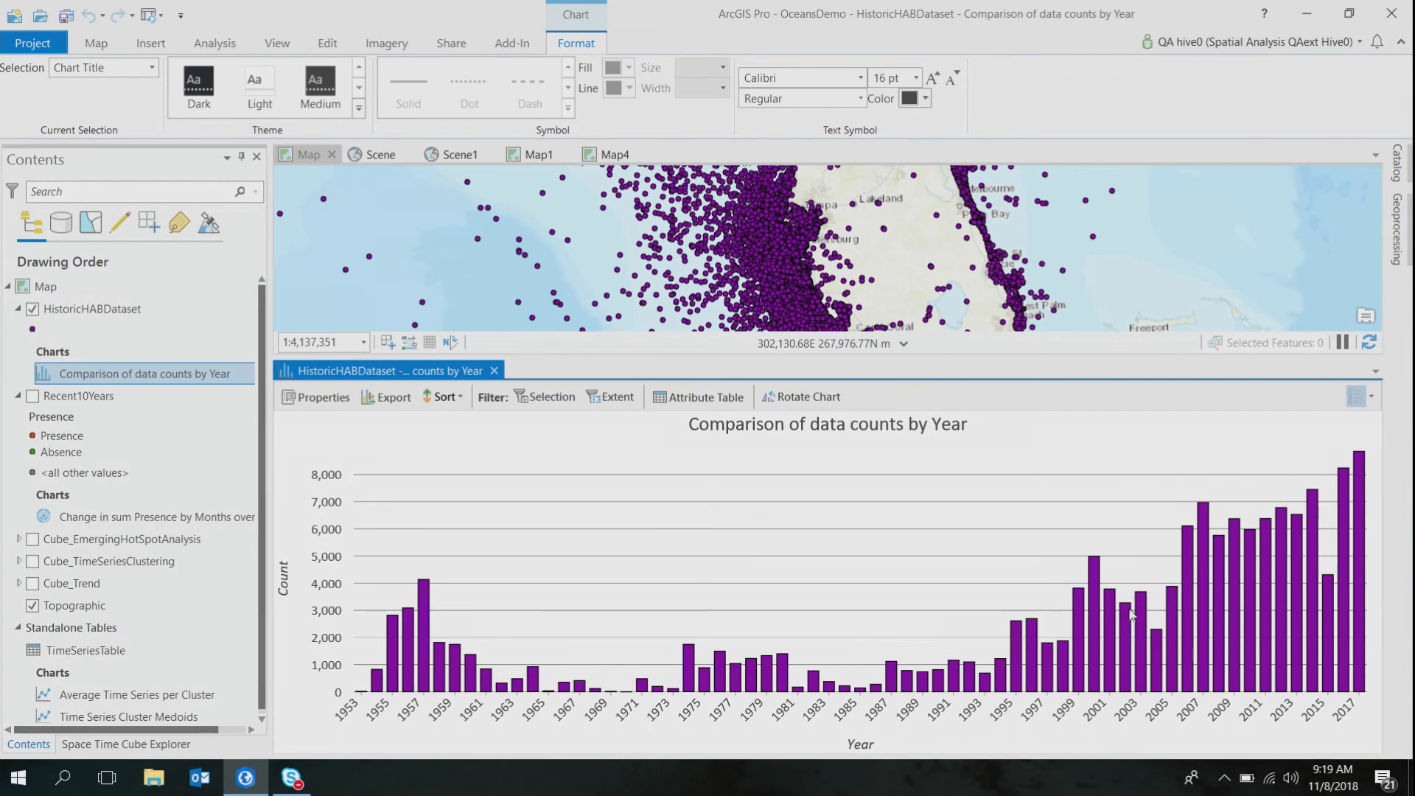
mouse_move(1360, 732)
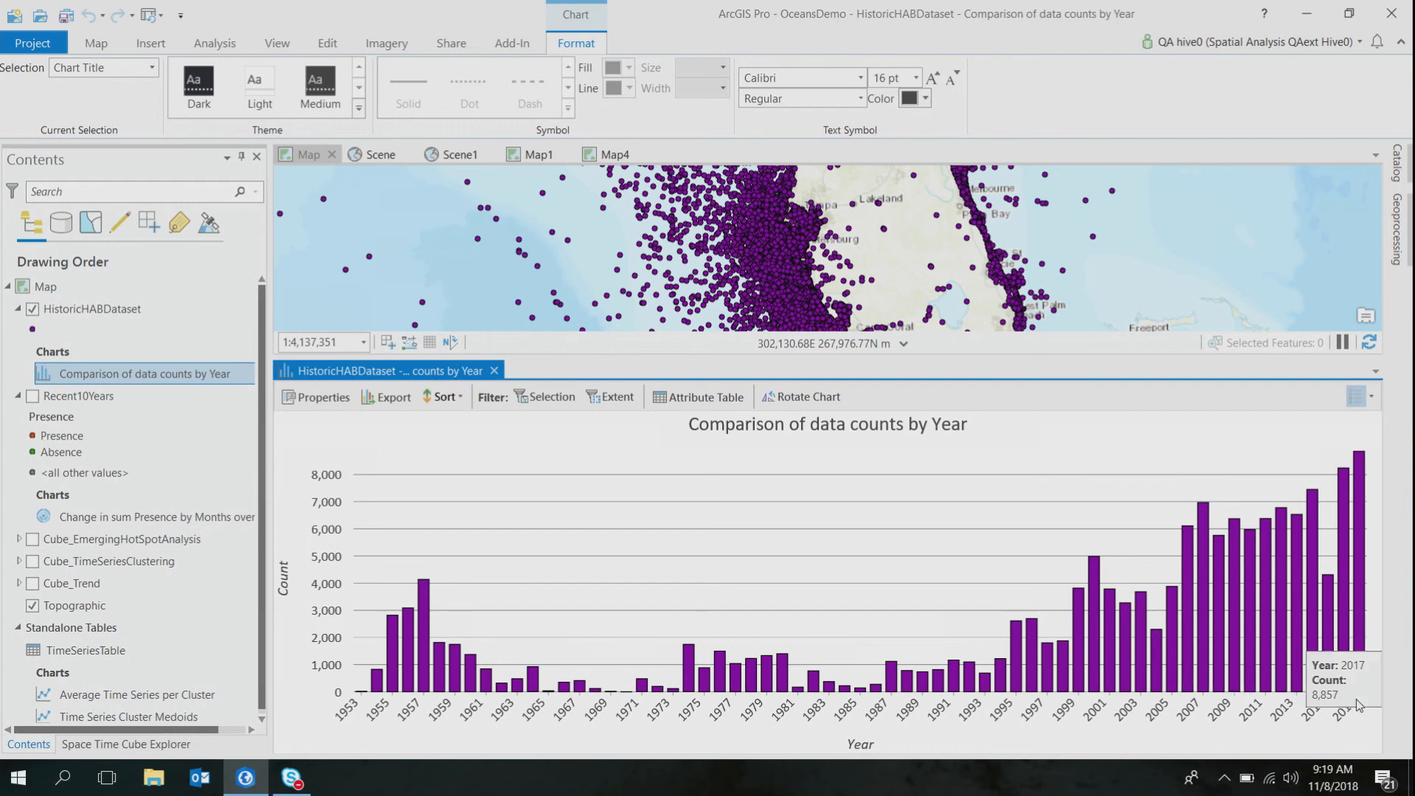
mouse_move(1244, 464)
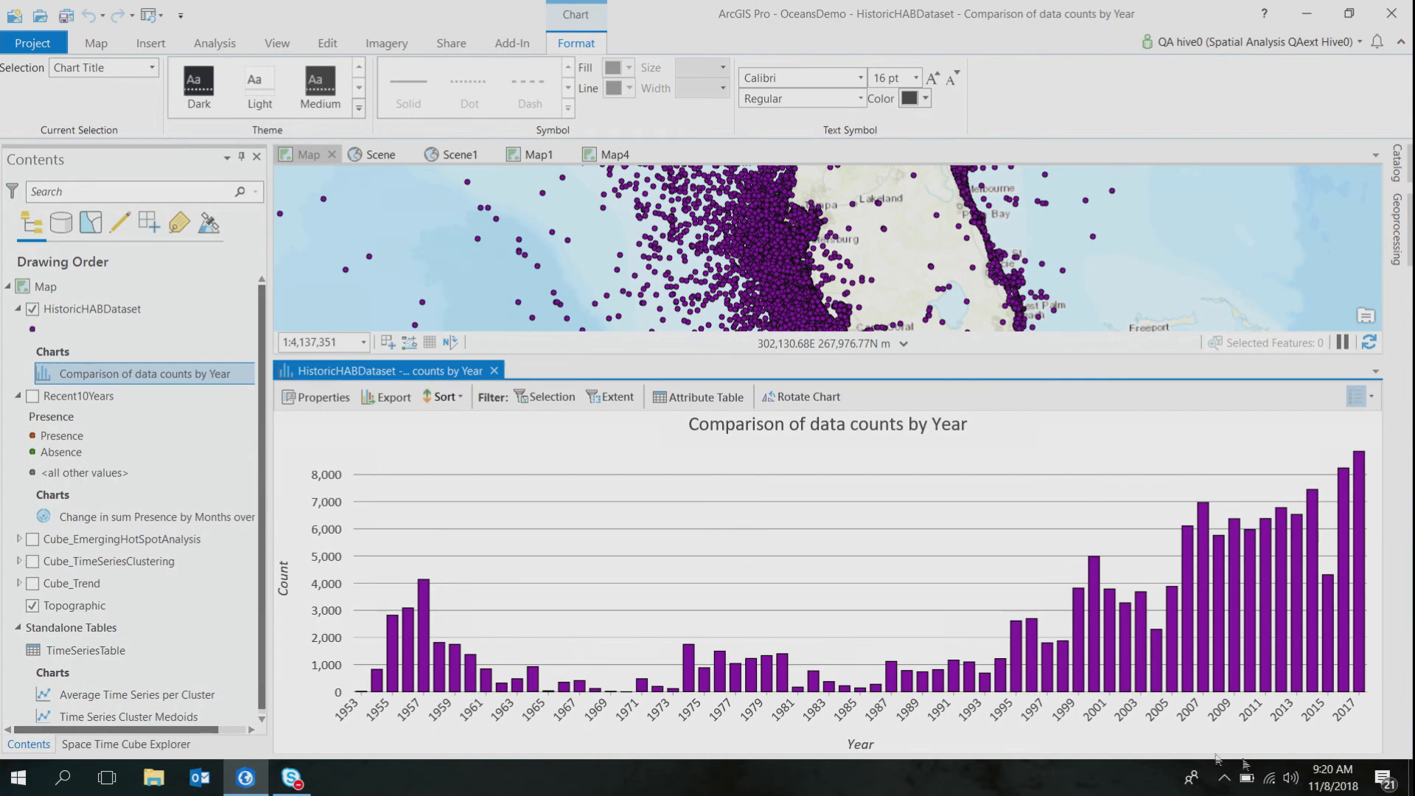
mouse_move(540, 348)
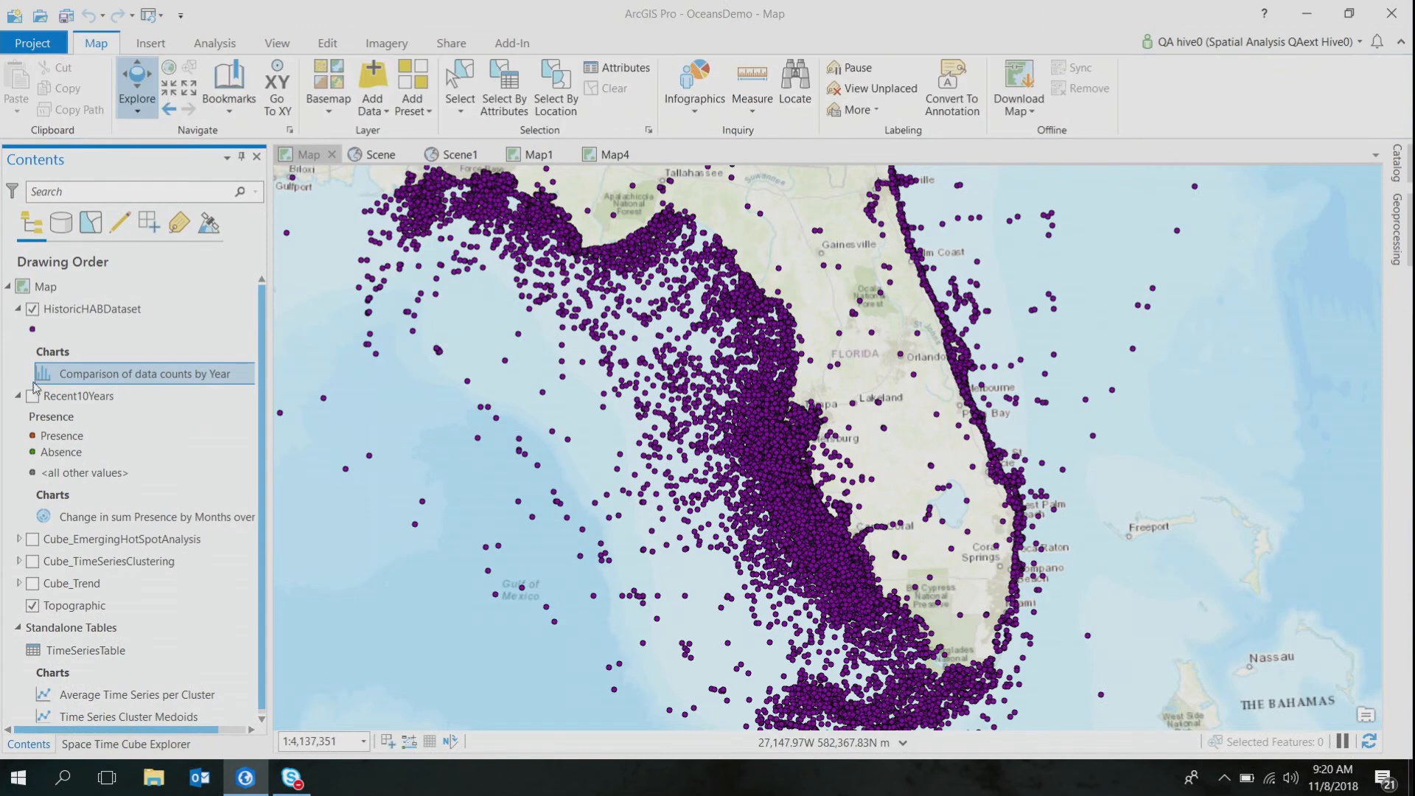
click(91, 308)
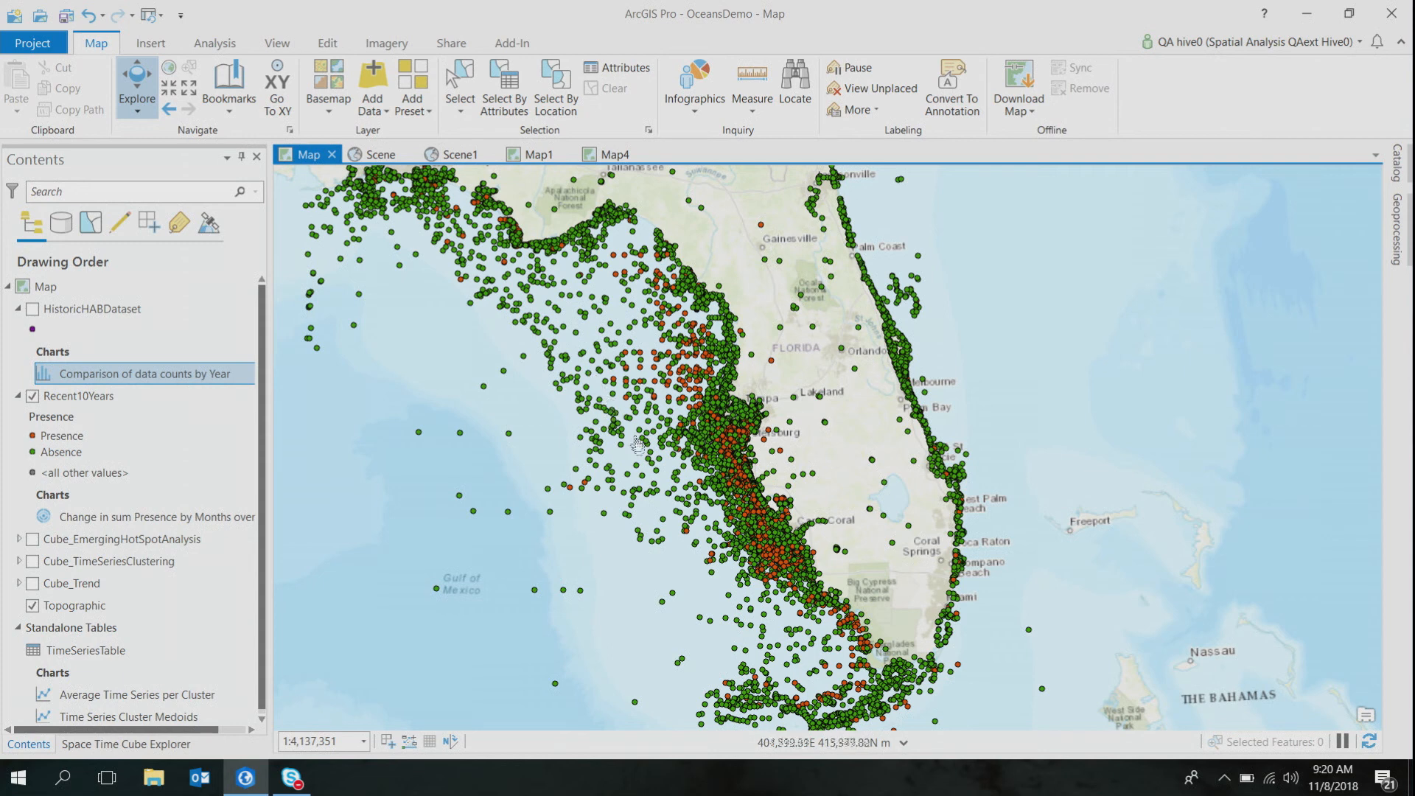
mouse_move(688, 390)
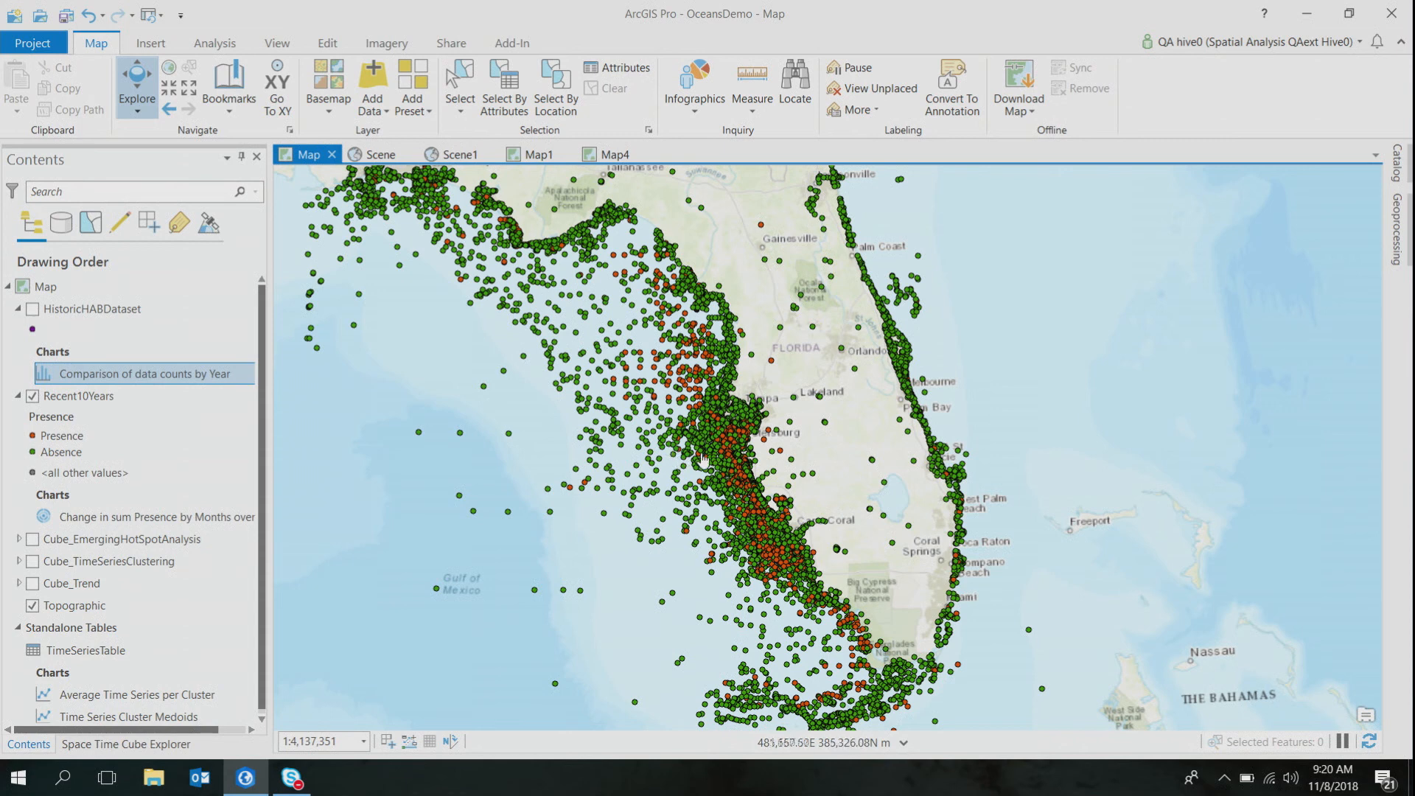
mouse_move(625, 419)
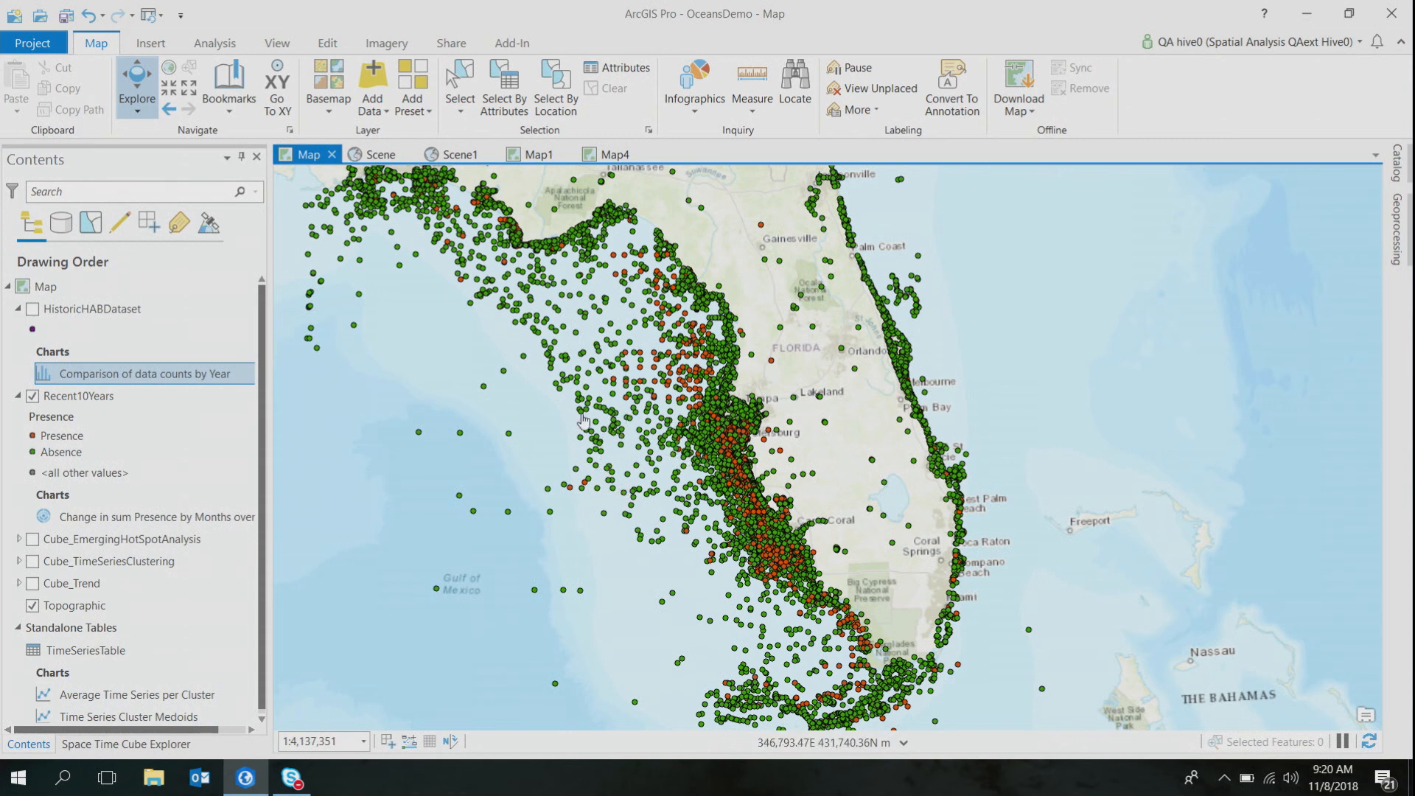
mouse_move(658, 418)
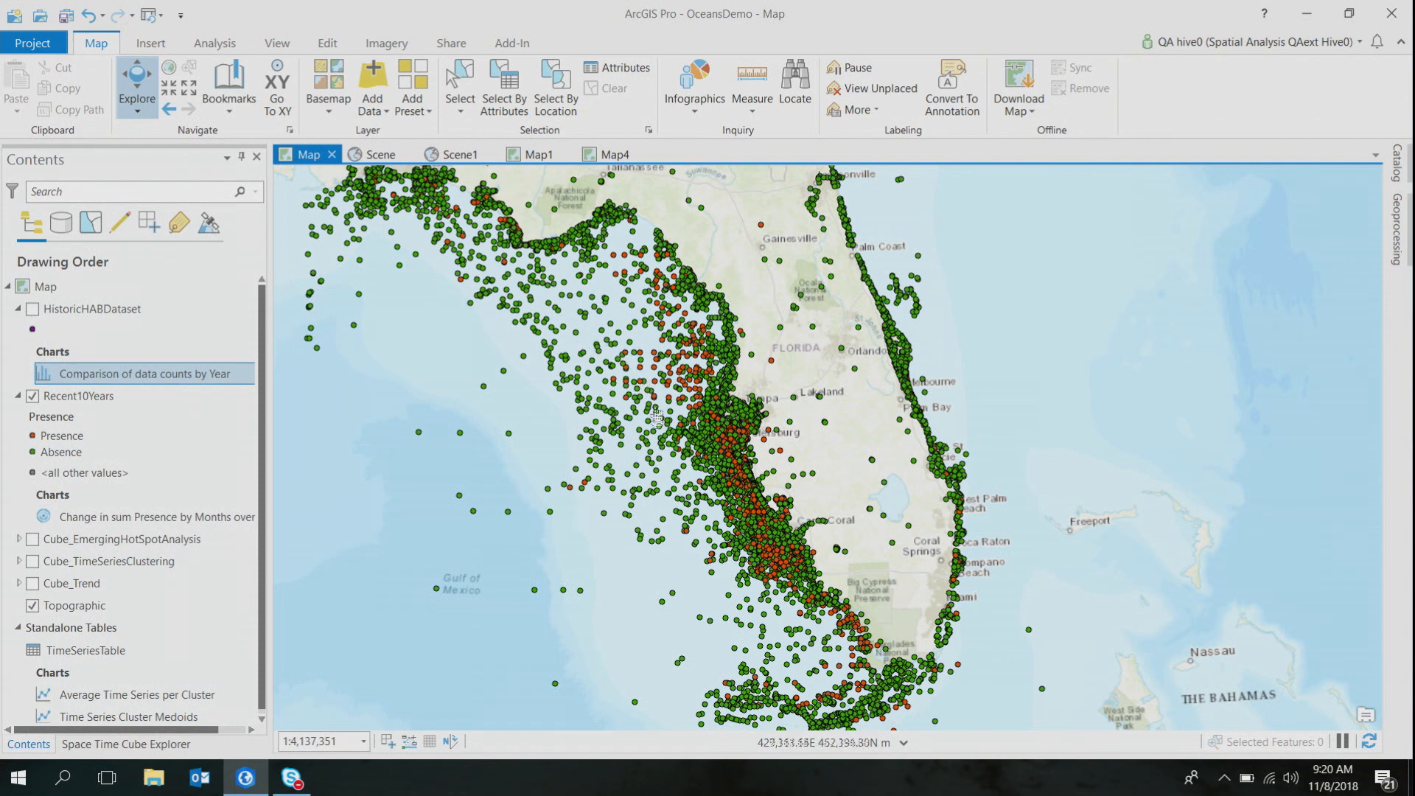
mouse_move(756, 553)
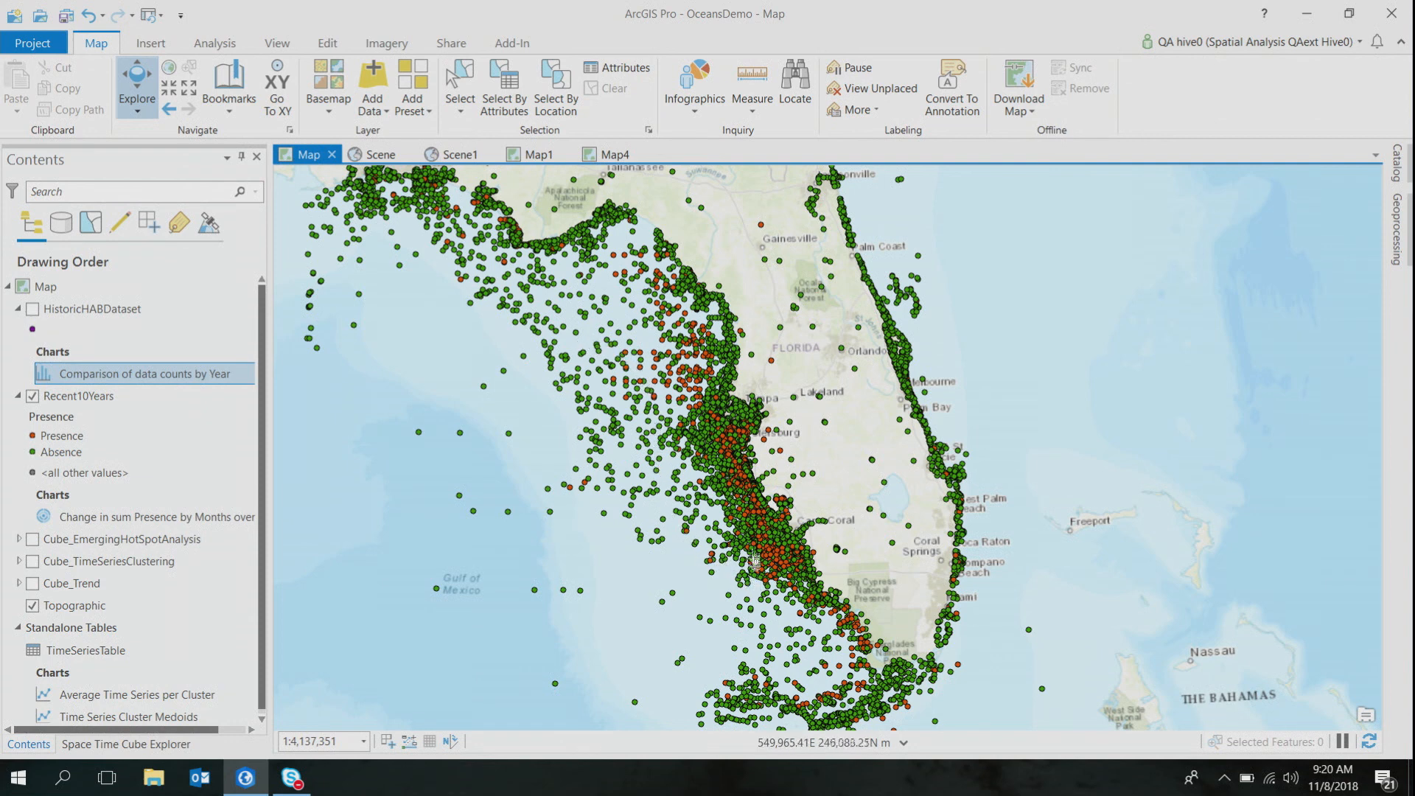
mouse_move(774, 477)
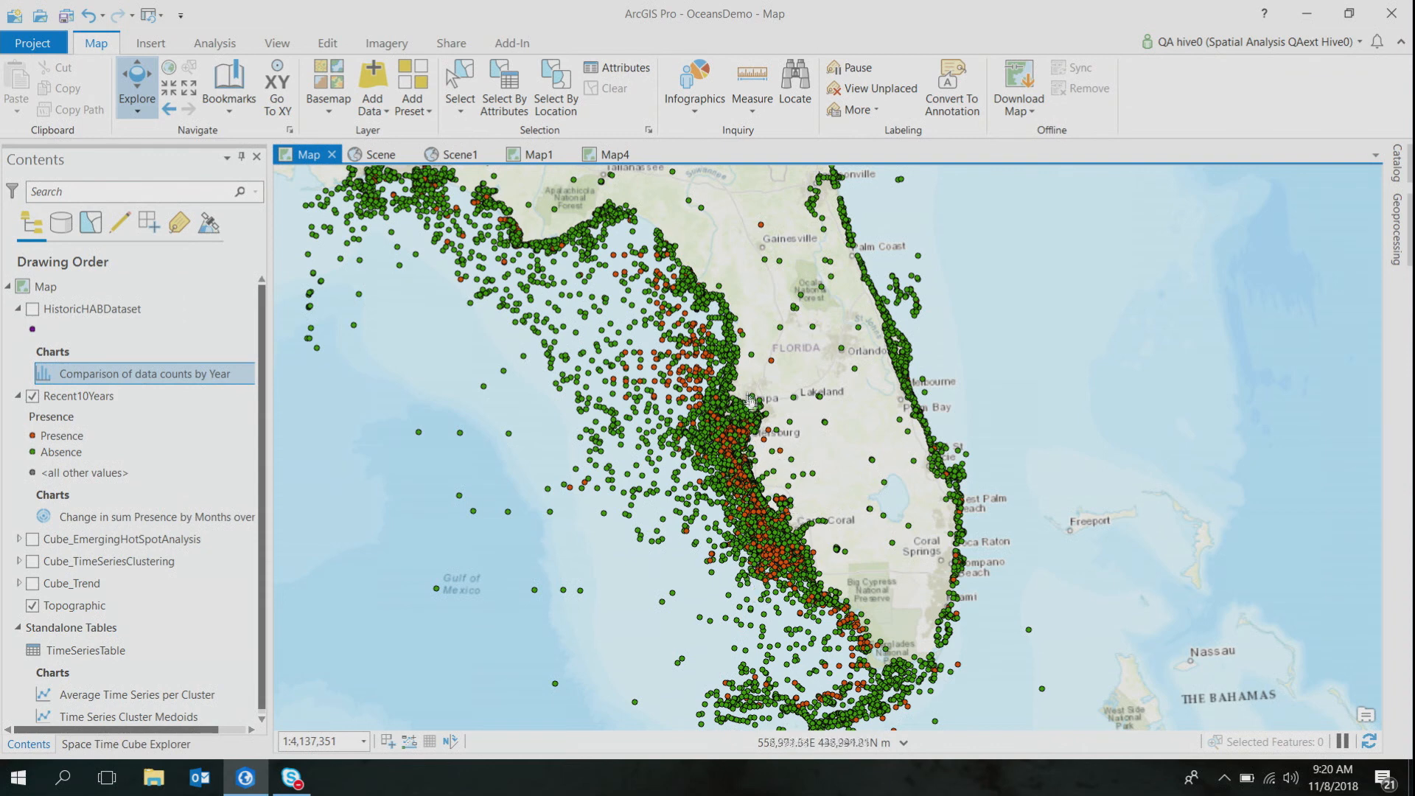
mouse_move(727, 488)
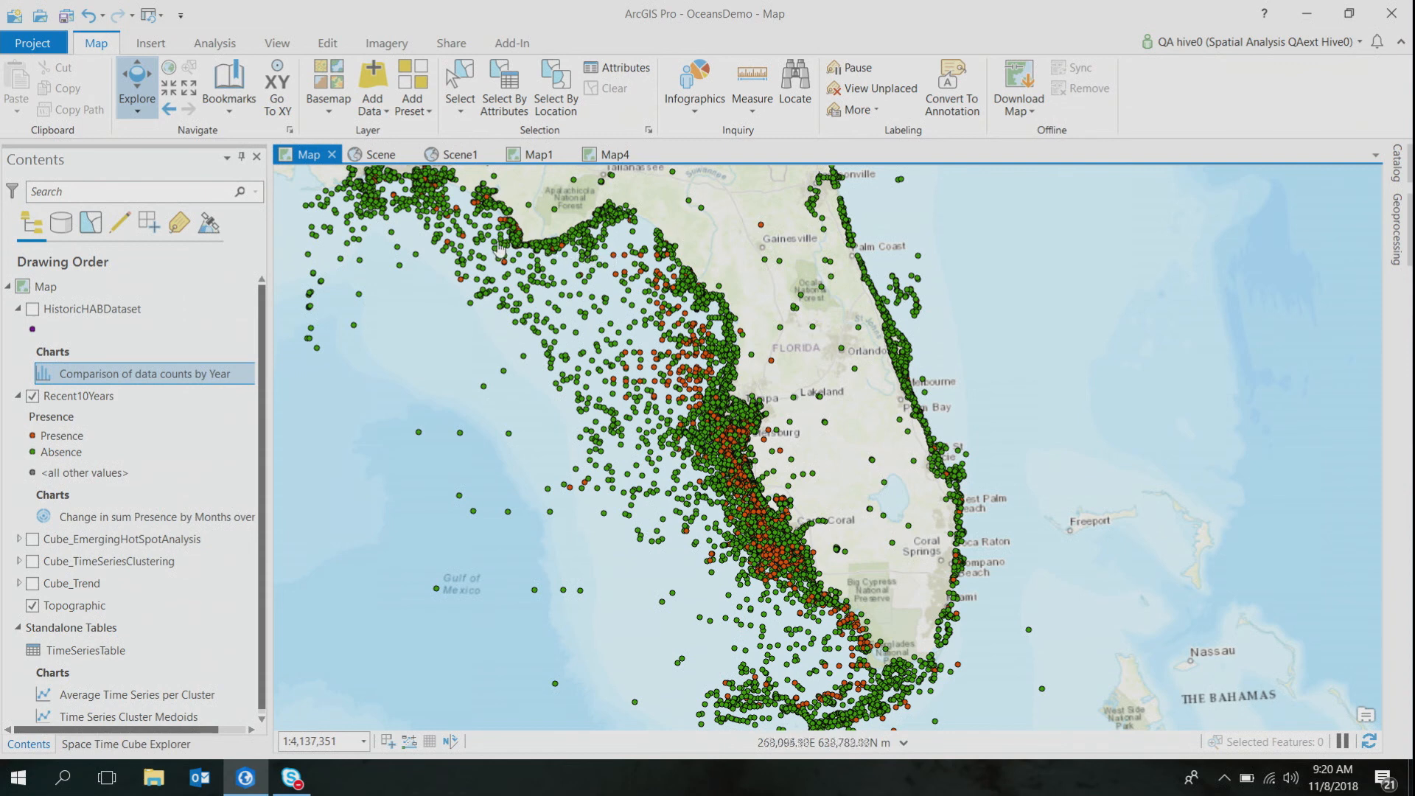
mouse_move(497, 248)
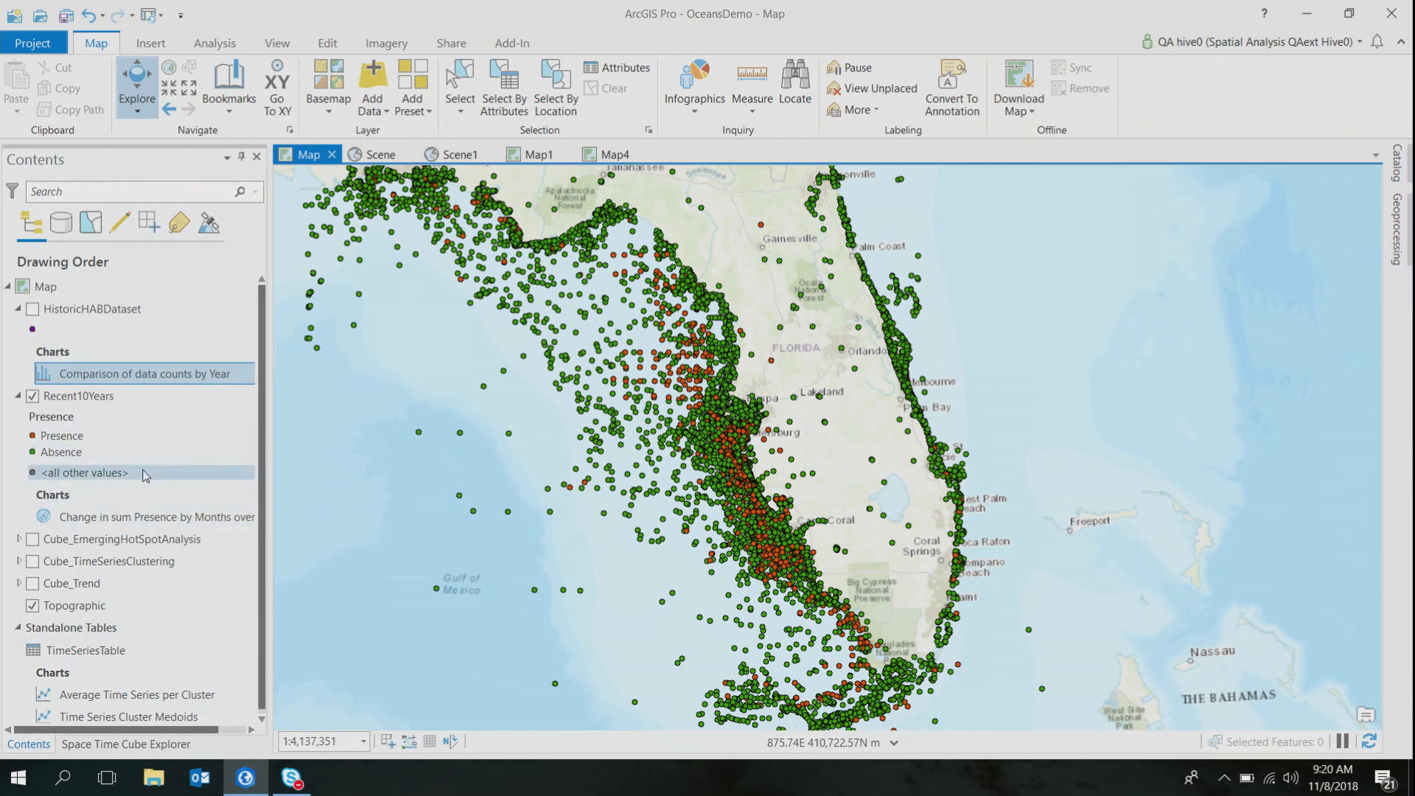
- Open the Recent10Years 'Change in sum Presence by Months over Years' radial chart
double_click(156, 516)
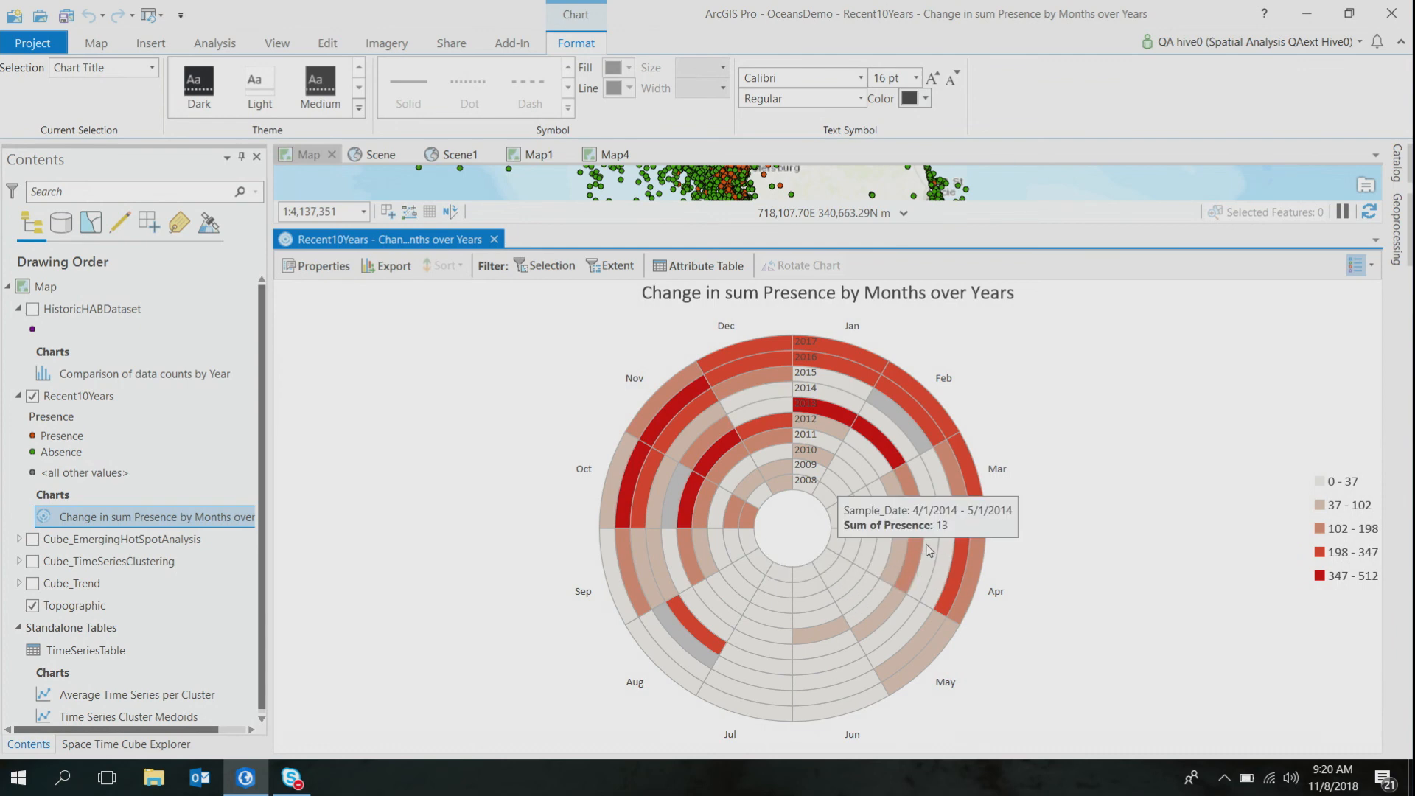
mouse_move(846, 564)
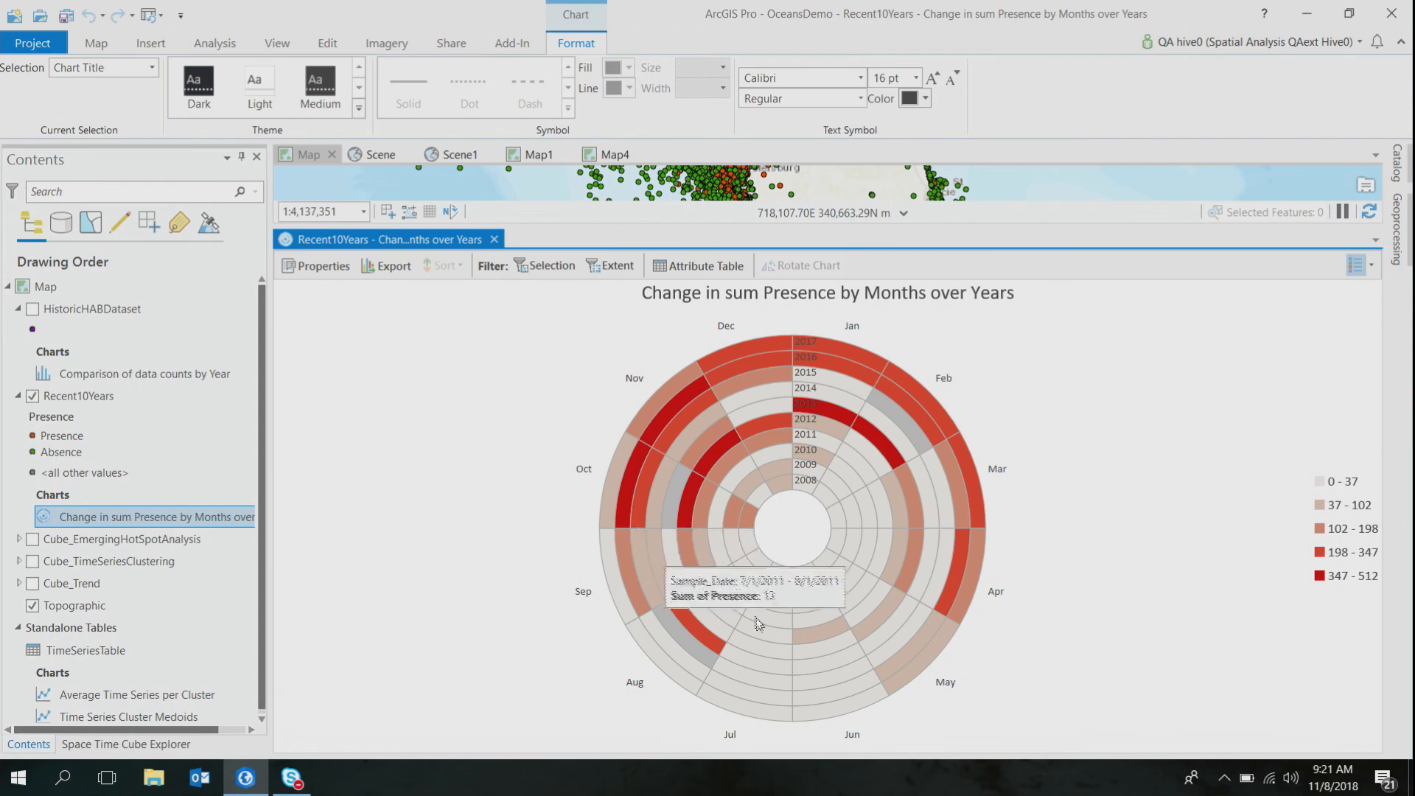
mouse_move(1106, 609)
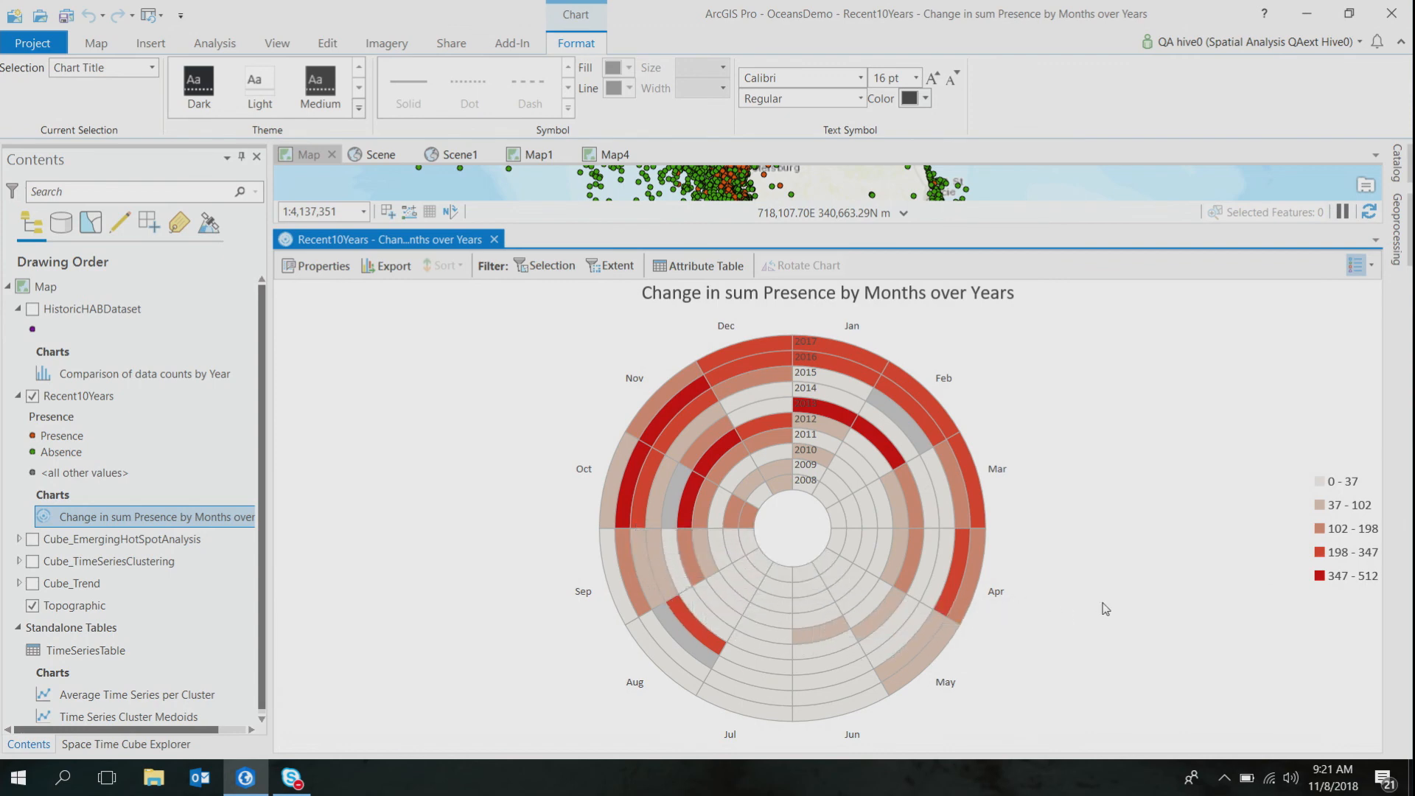
mouse_move(1112, 601)
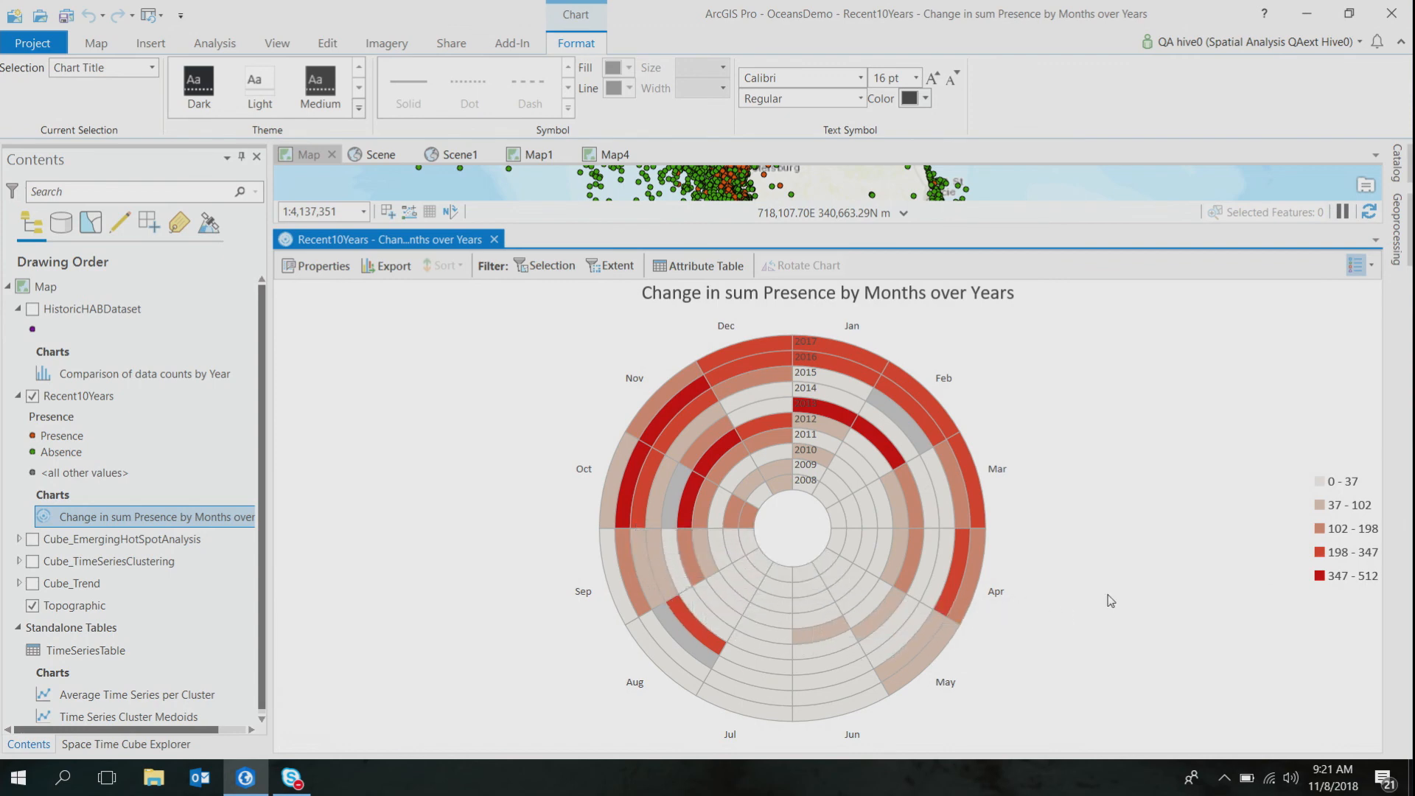
mouse_move(838, 476)
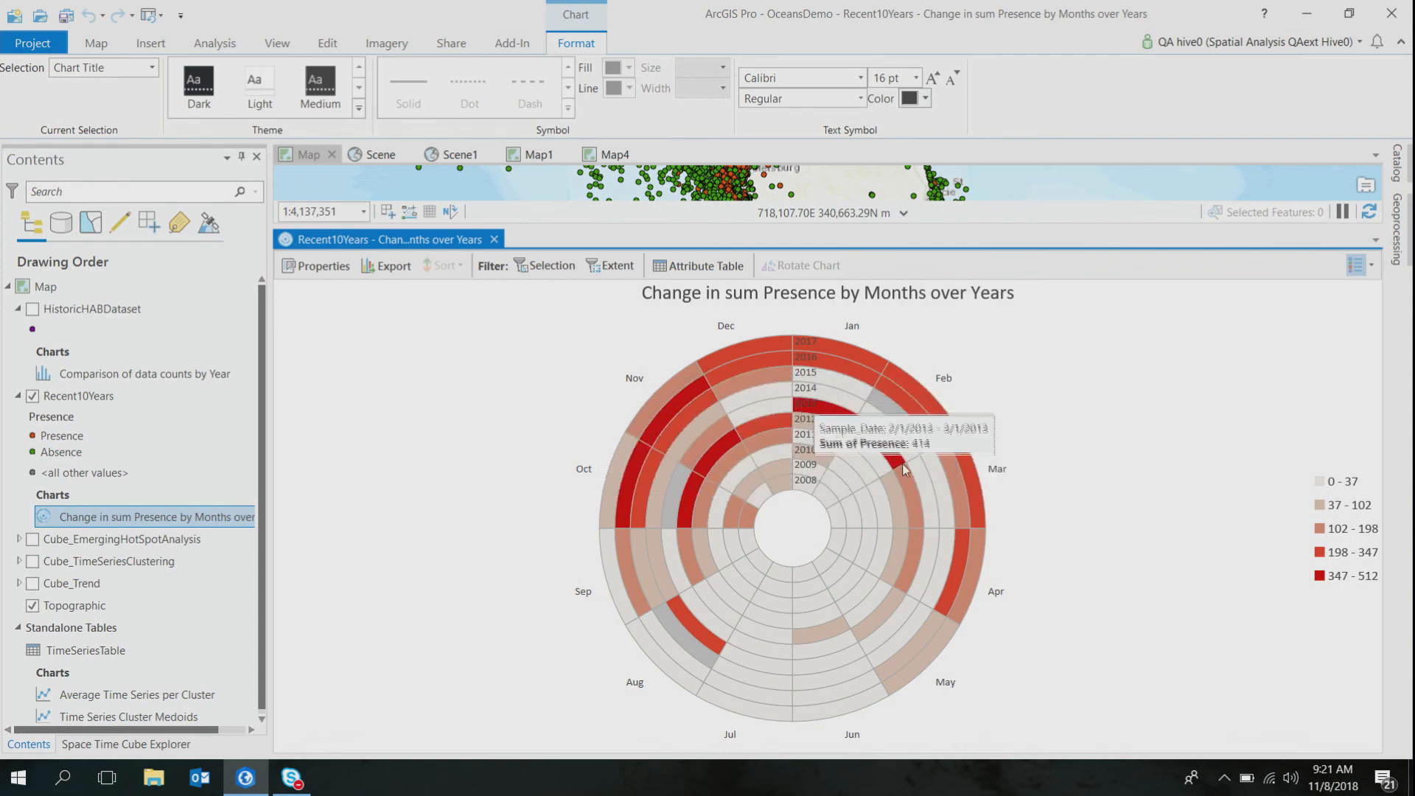
mouse_move(743, 403)
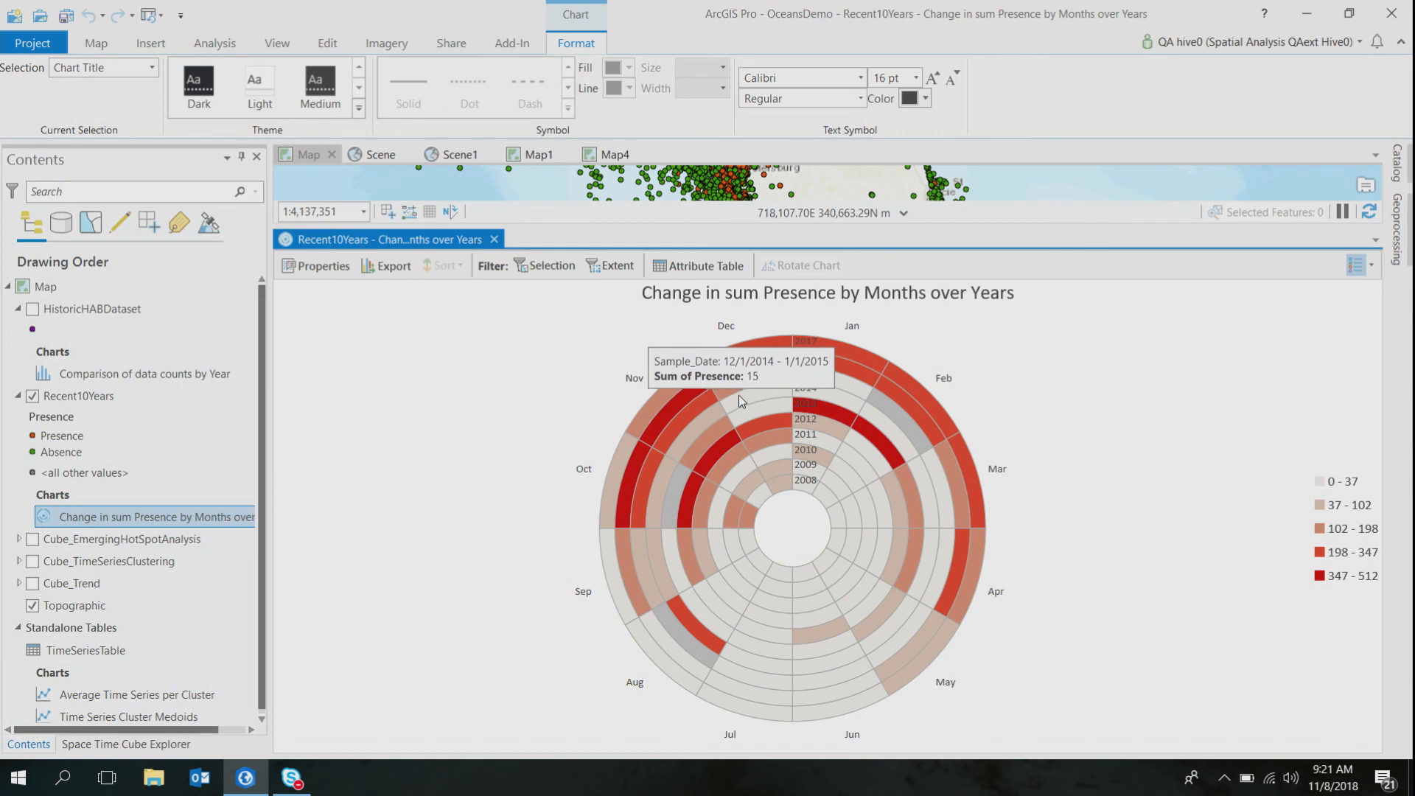
mouse_move(736, 403)
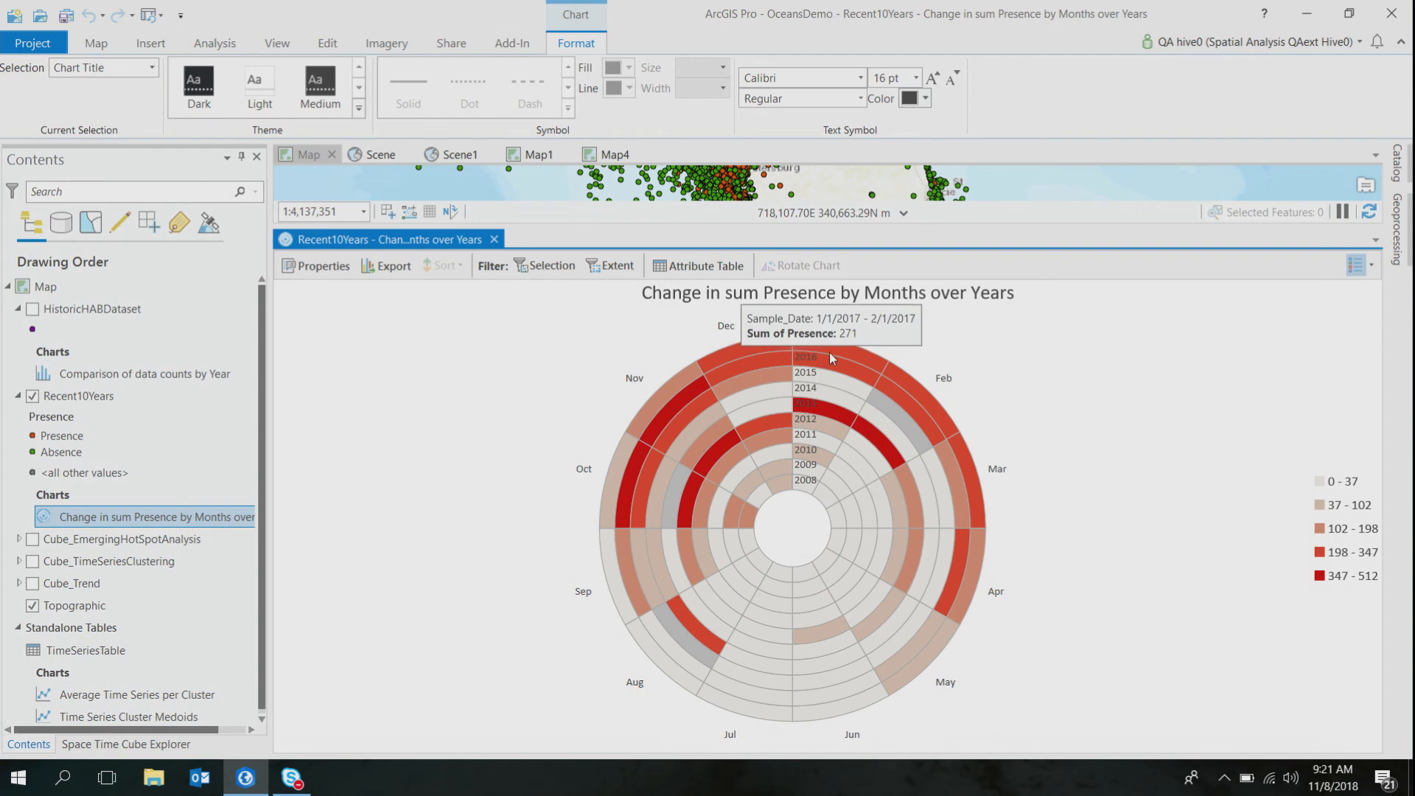
mouse_move(943, 443)
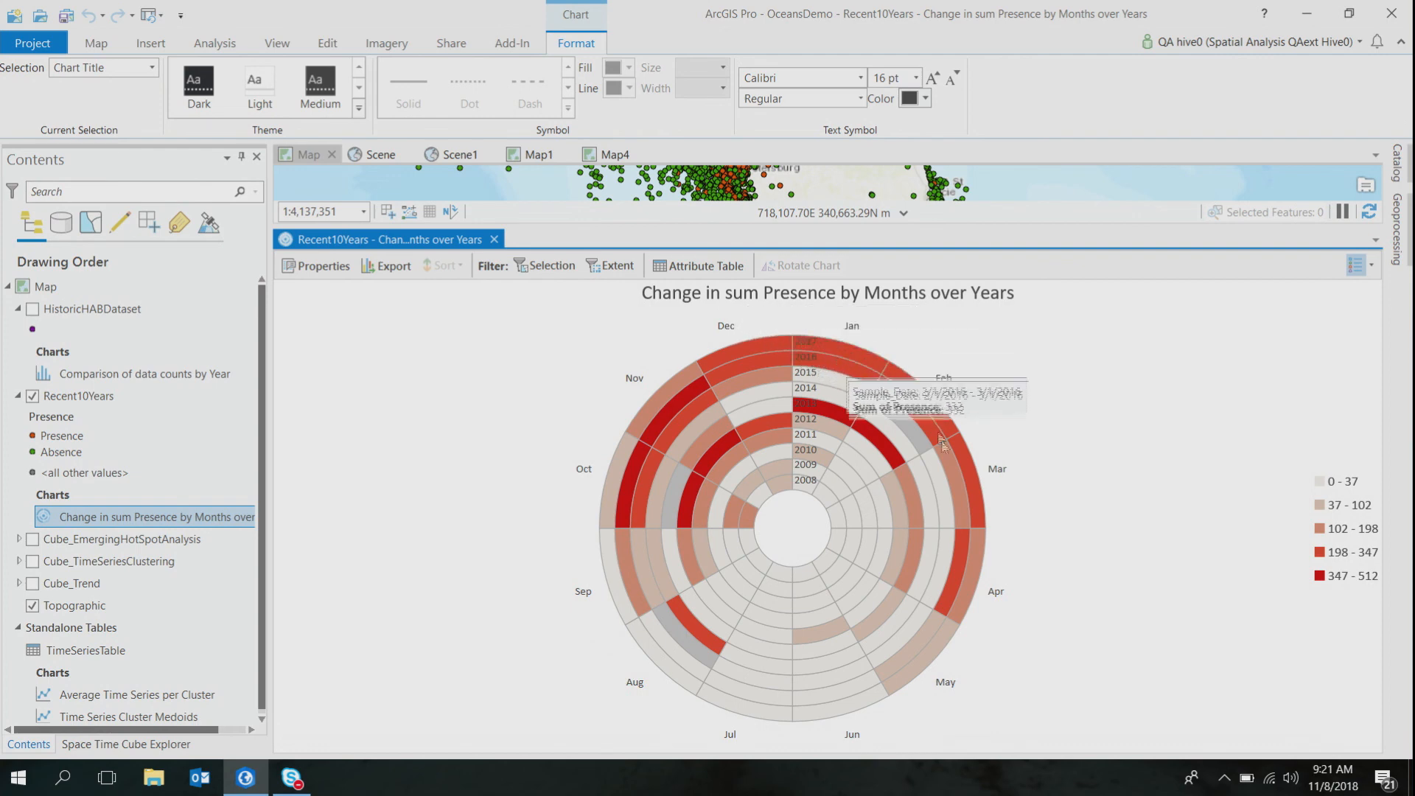
mouse_move(515, 239)
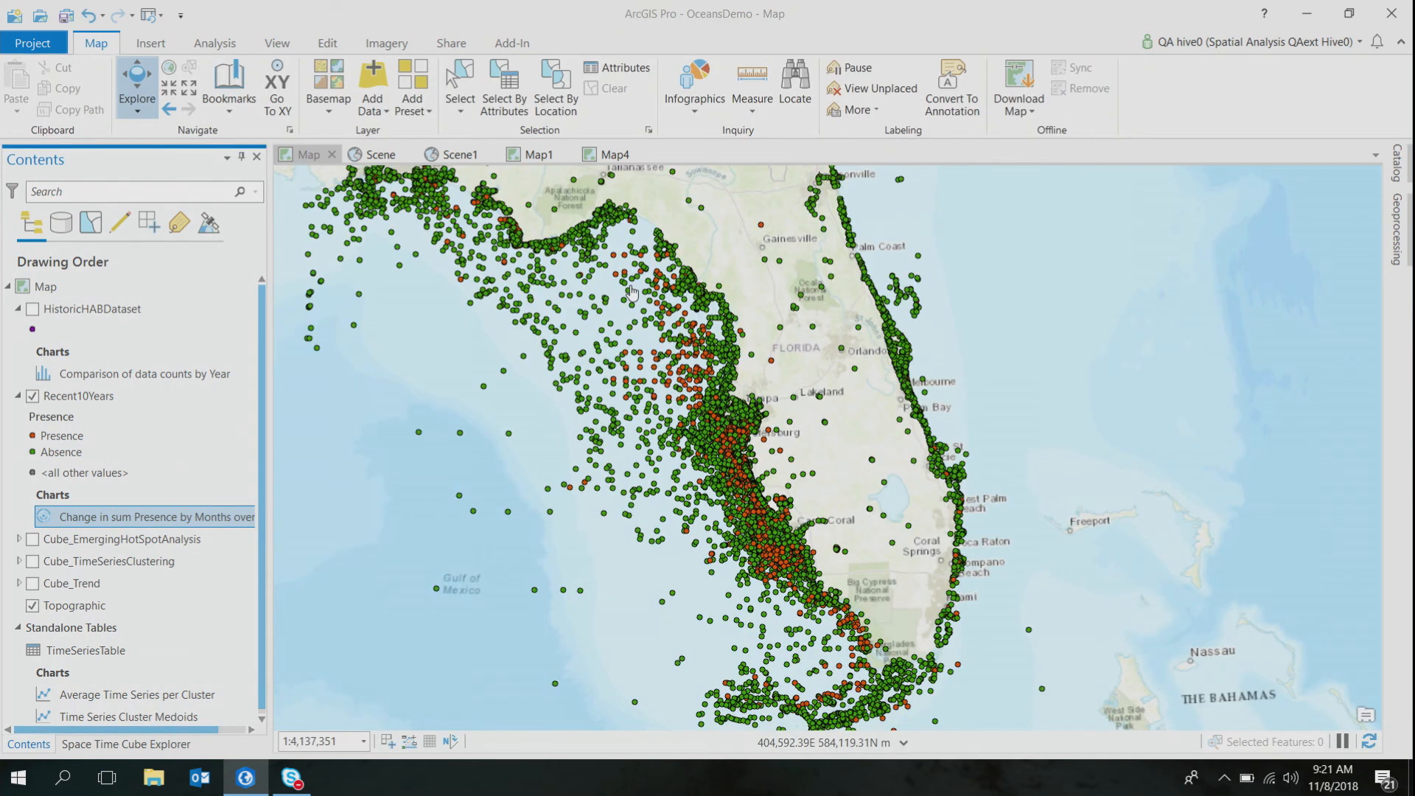
mouse_move(675, 324)
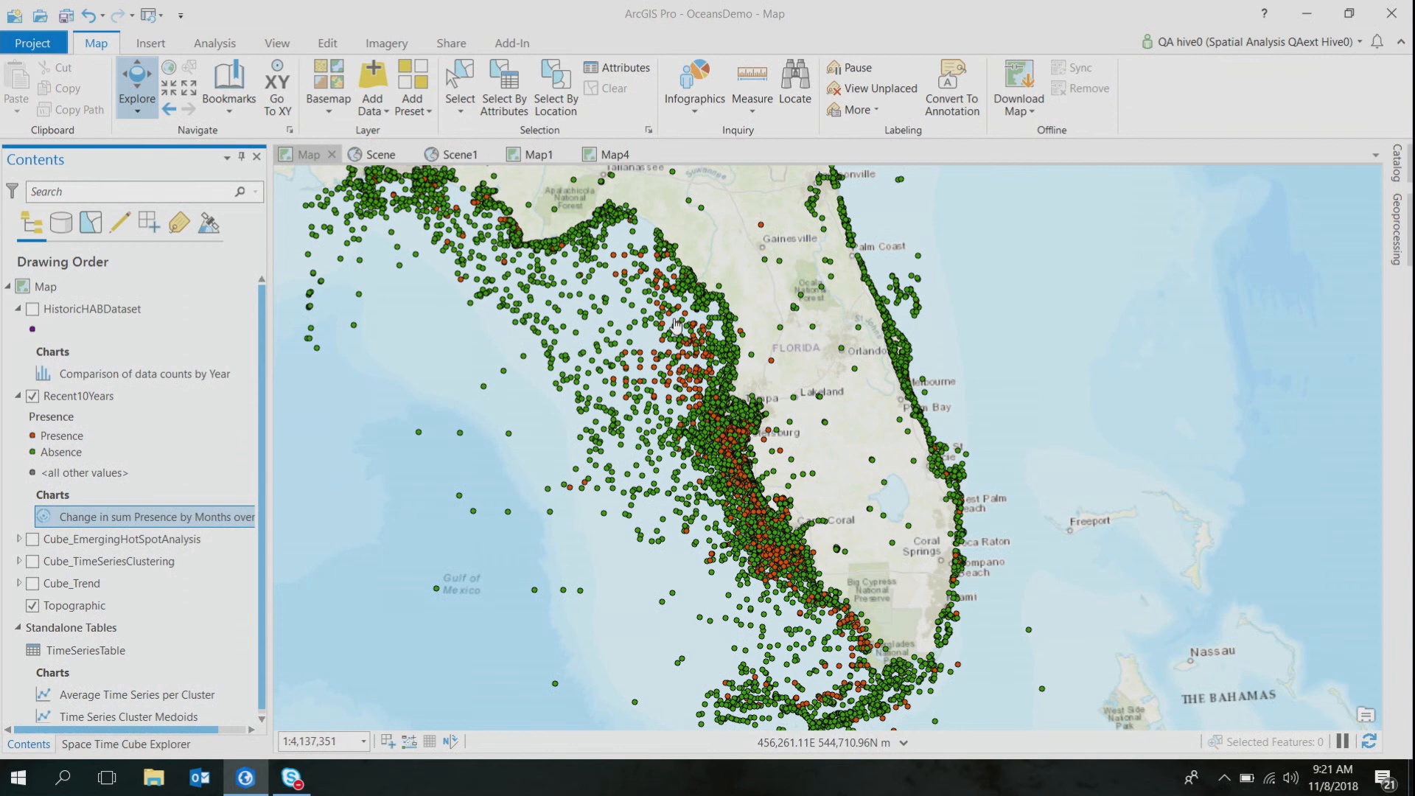
mouse_move(740, 532)
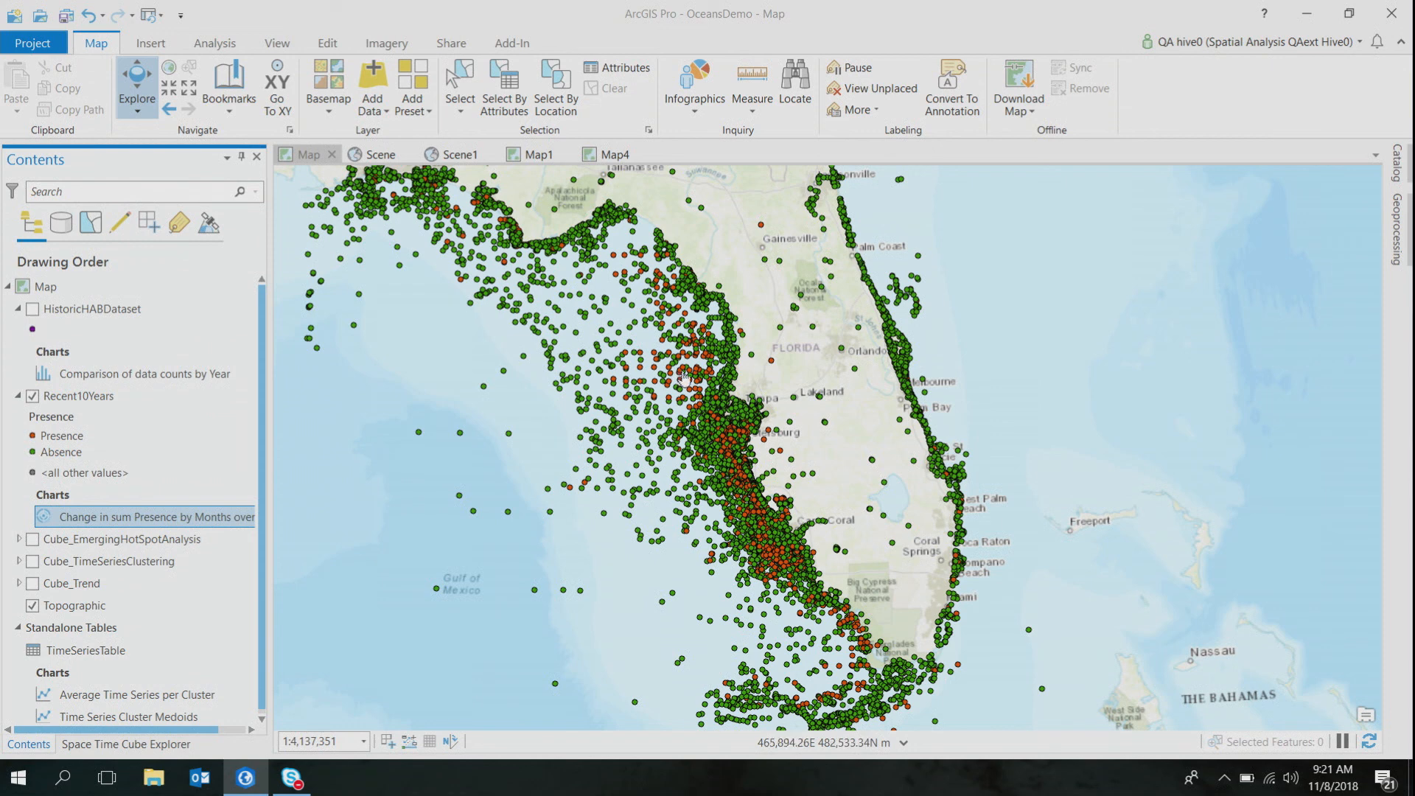
mouse_move(707, 454)
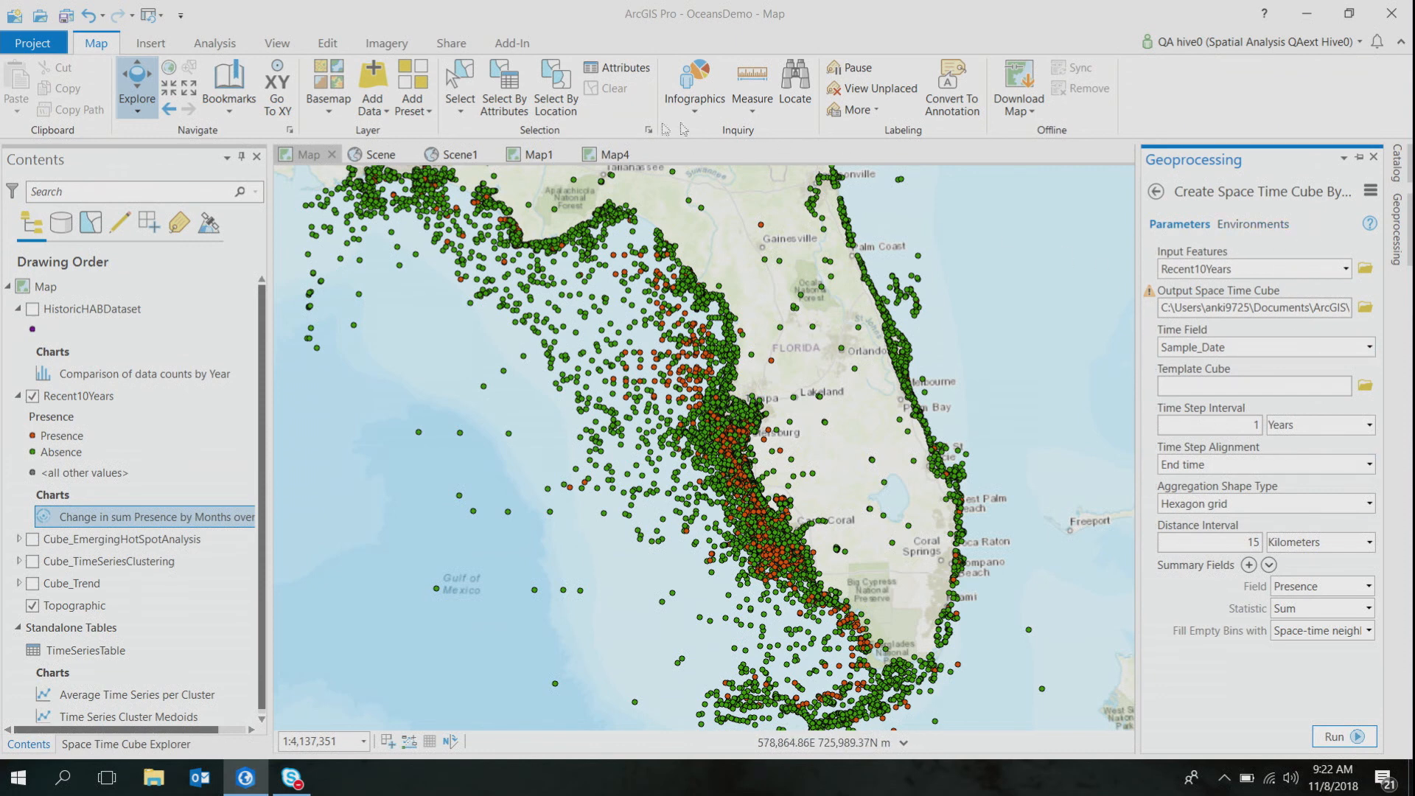
- Show the Map4 diagram adding time as a third axis in place of the flat XY points
click(613, 153)
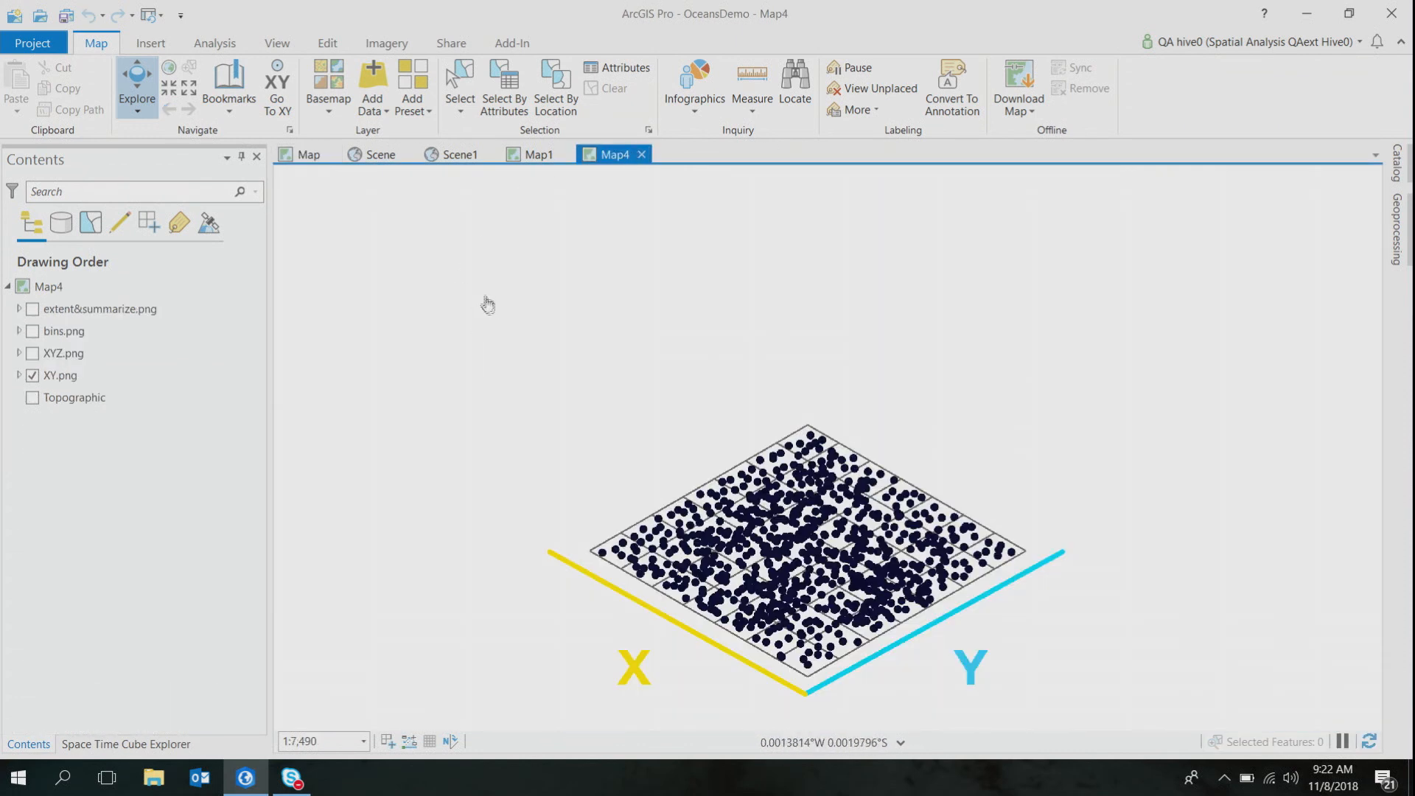
mouse_move(582, 503)
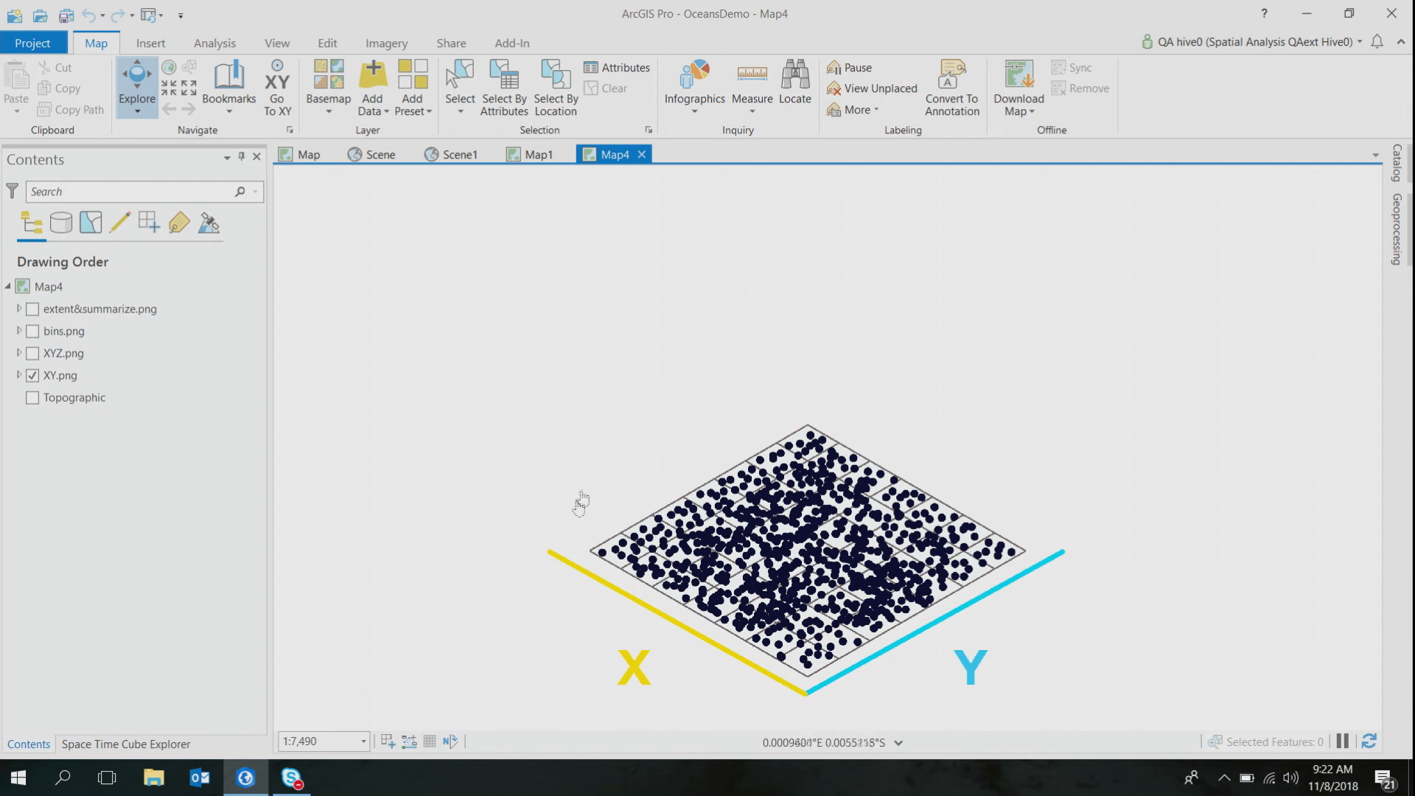
mouse_move(537, 569)
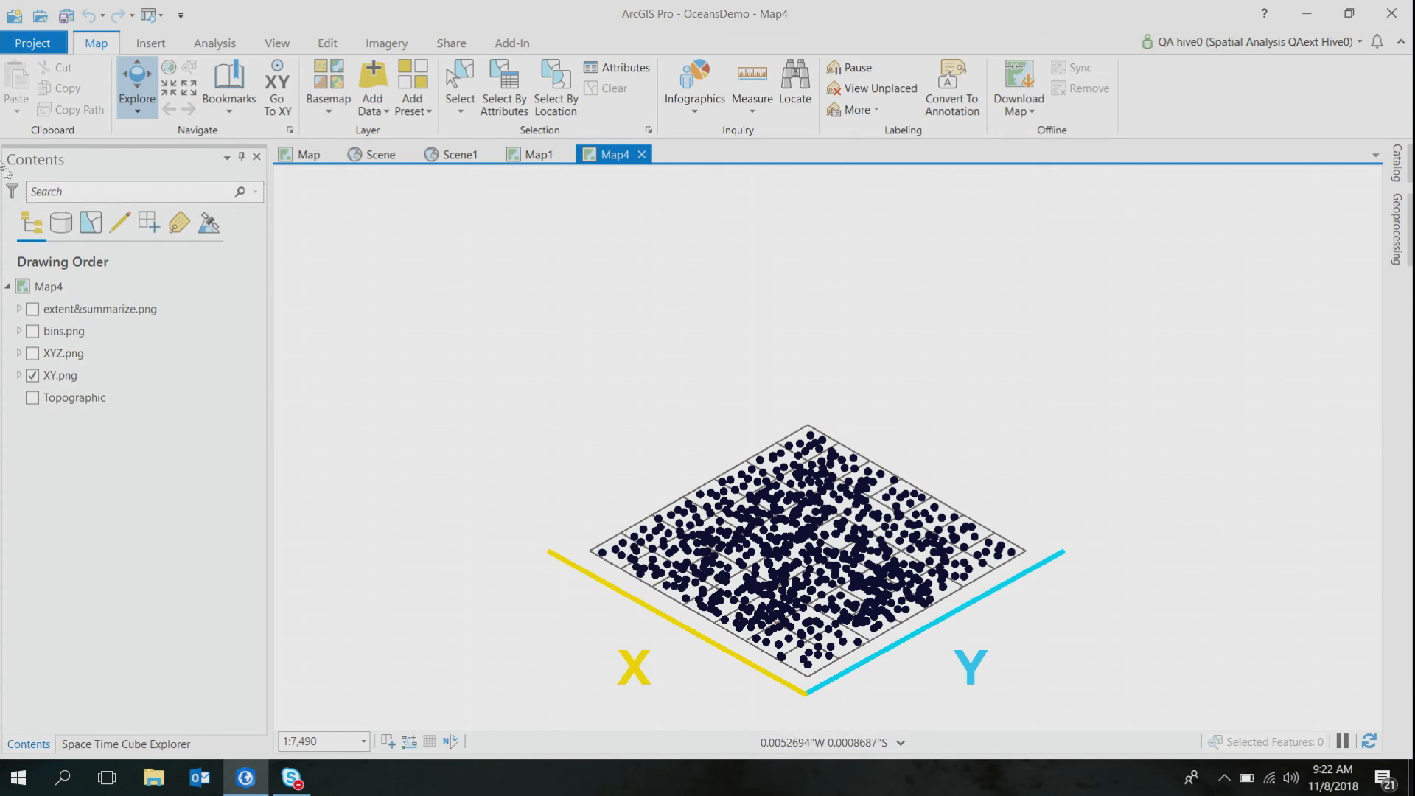
click(31, 353)
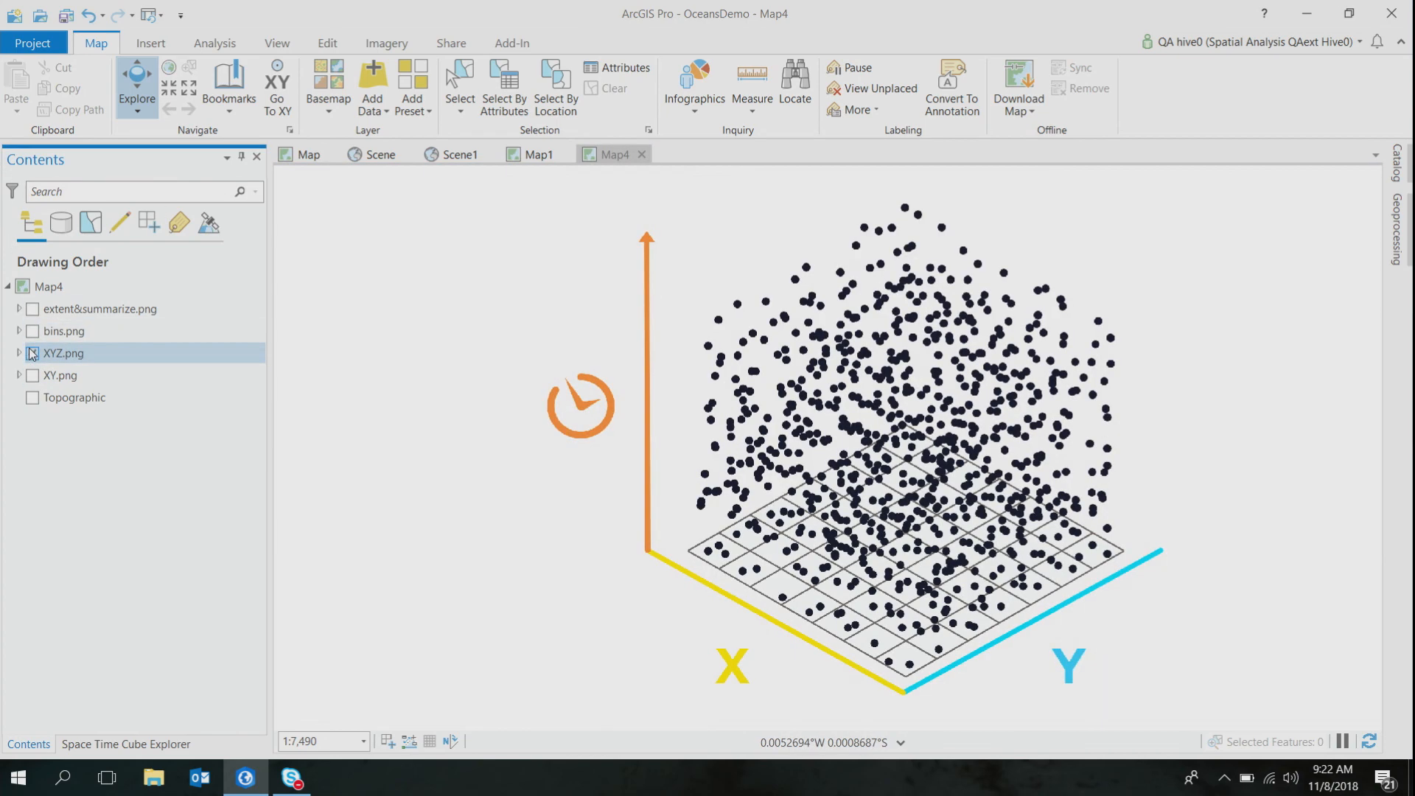
click(31, 353)
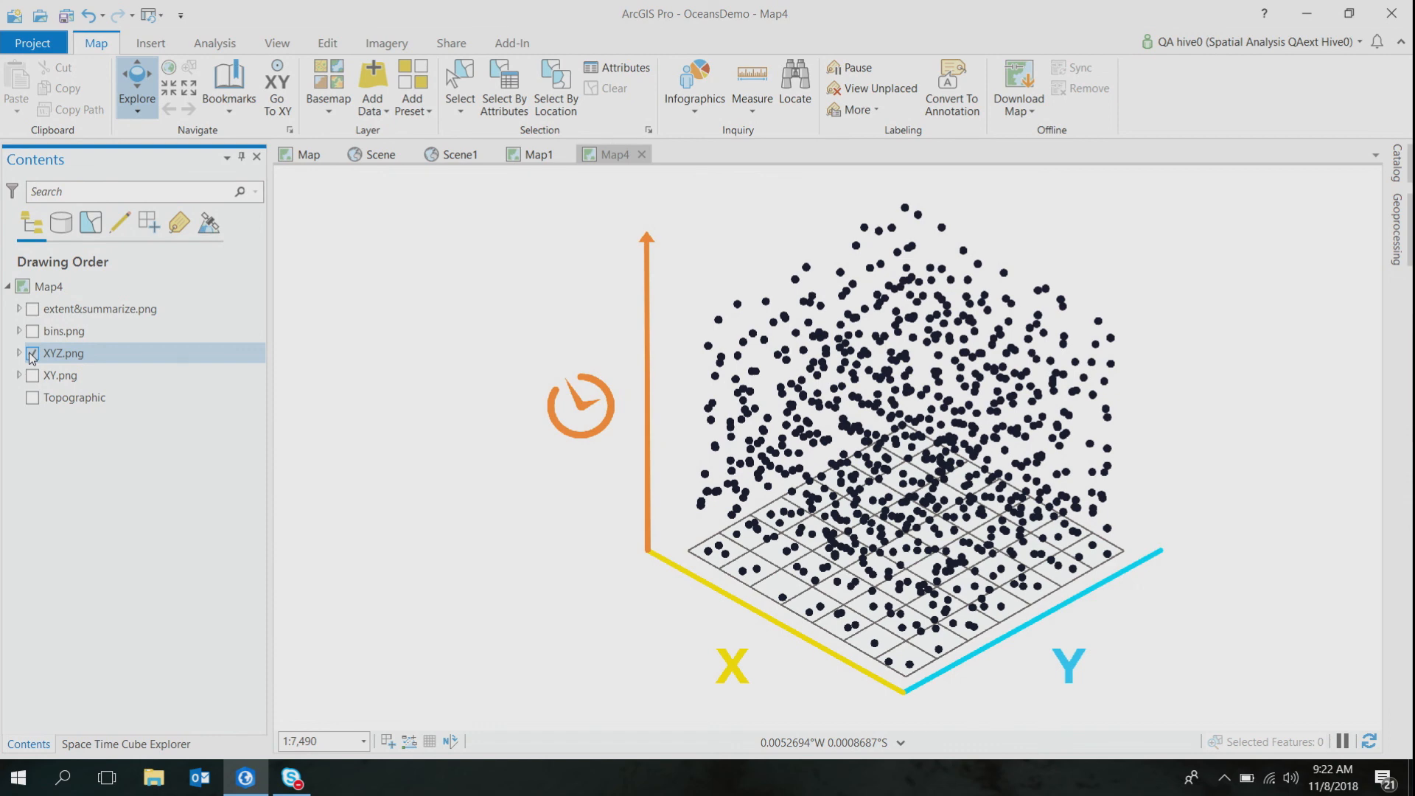
- Step through the cube-bins diagram to the extent-and-summarize cube of 10 km monthly bins
click(31, 332)
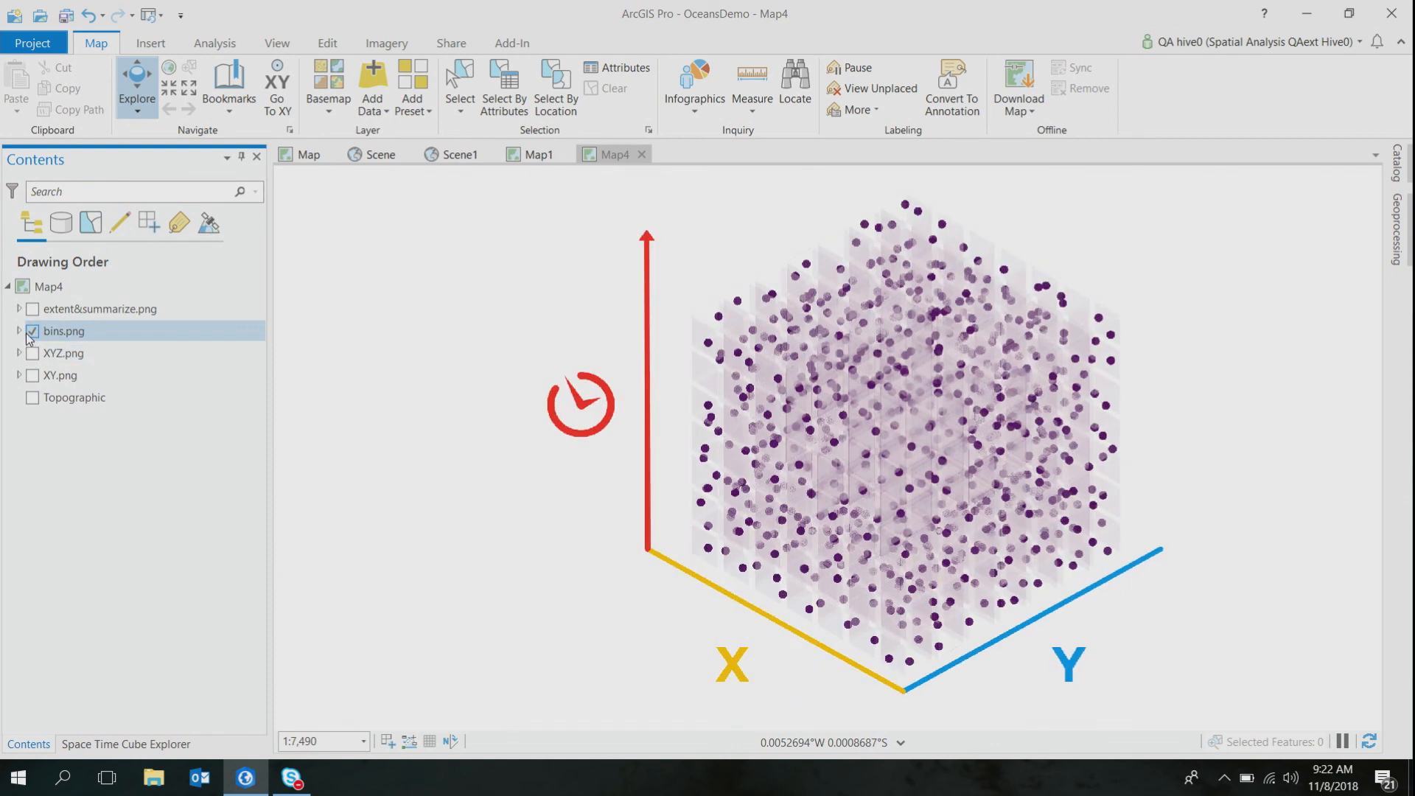
click(33, 332)
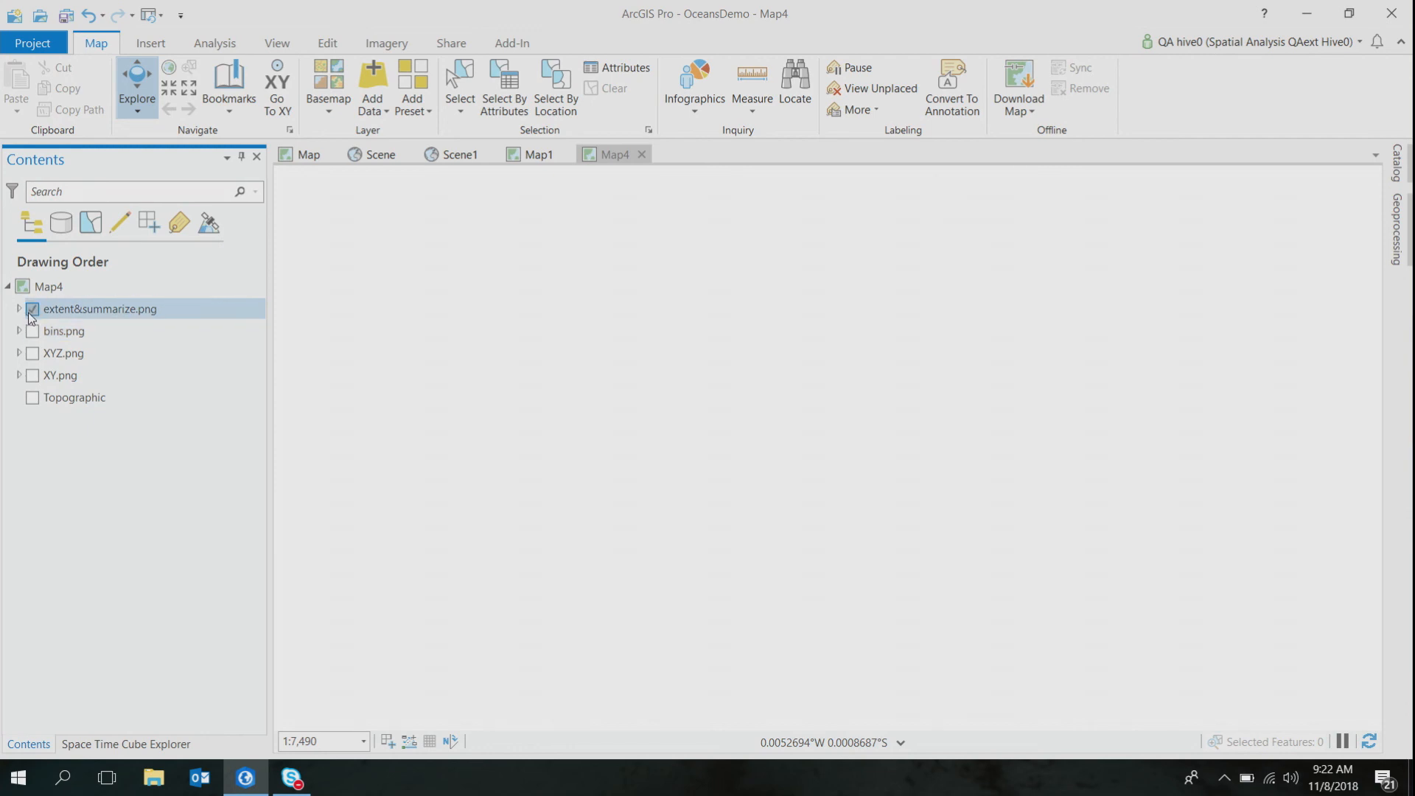
click(31, 308)
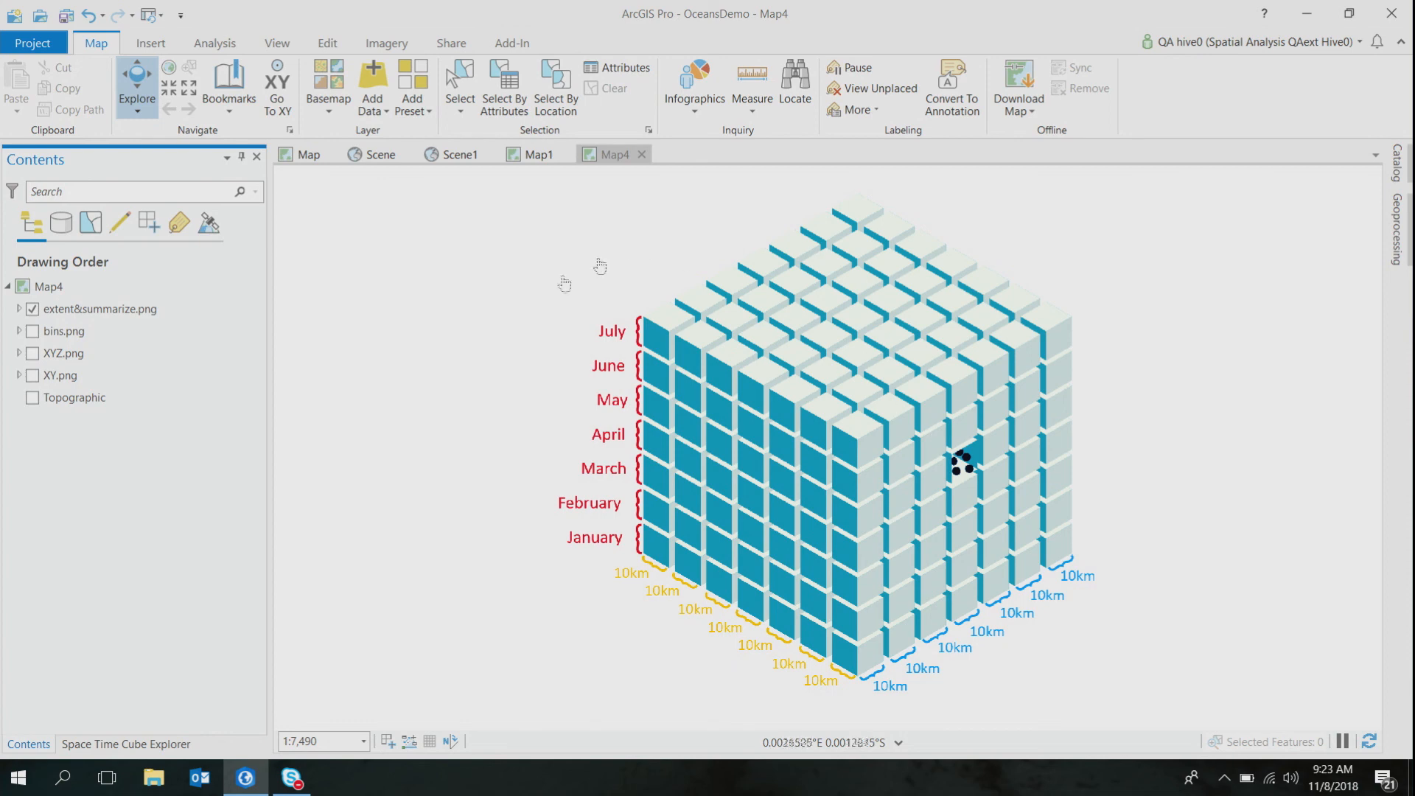
- Run Create Space Time Cube By Aggregating Points on the Recent10Years presence data
click(308, 155)
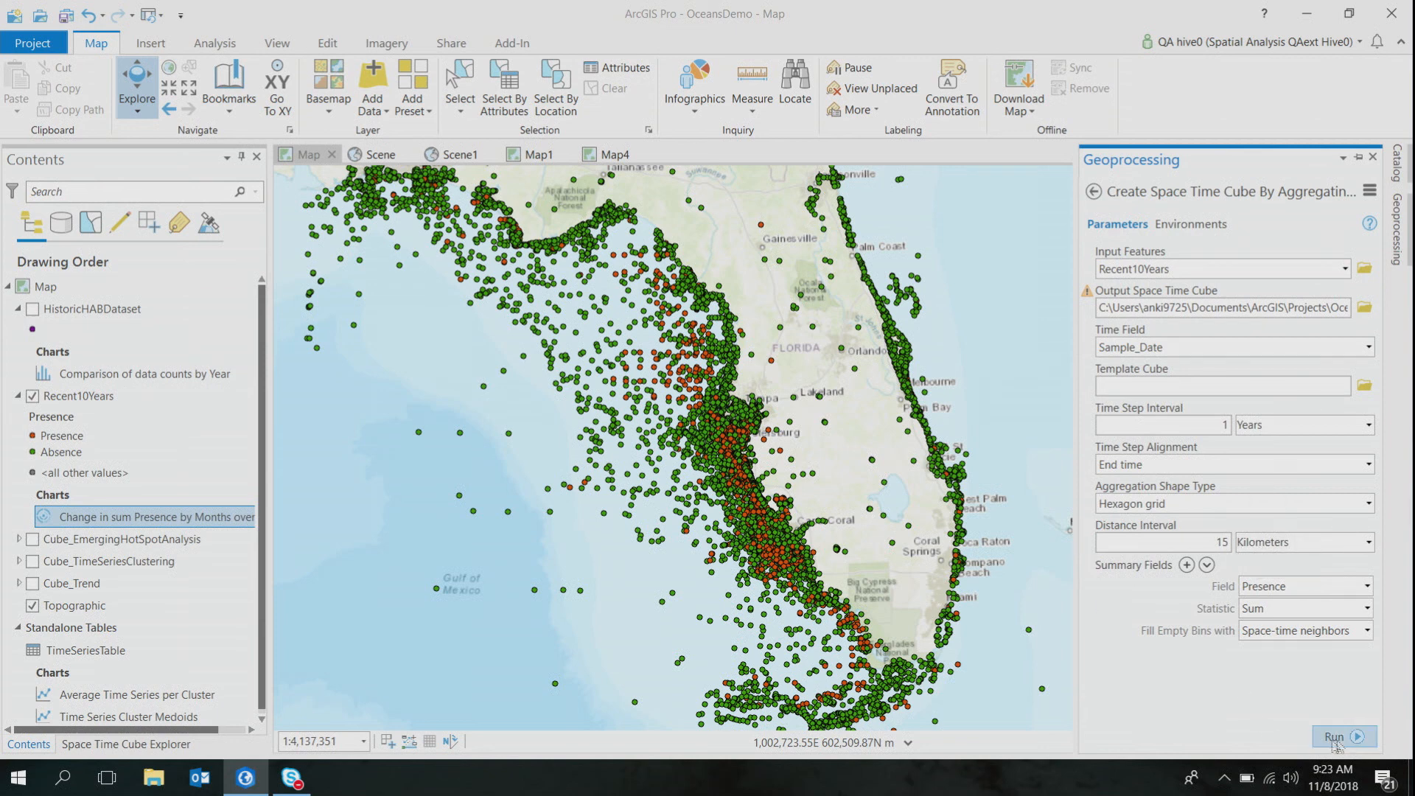
click(1340, 741)
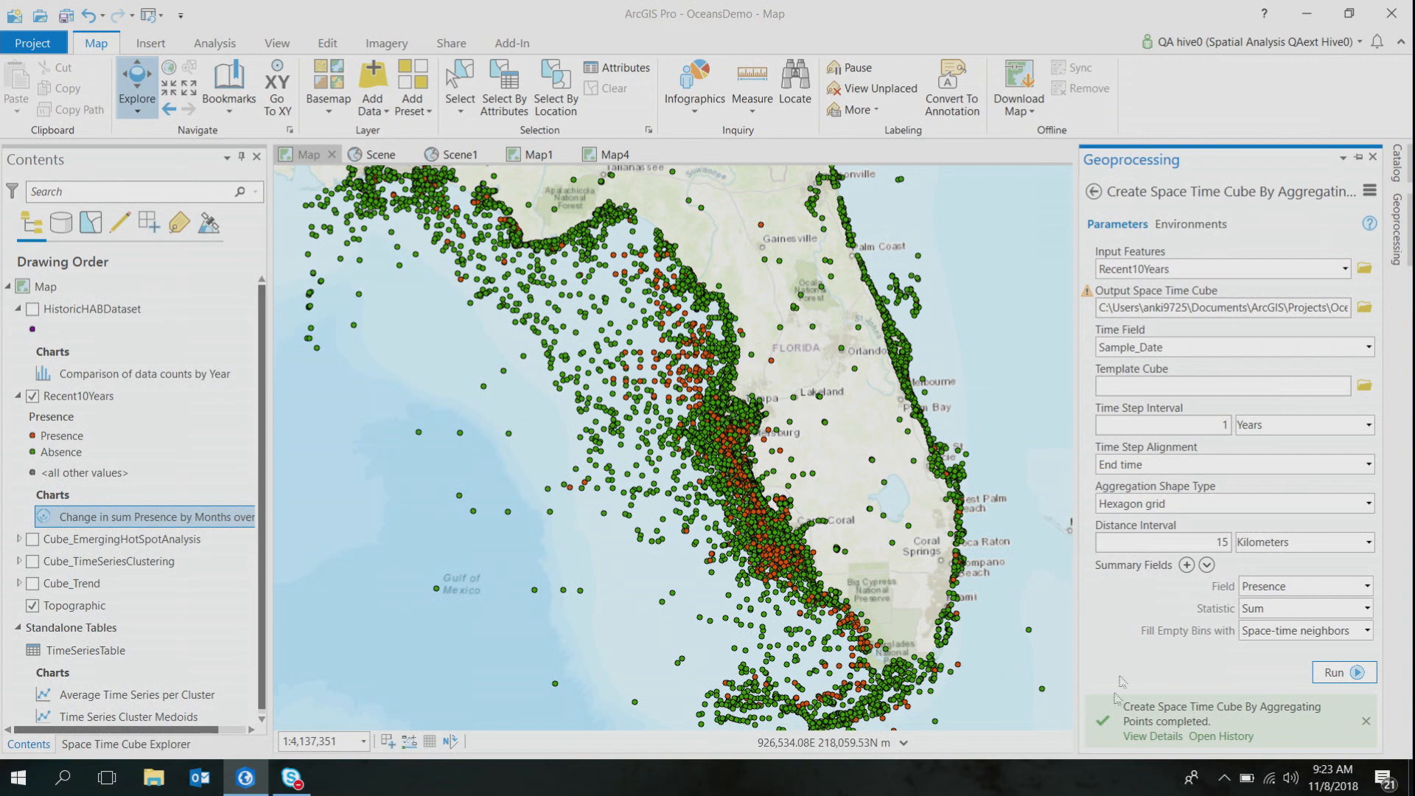
- Review the cube creation details, then switch to the 3D Scene of Florida
click(1153, 736)
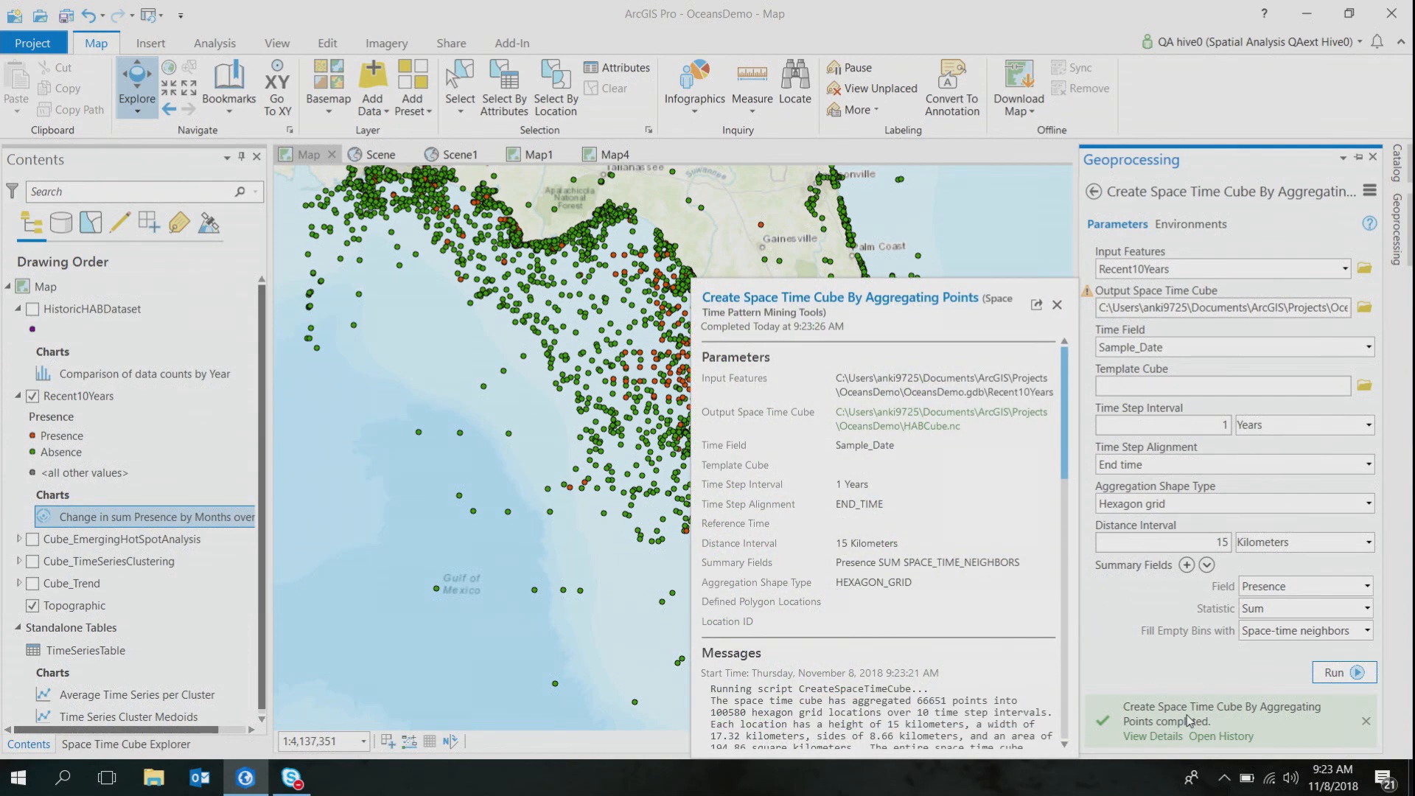
click(380, 155)
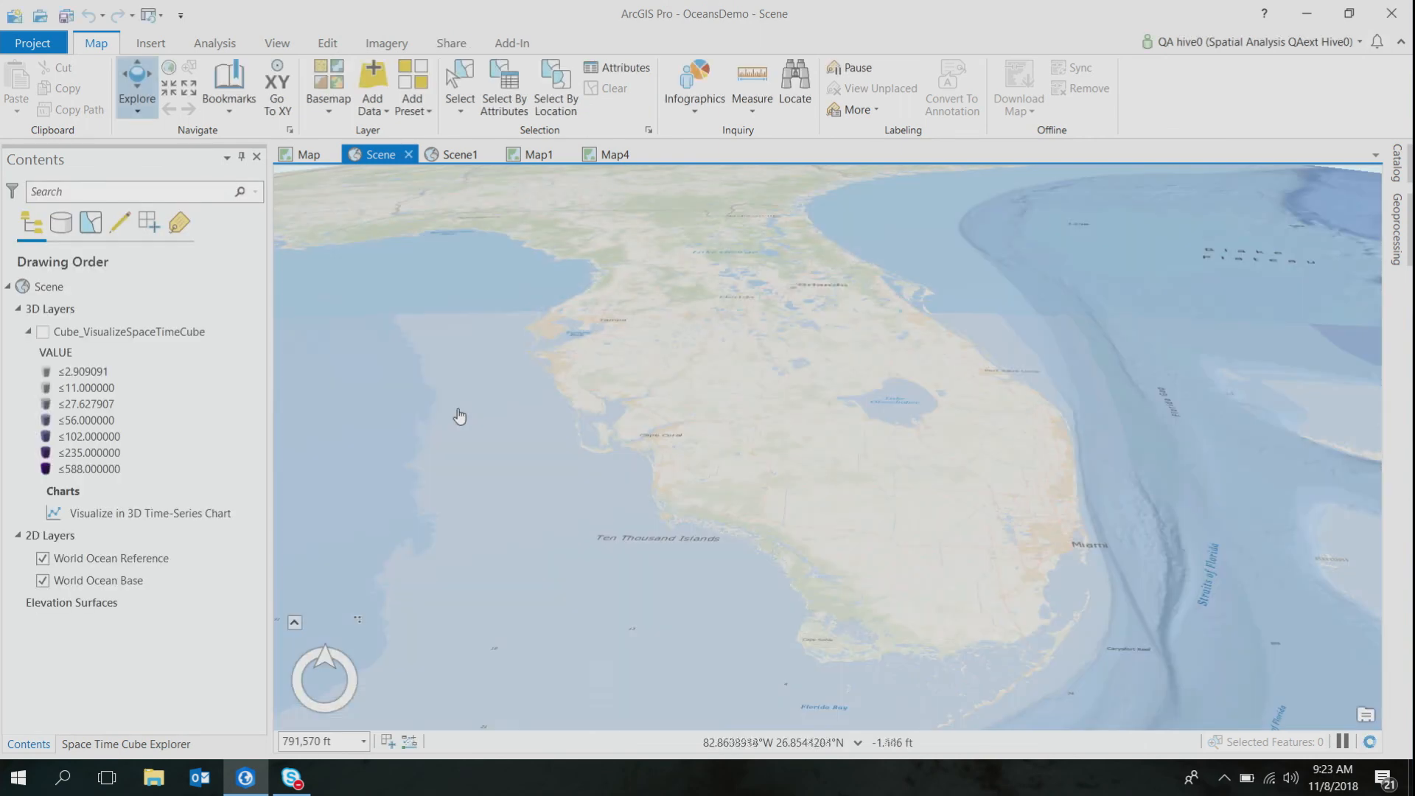
mouse_move(488, 411)
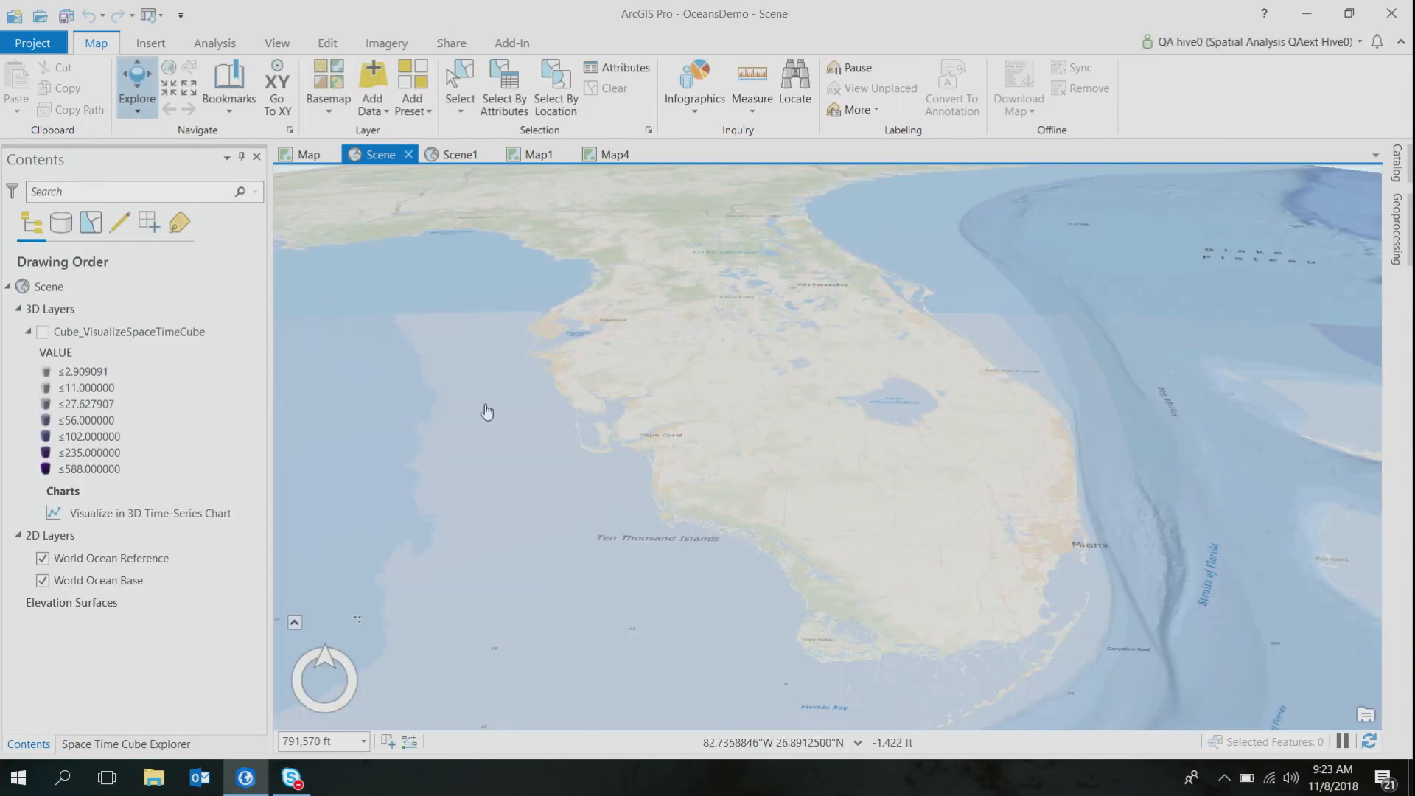
click(1401, 171)
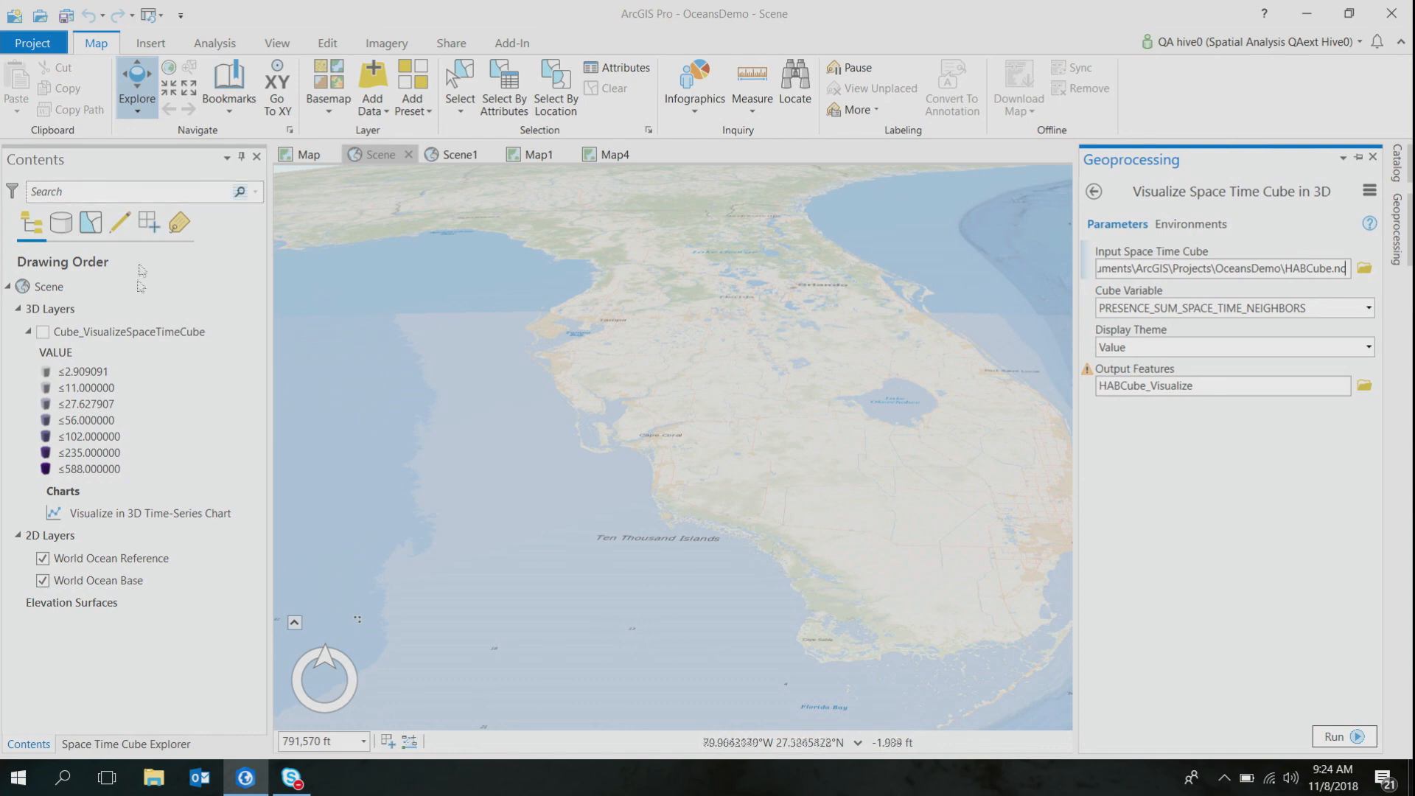
click(1340, 738)
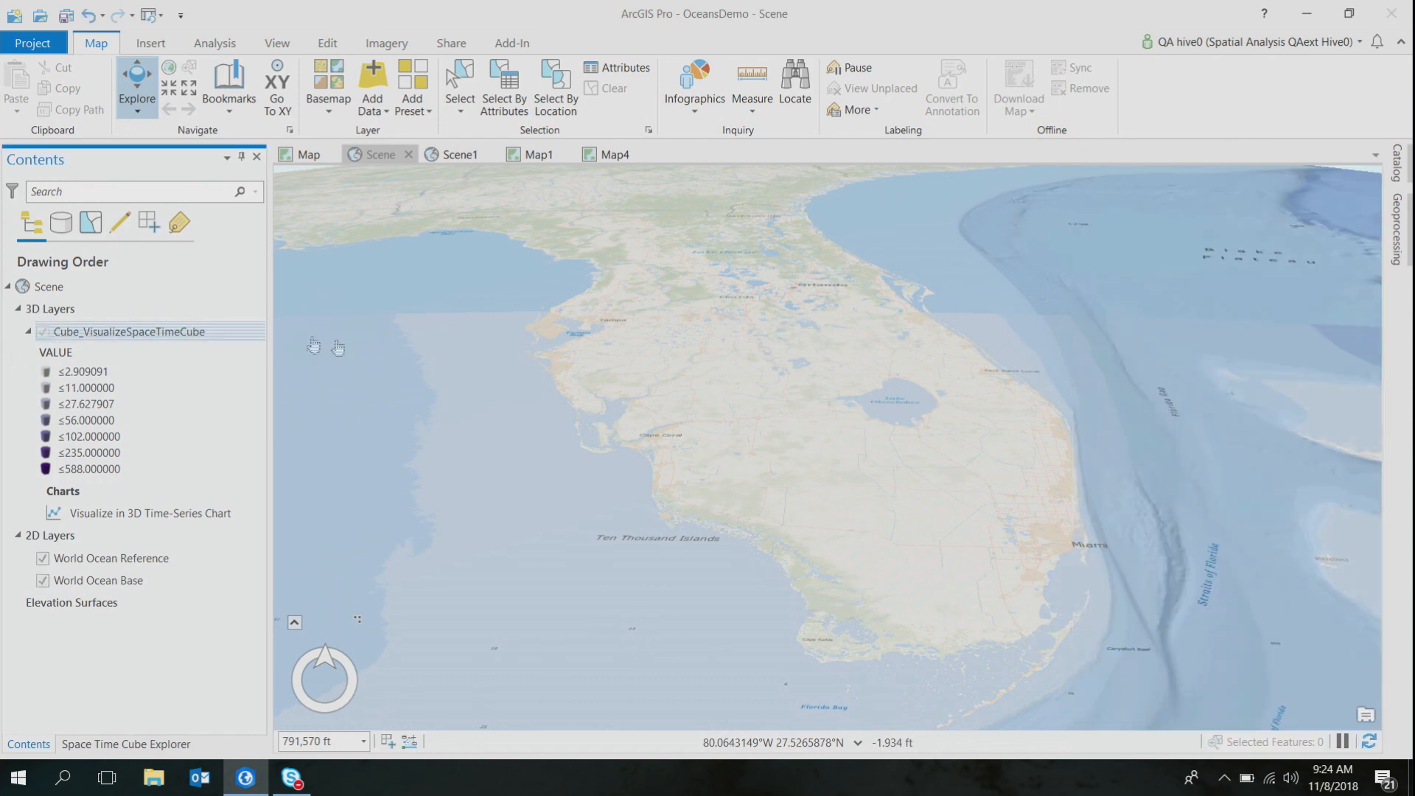
click(43, 332)
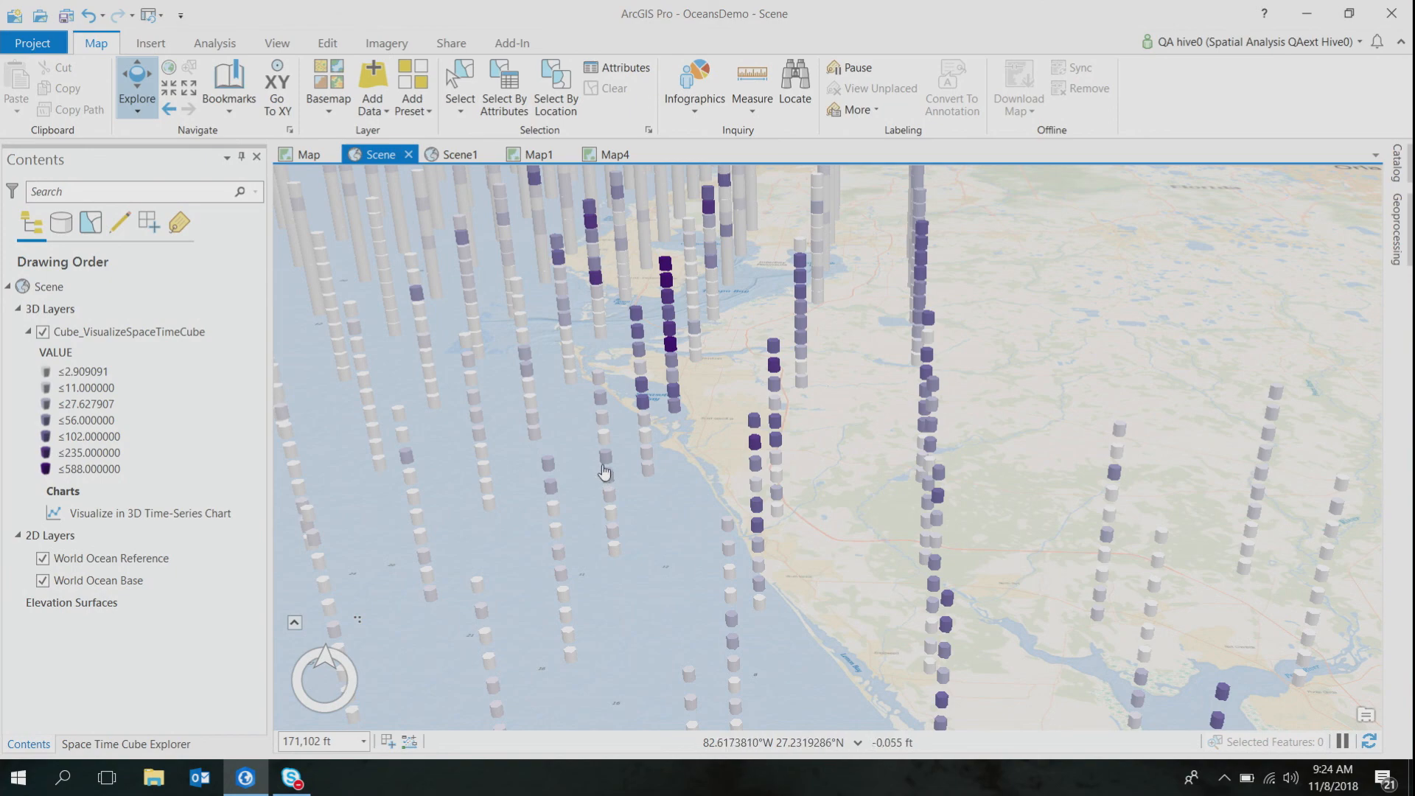
mouse_move(594, 477)
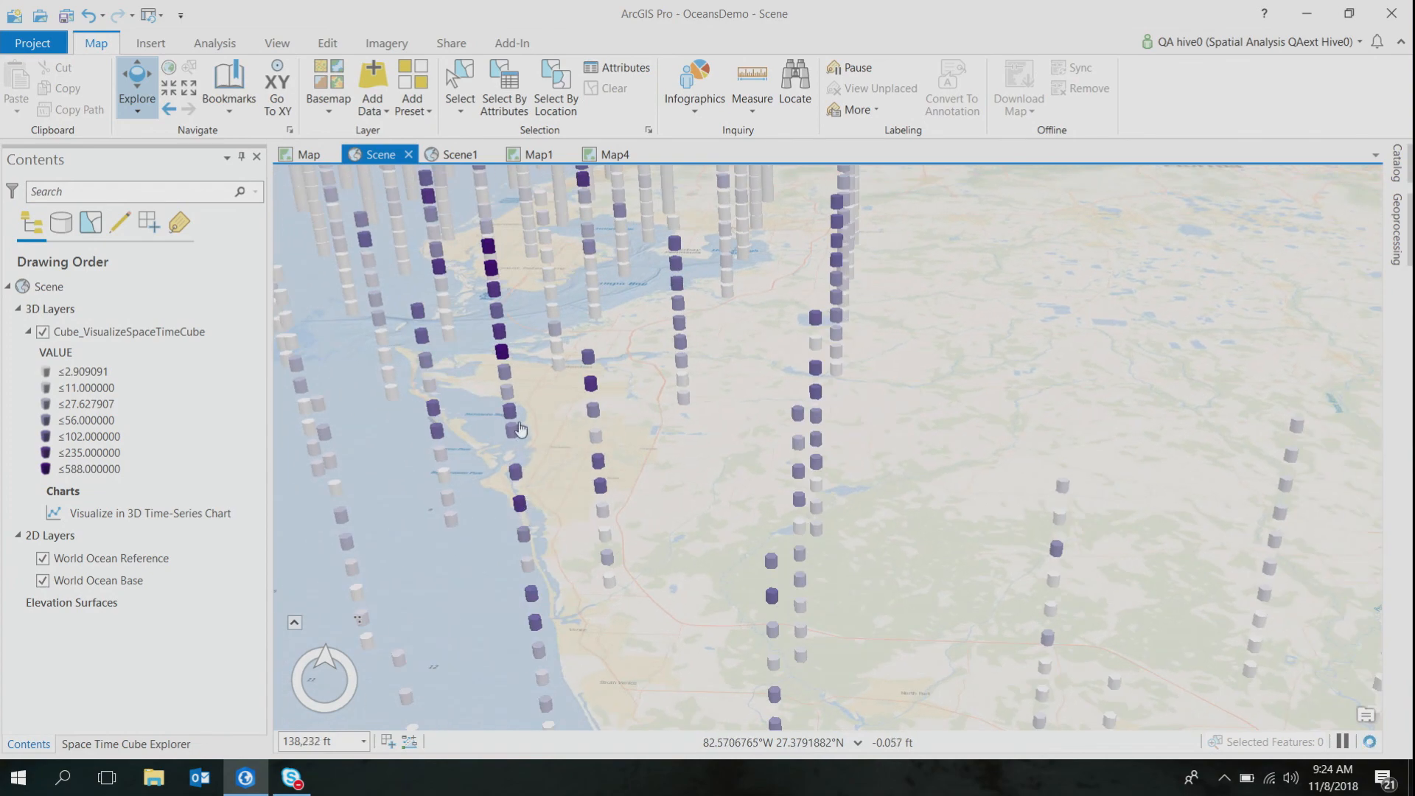
scroll(down, 3)
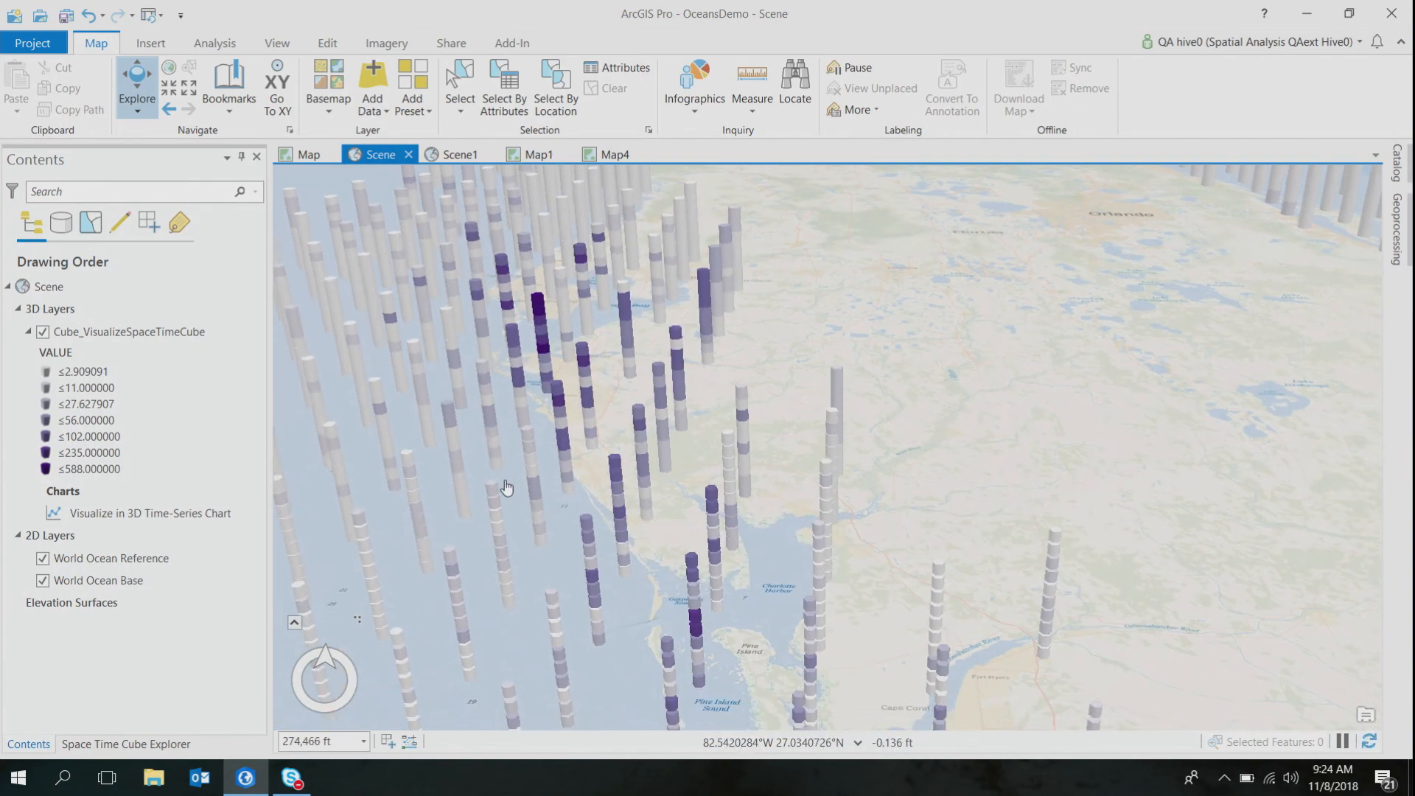
mouse_move(510, 472)
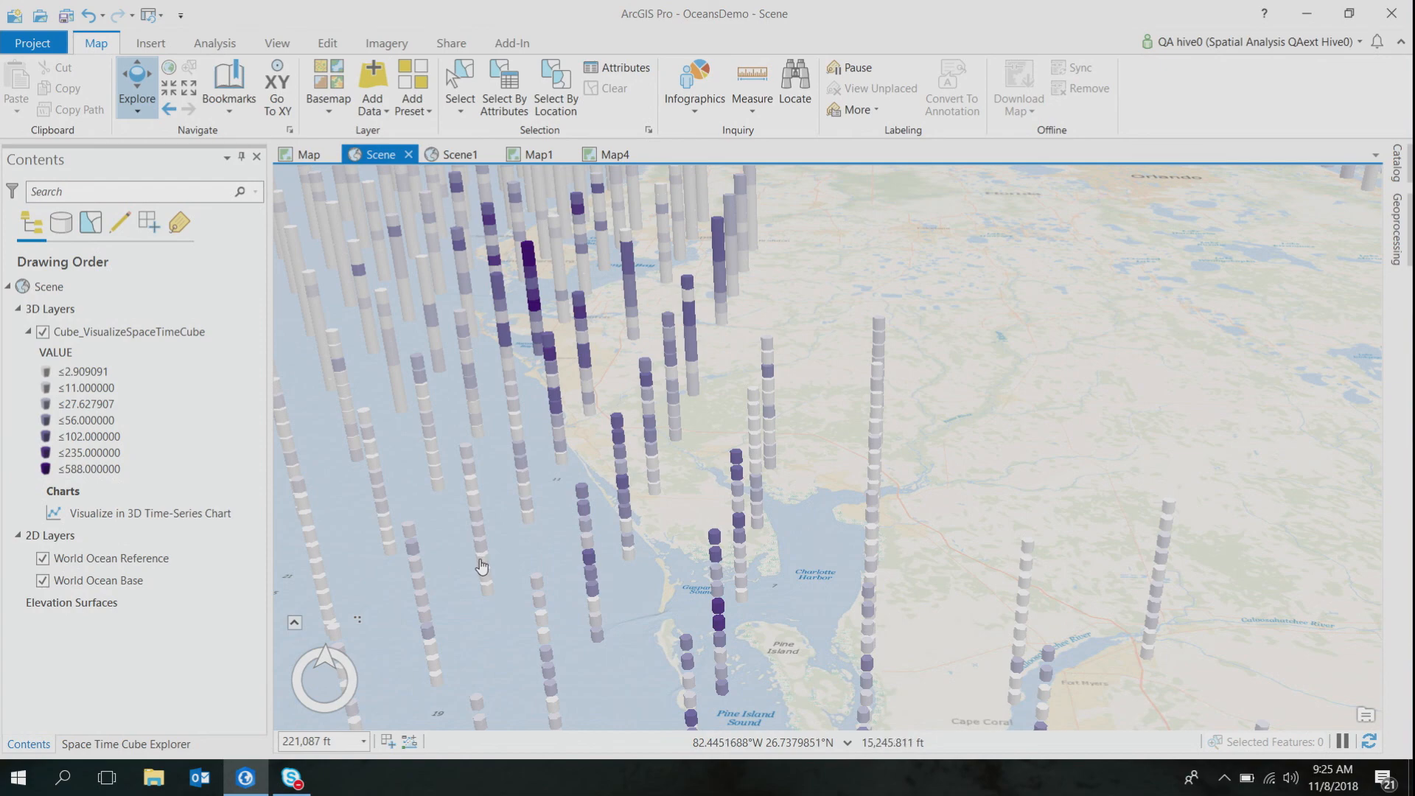
mouse_move(495, 634)
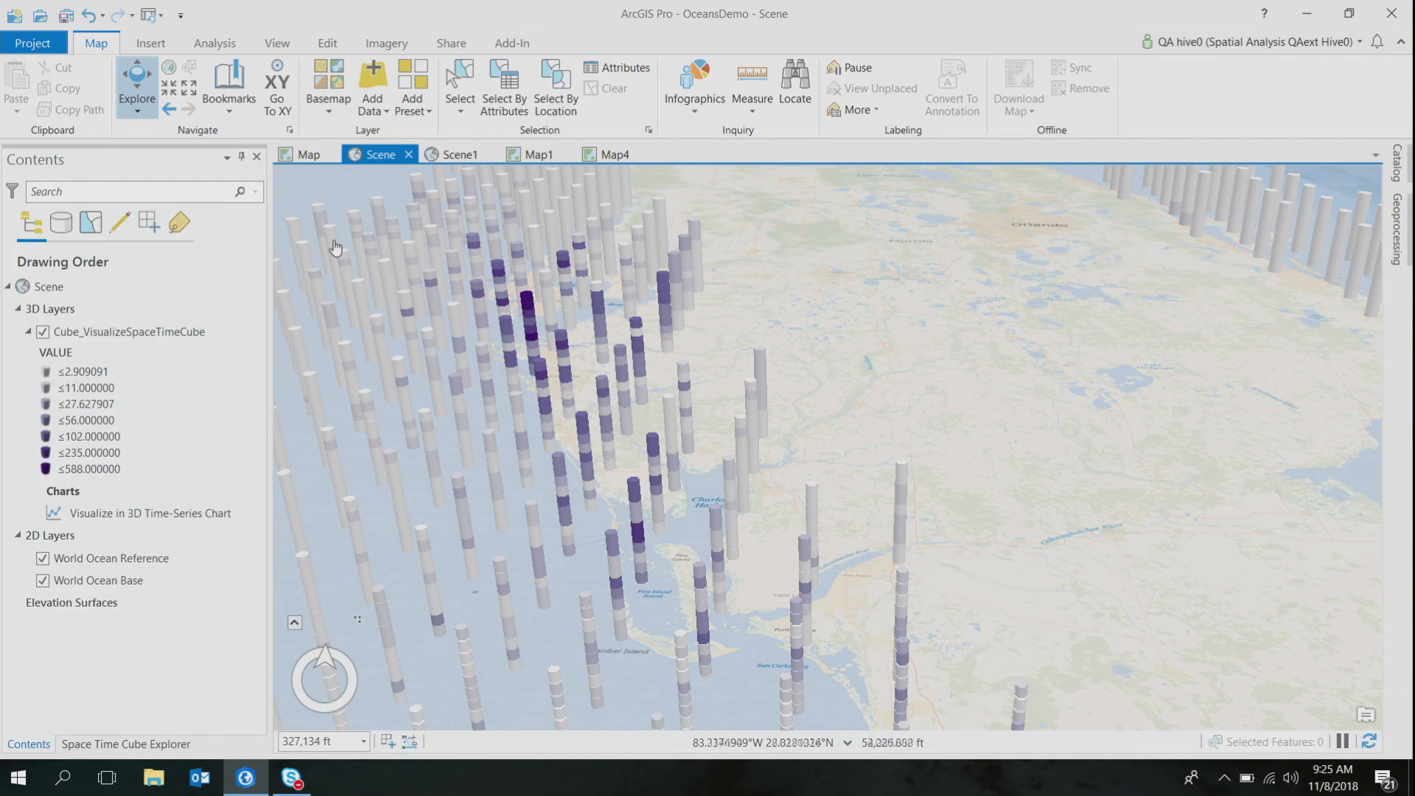
click(307, 154)
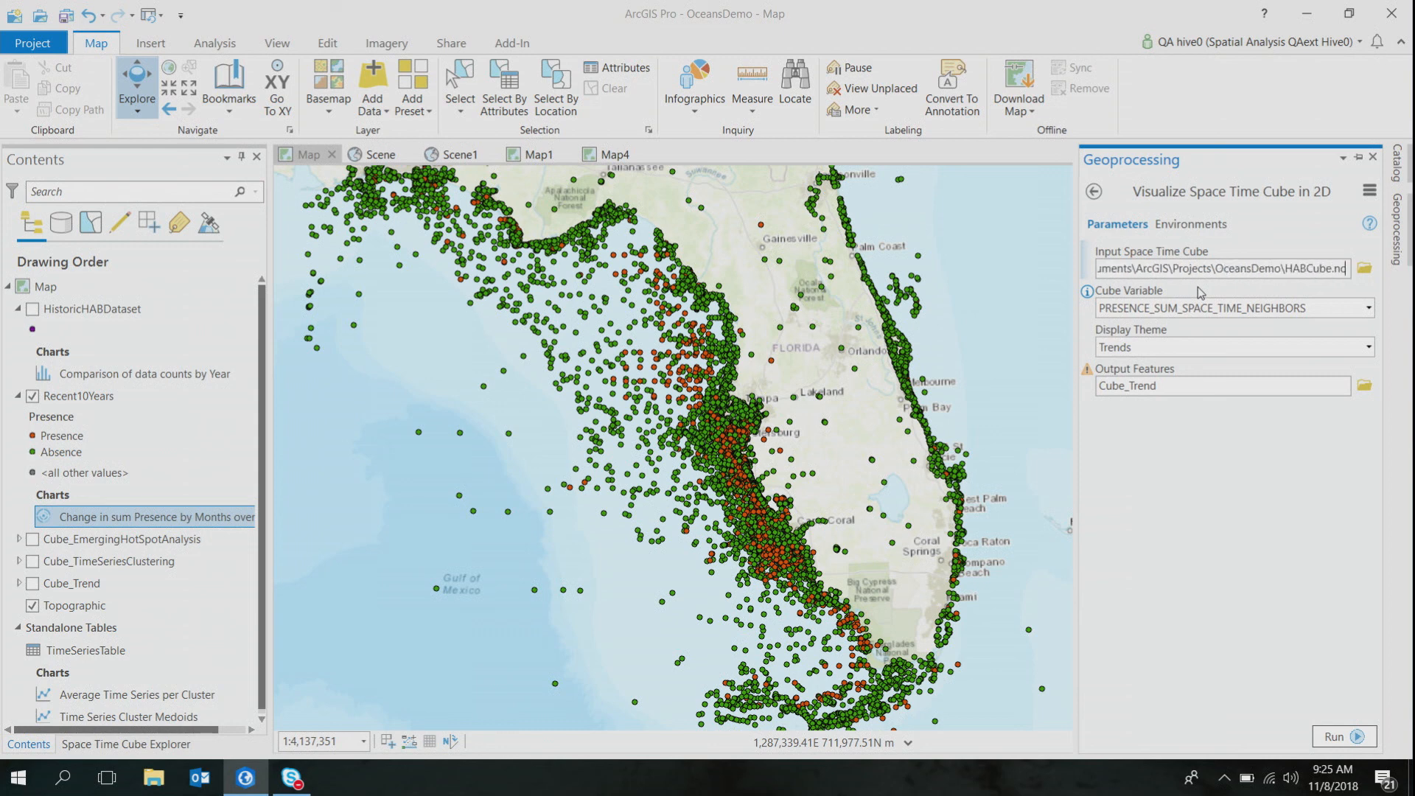
mouse_move(1205, 296)
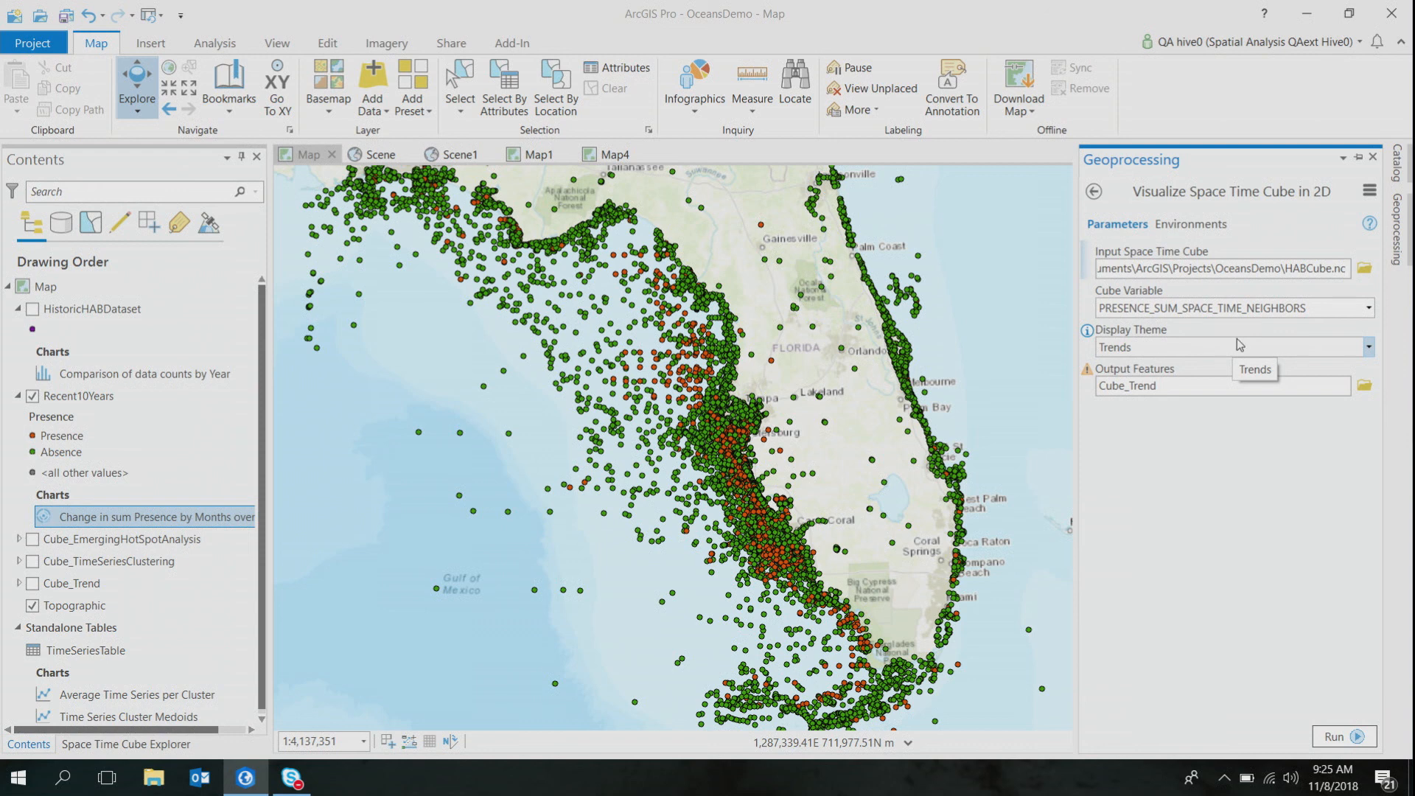
mouse_move(1240, 345)
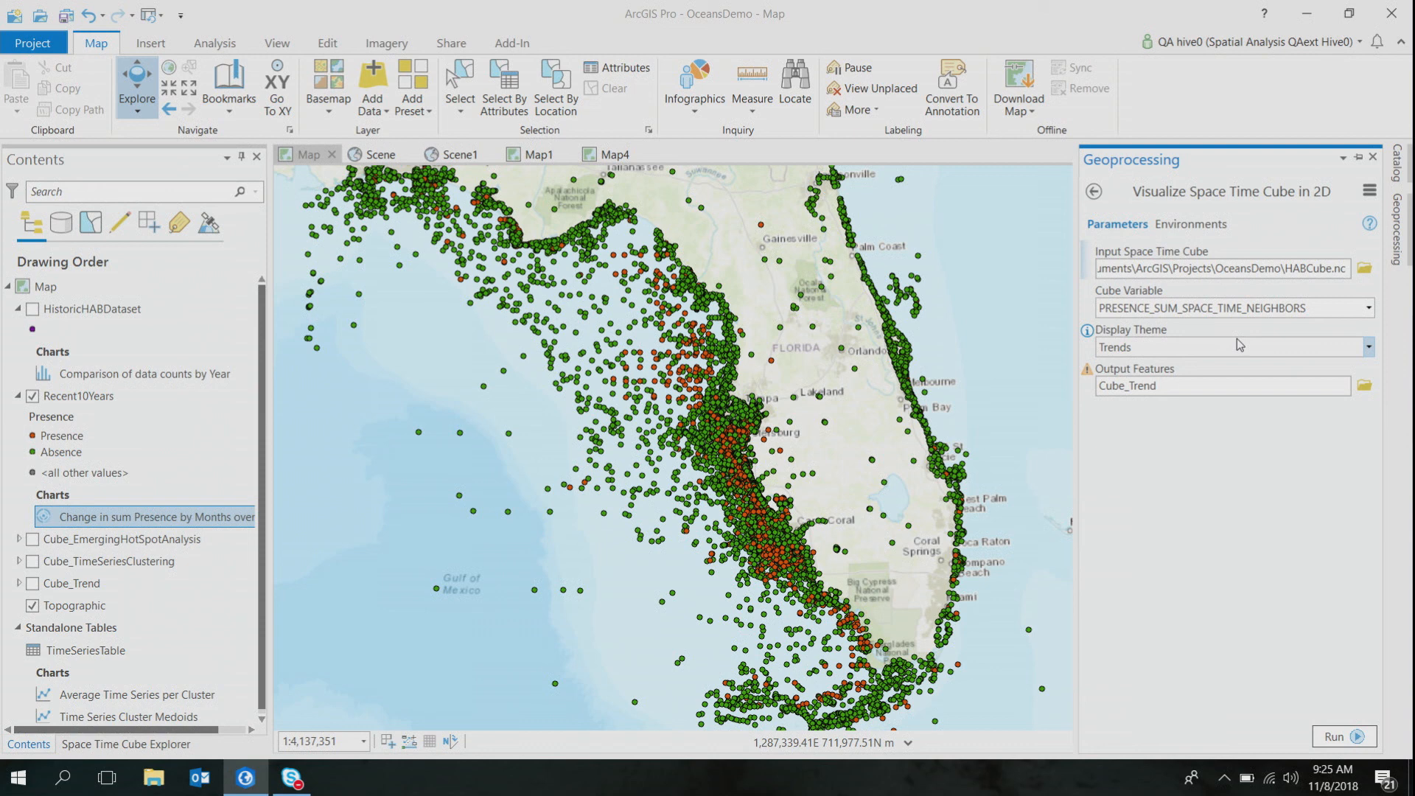
- Run Visualize Space Time Cube in 2D with Trends theme, outputting Cube_Trend
click(1342, 735)
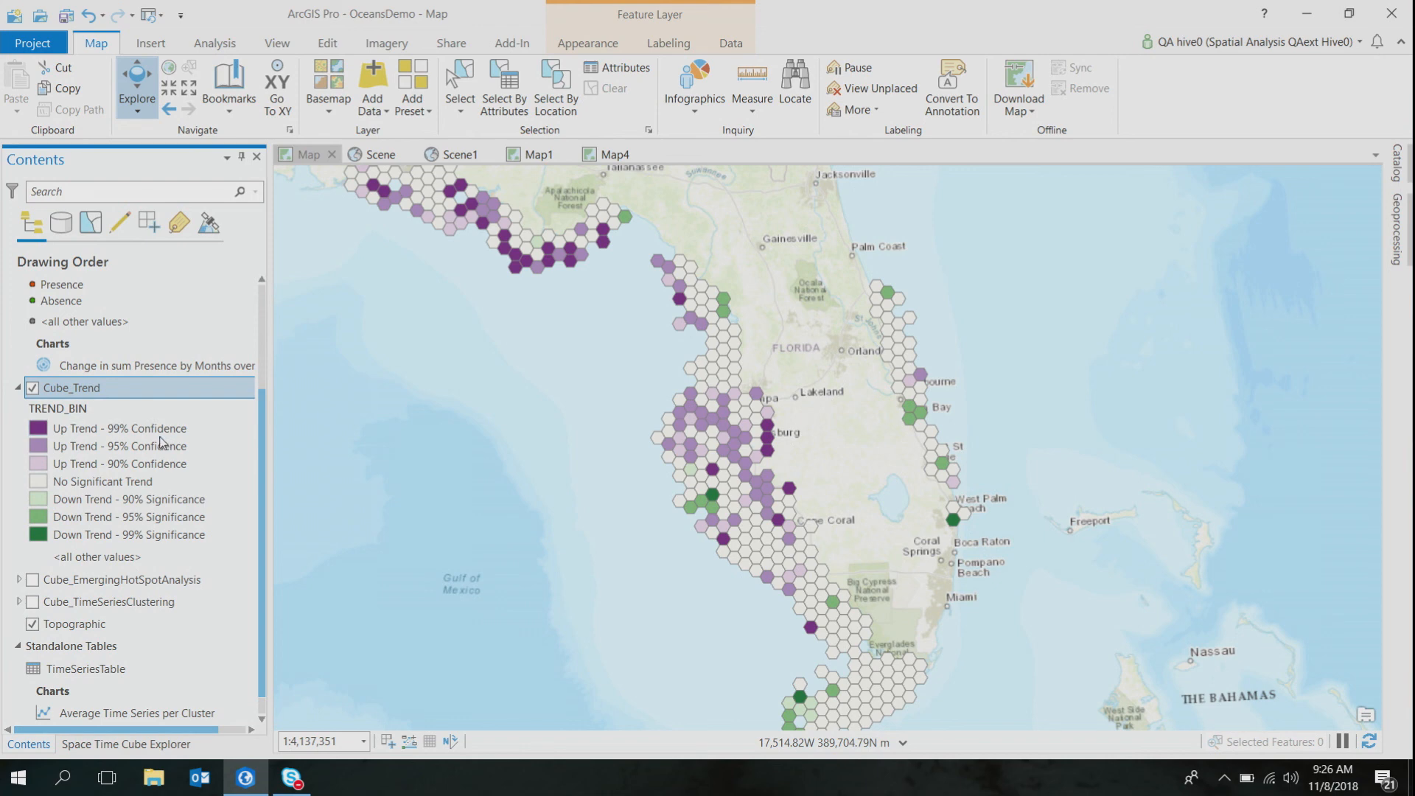
mouse_move(516, 516)
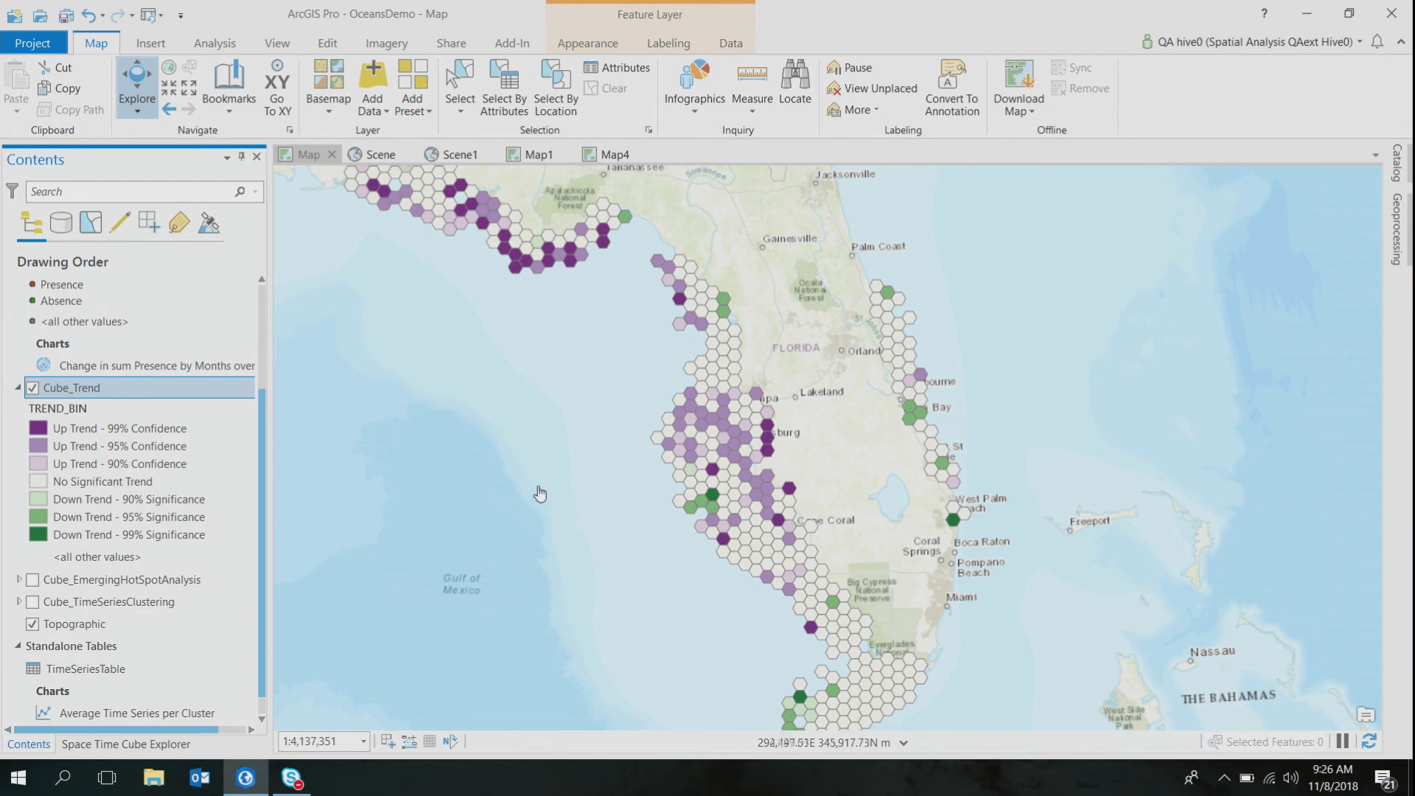
mouse_move(638, 455)
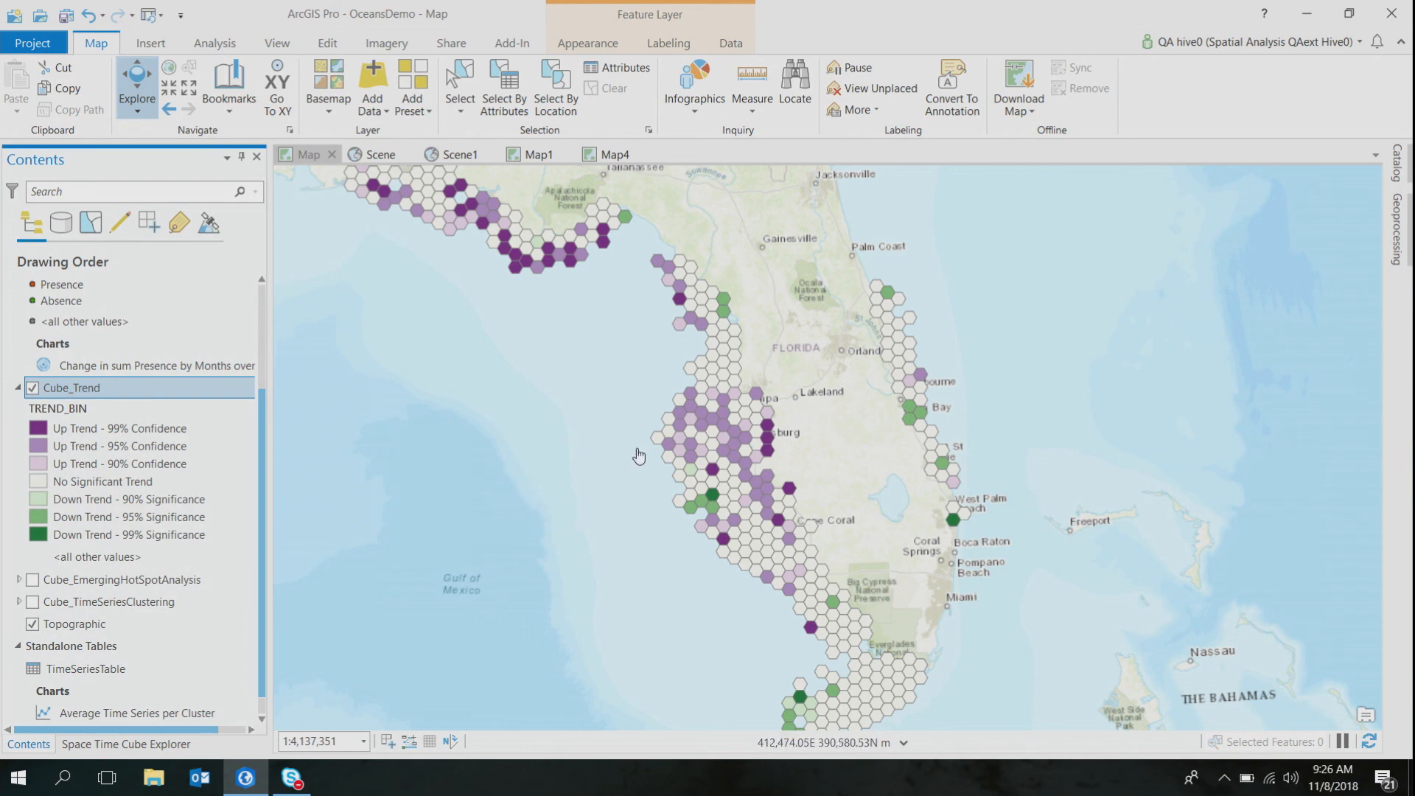
mouse_move(727, 497)
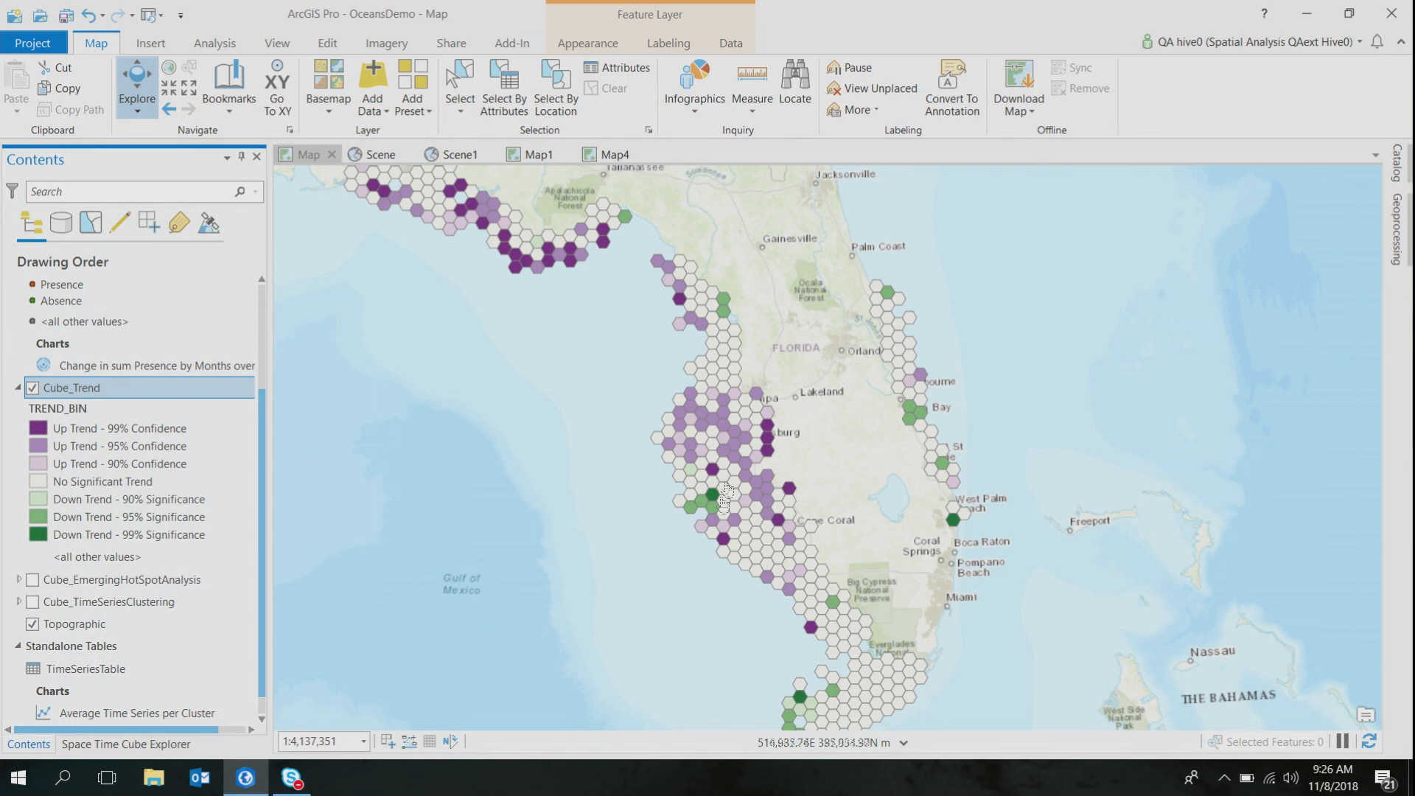
mouse_move(722, 451)
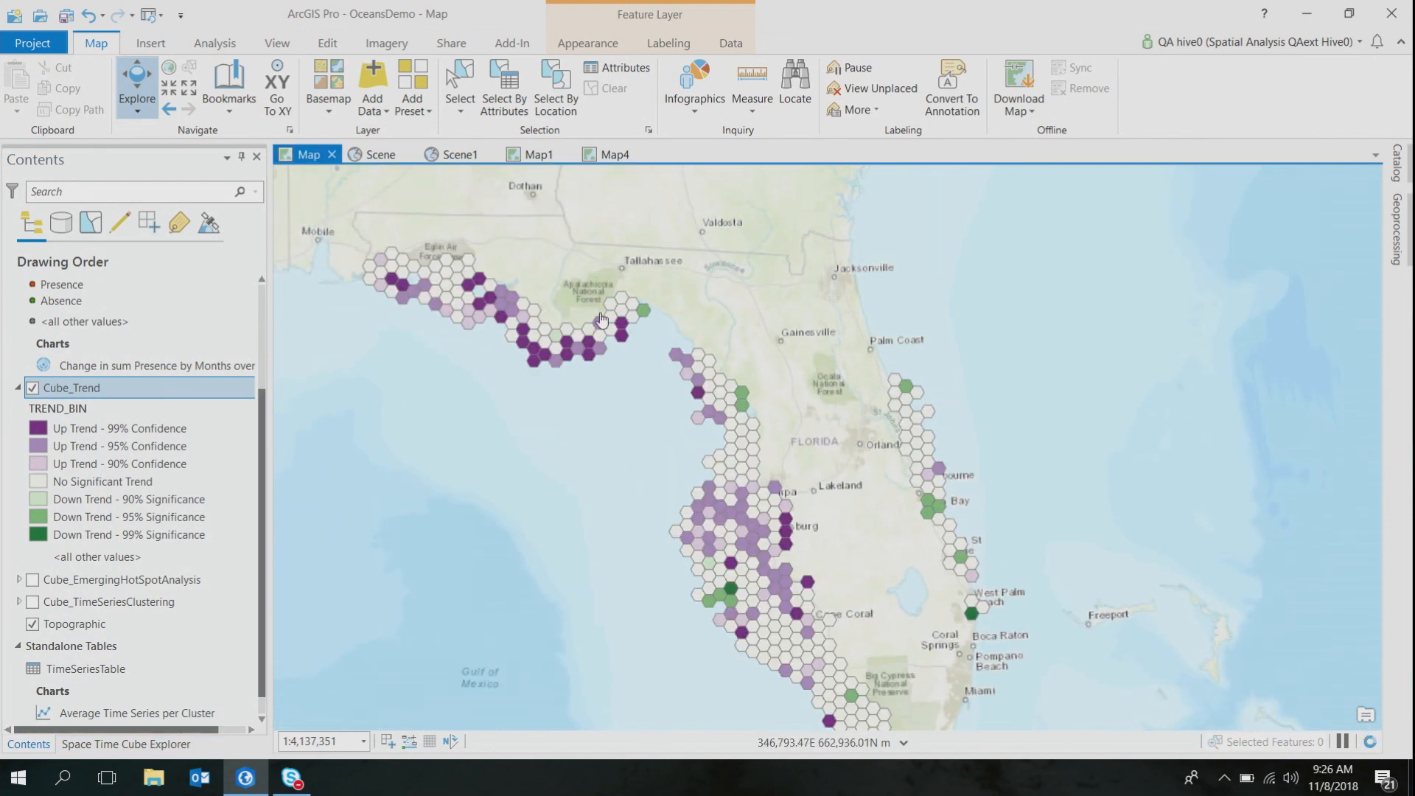
mouse_move(468, 404)
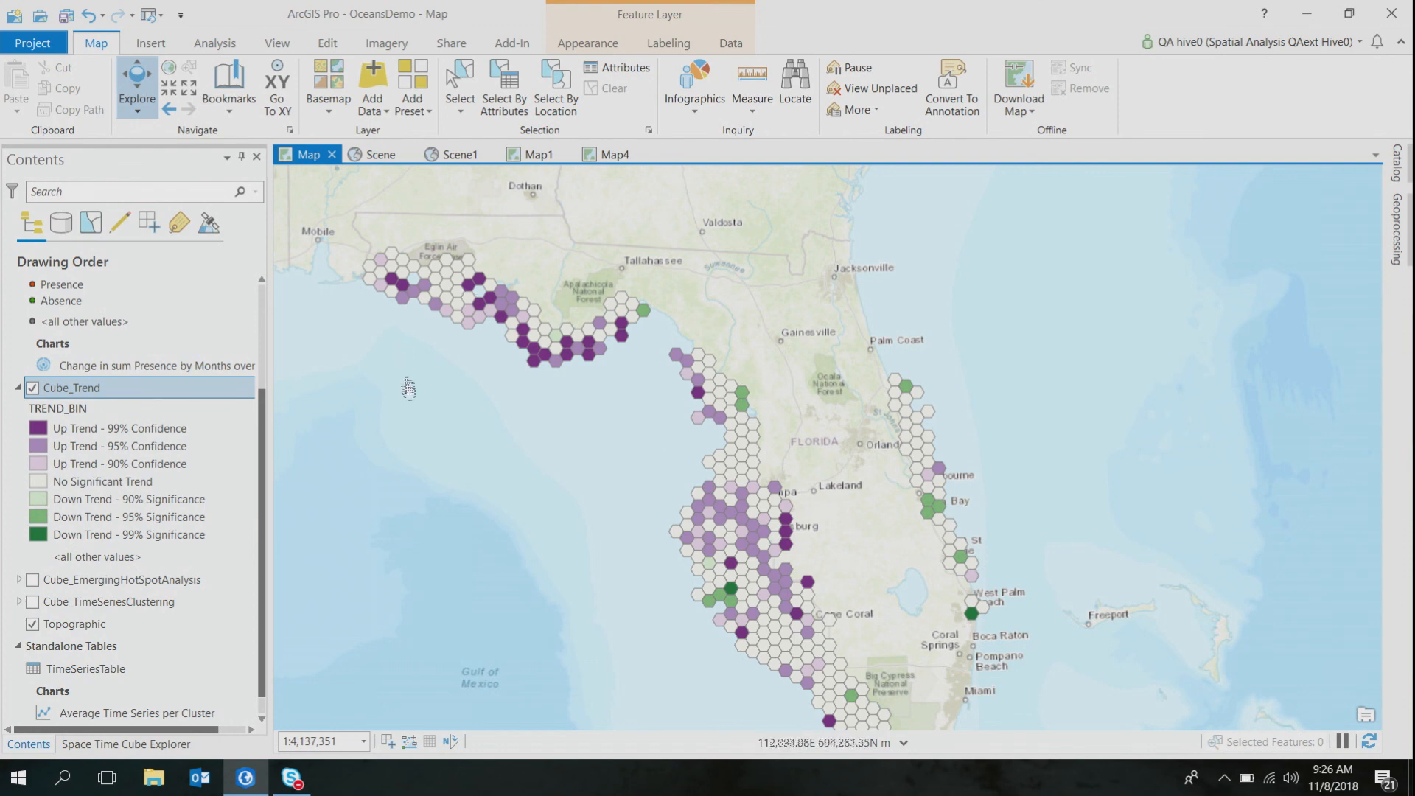
mouse_move(582, 456)
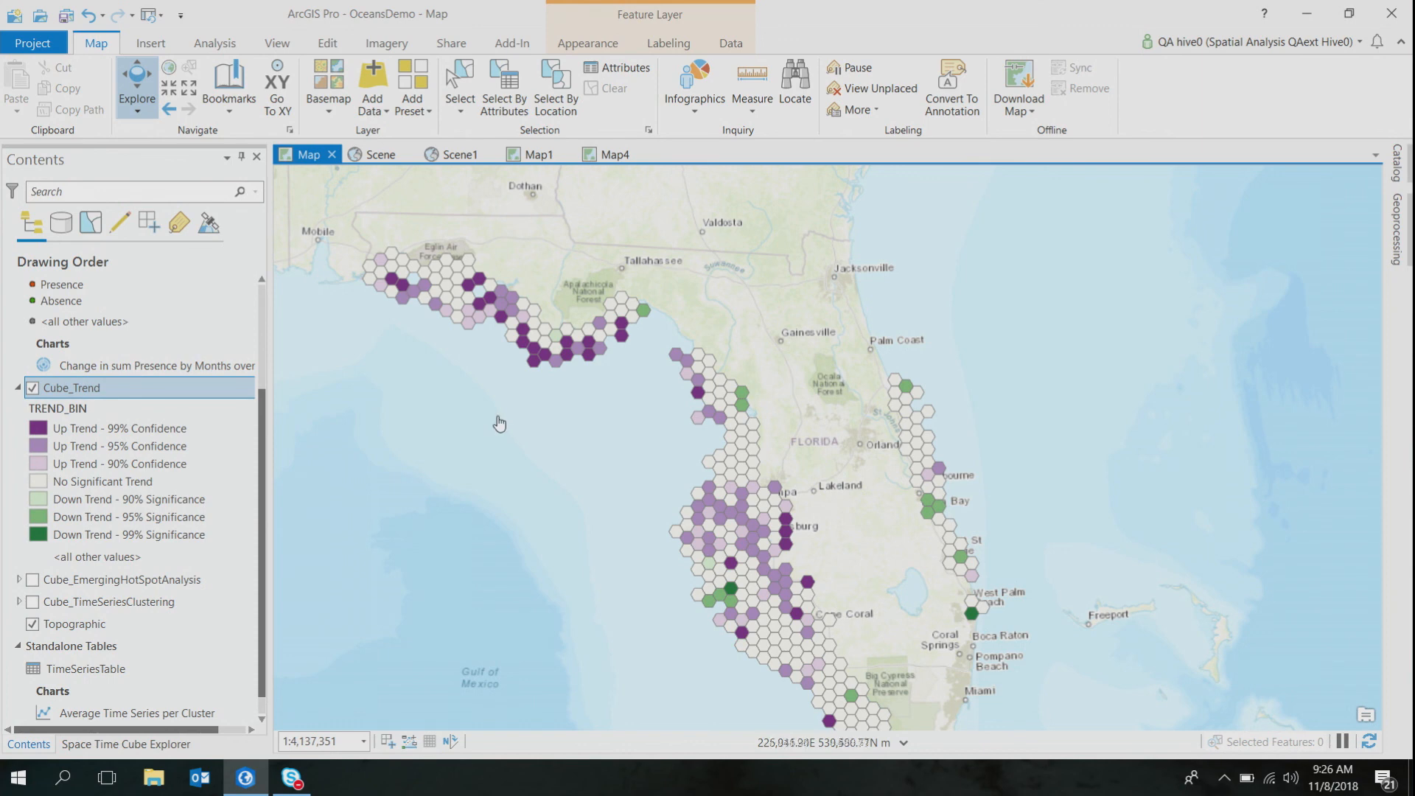
mouse_move(488, 423)
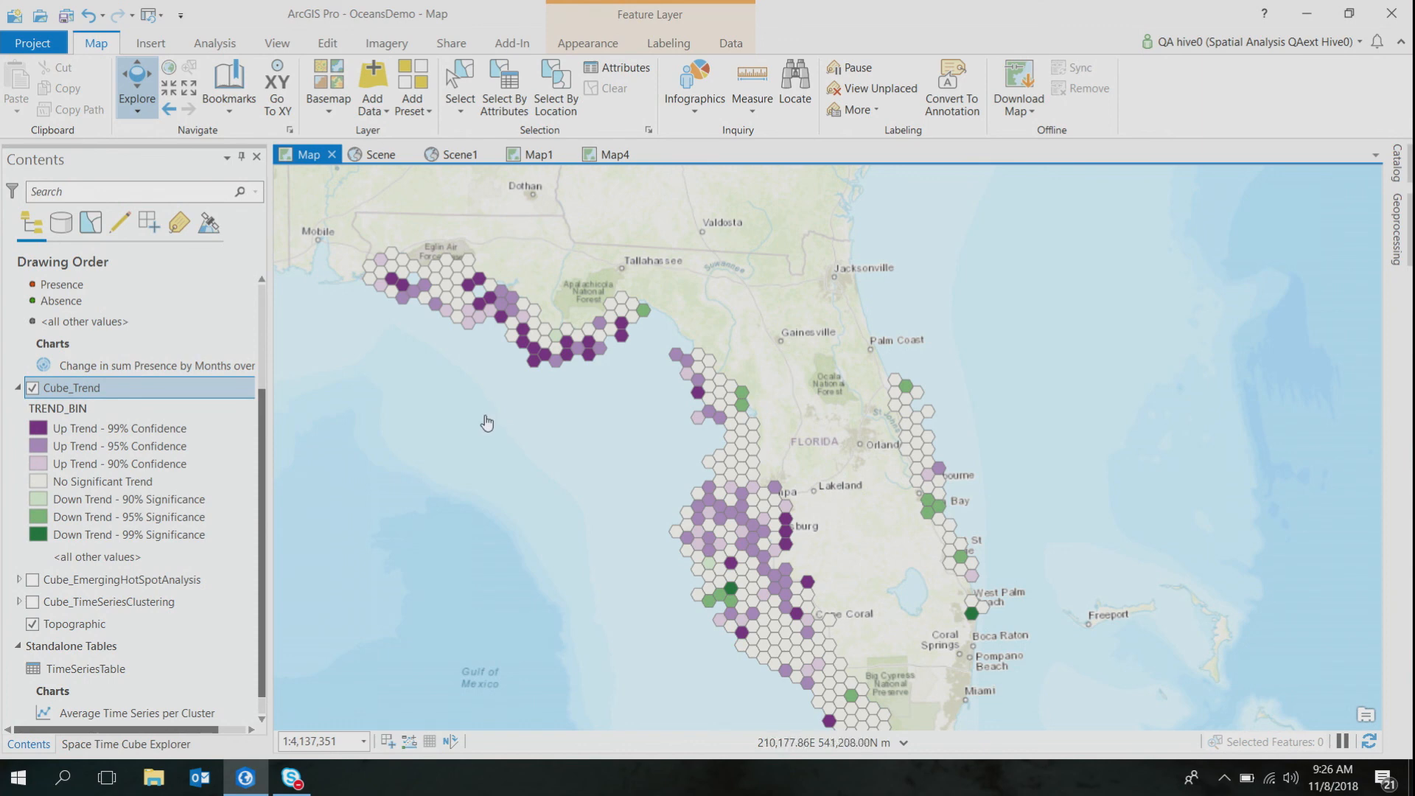
mouse_move(497, 420)
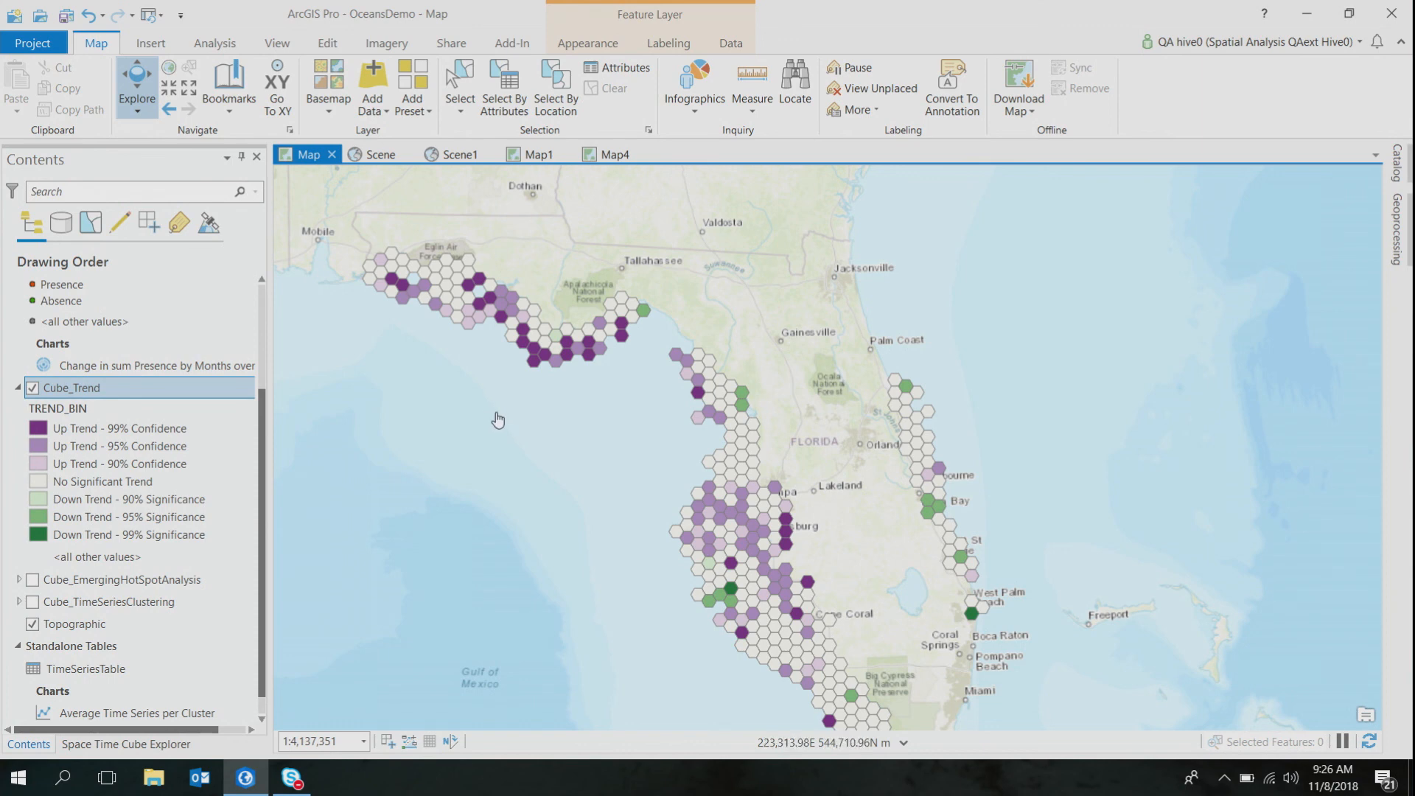
- Pan the Cube_Trend hexagons along the Panhandle coast and into south Florida
drag(497, 419, 460, 335)
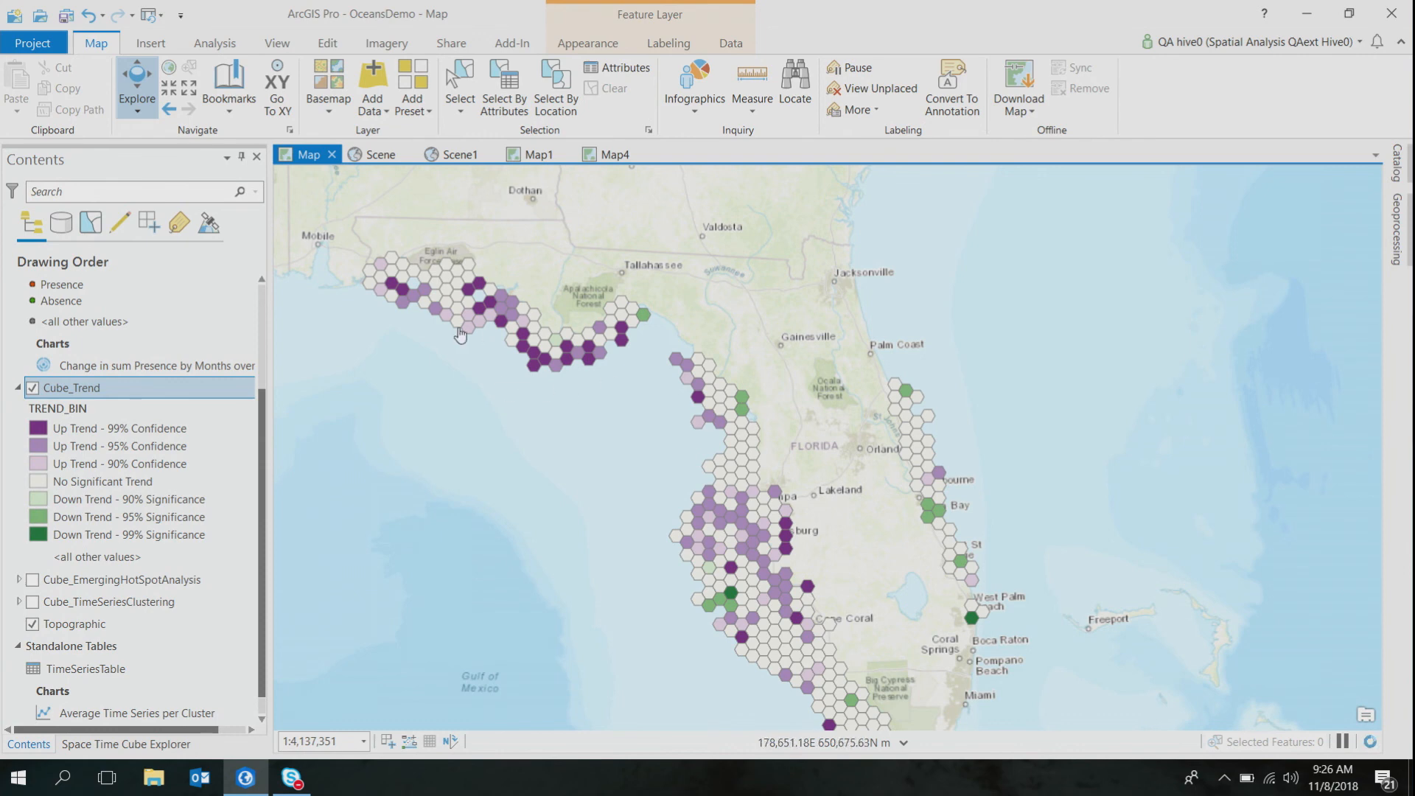
mouse_move(492, 368)
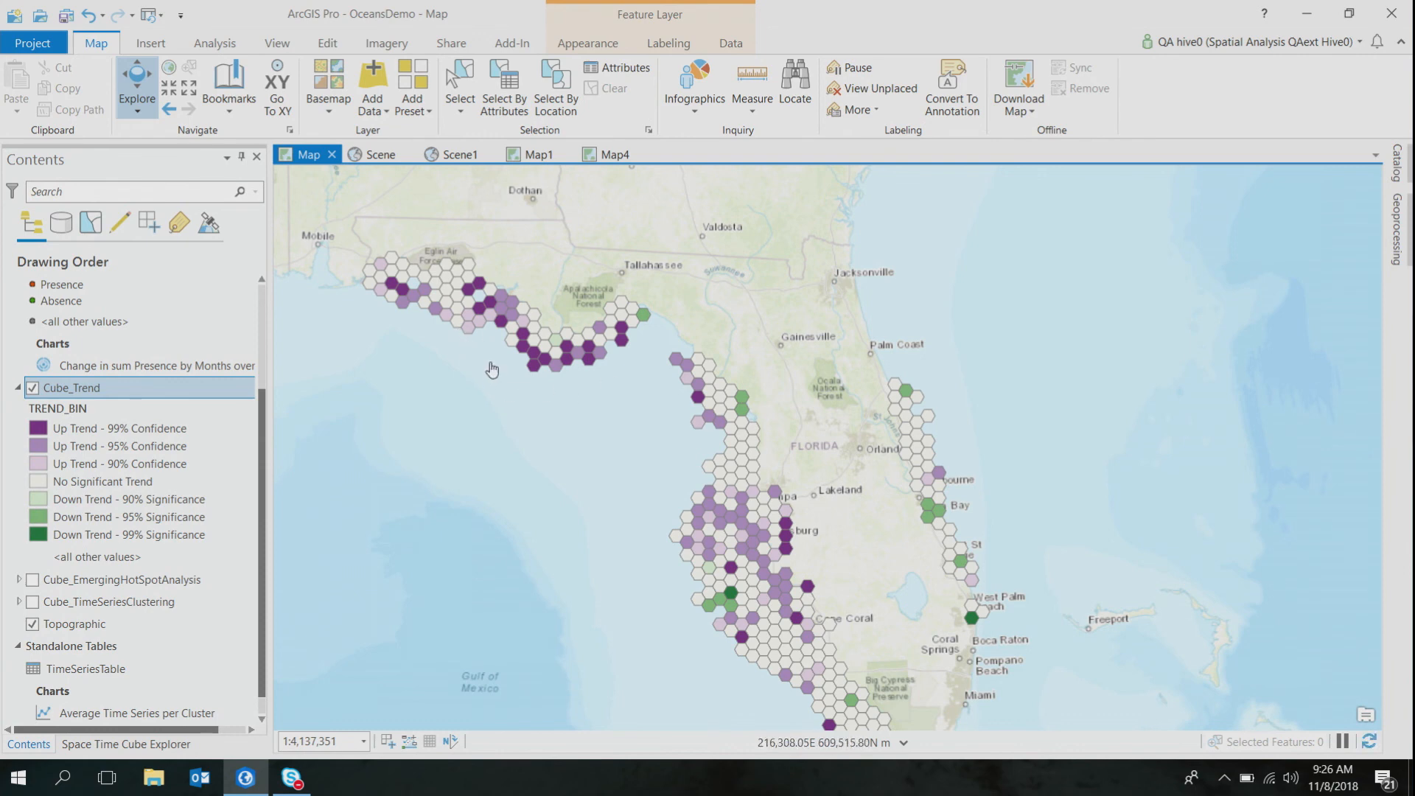
mouse_move(532, 345)
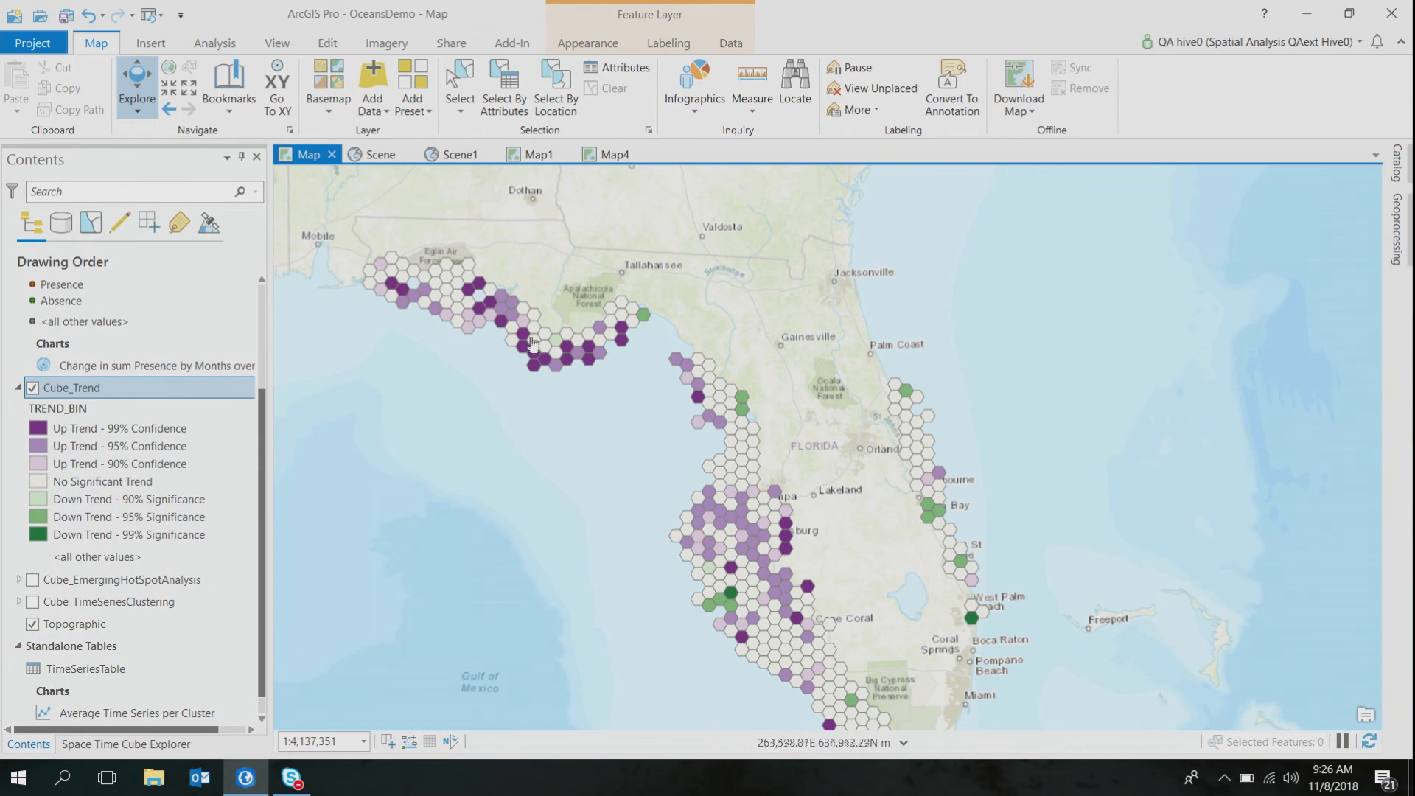
mouse_move(528, 438)
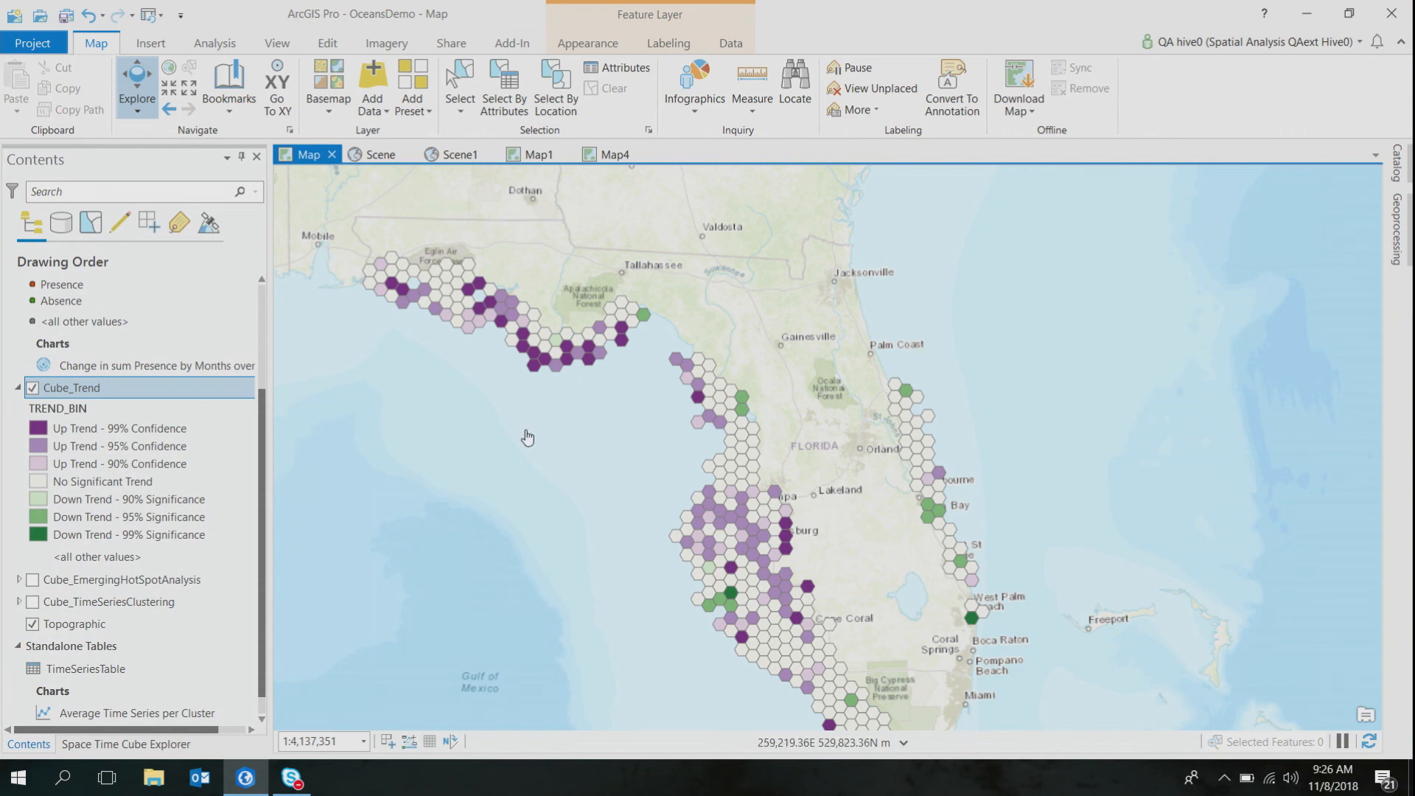
drag(528, 437, 458, 395)
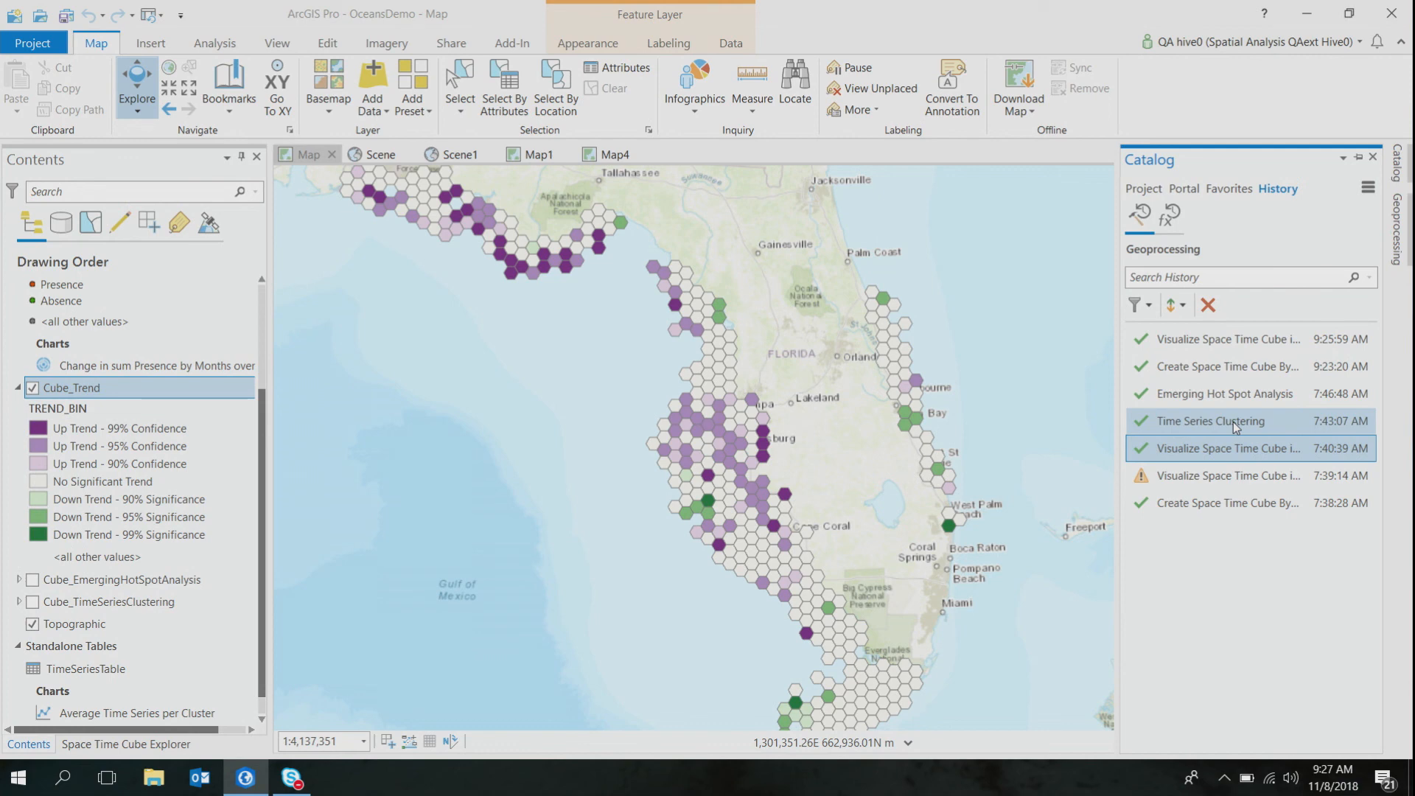
- Rerun Time Series Clustering from History, keeping Value as the characteristic of interest
double_click(1213, 420)
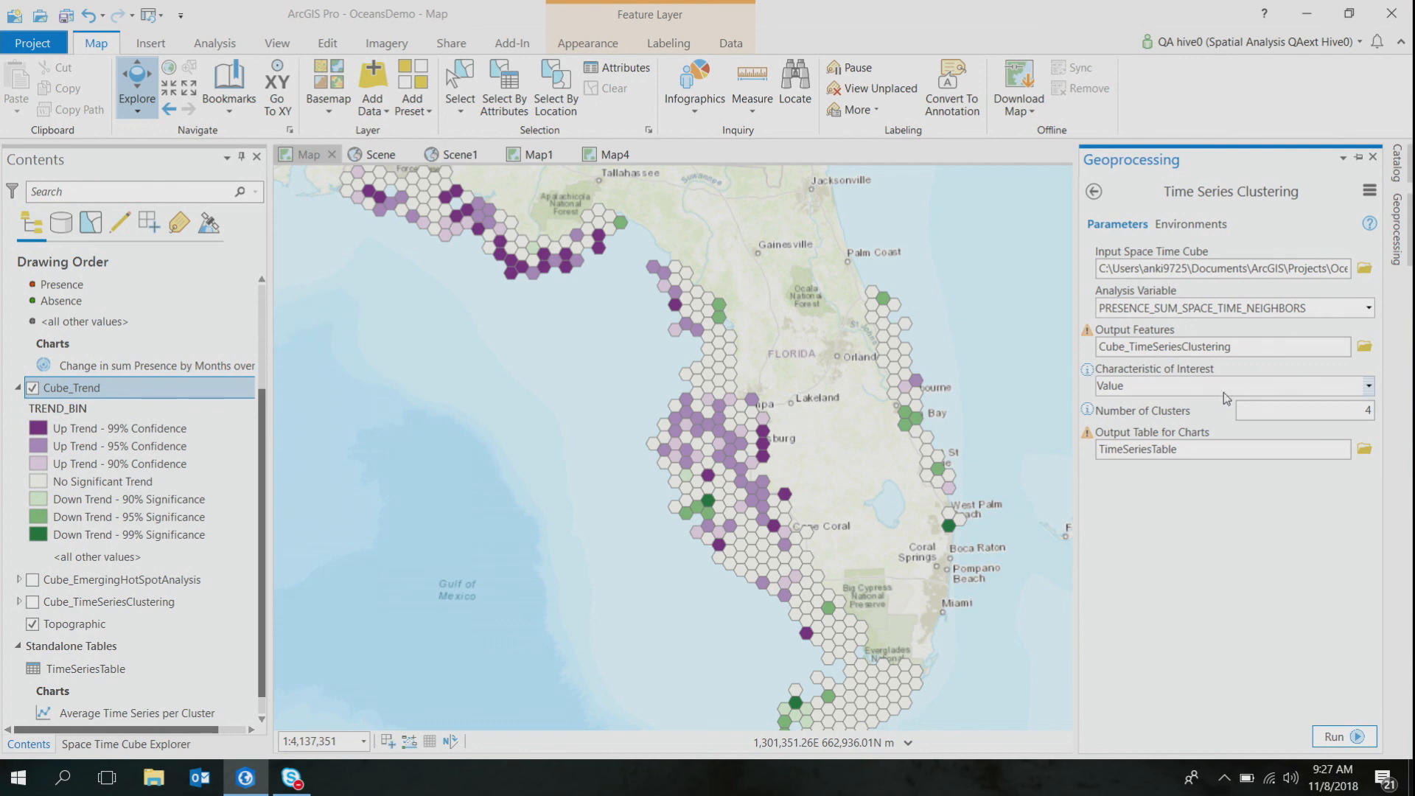
mouse_move(1145, 258)
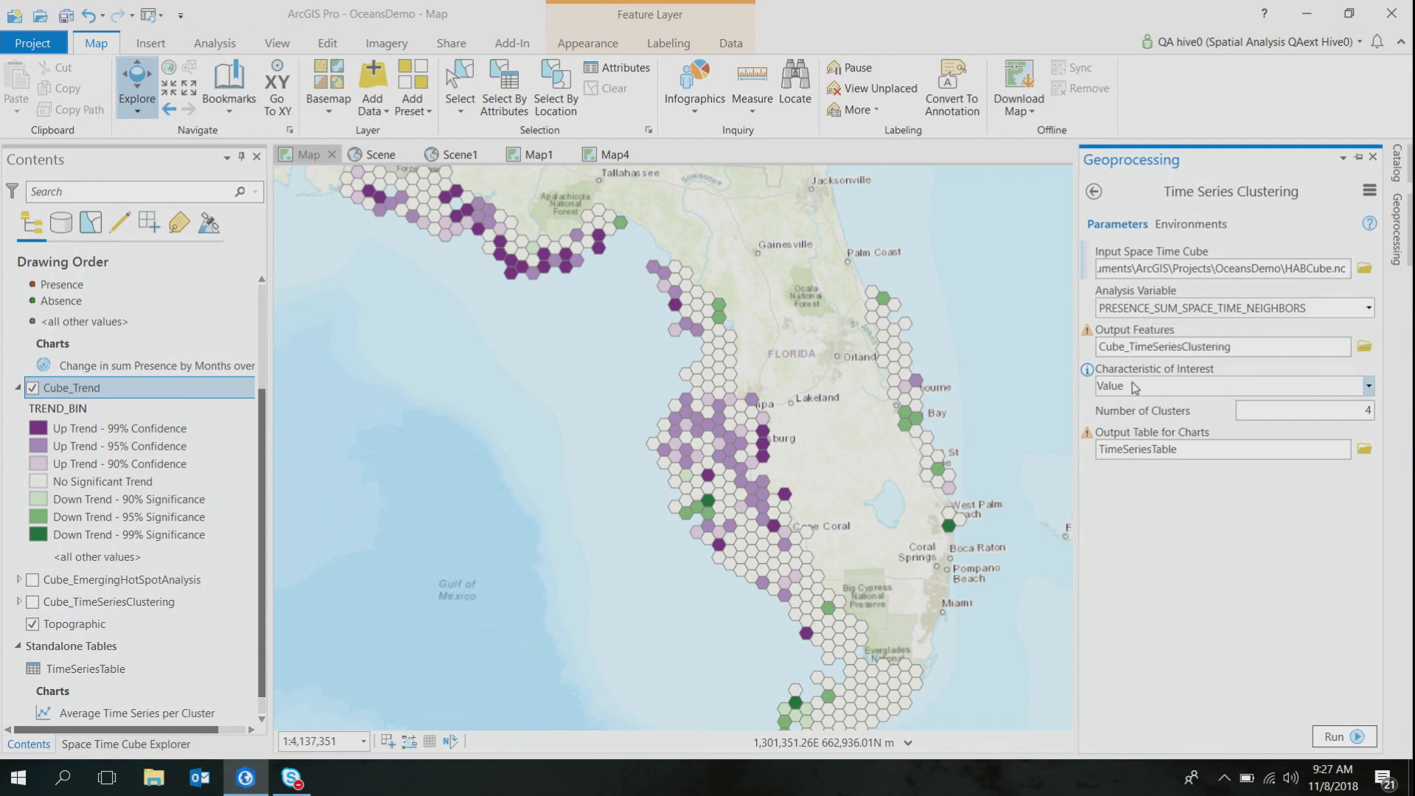
click(1368, 387)
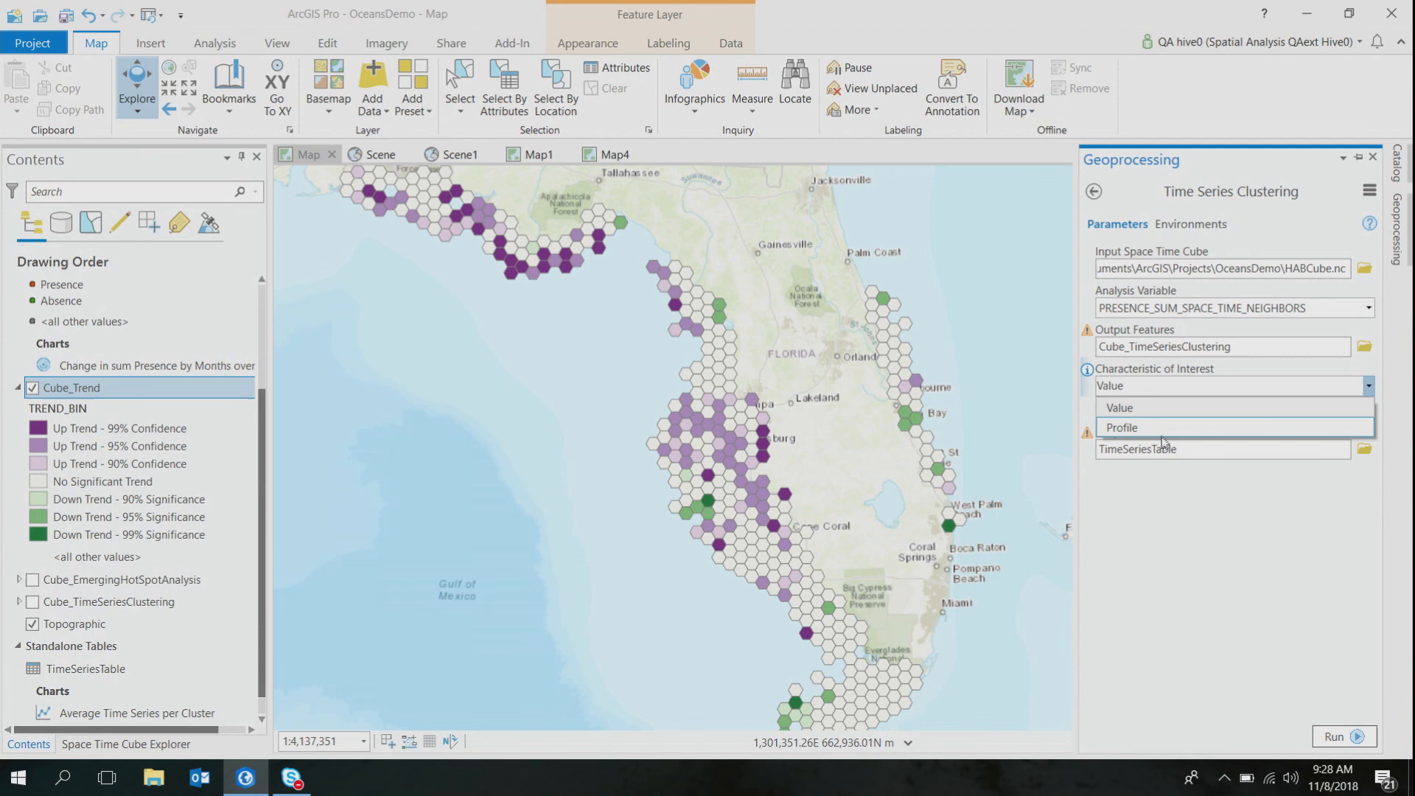
mouse_move(1151, 407)
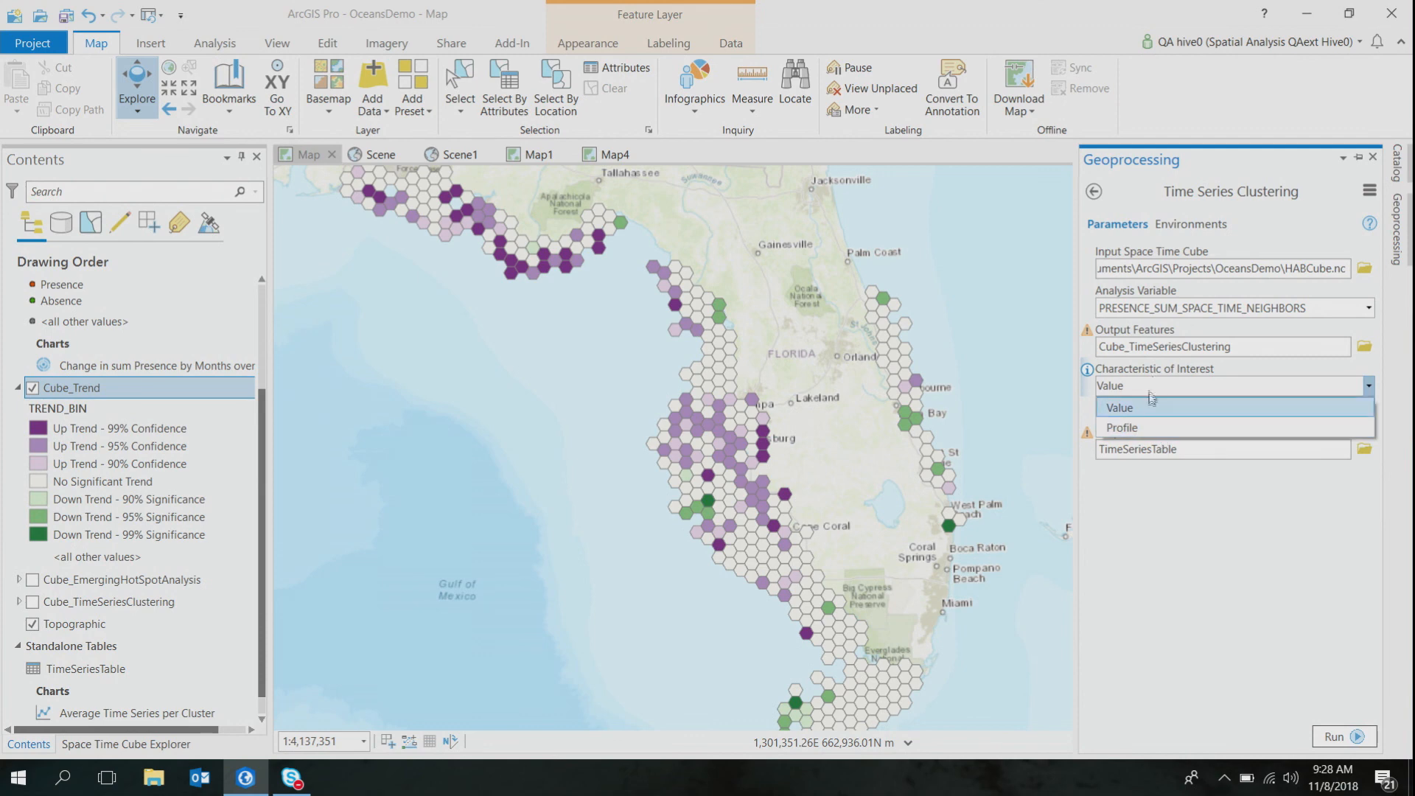
mouse_move(1147, 427)
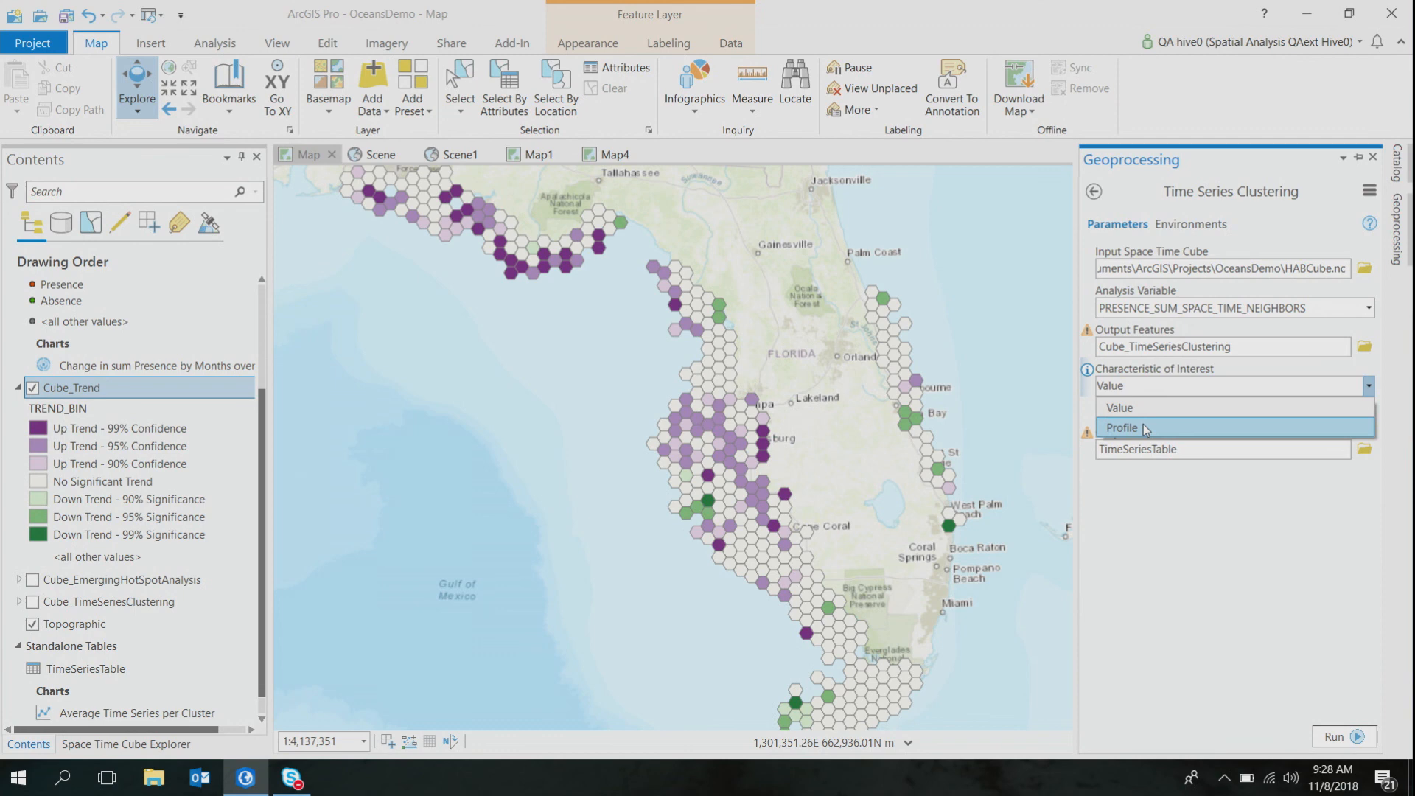
click(1121, 407)
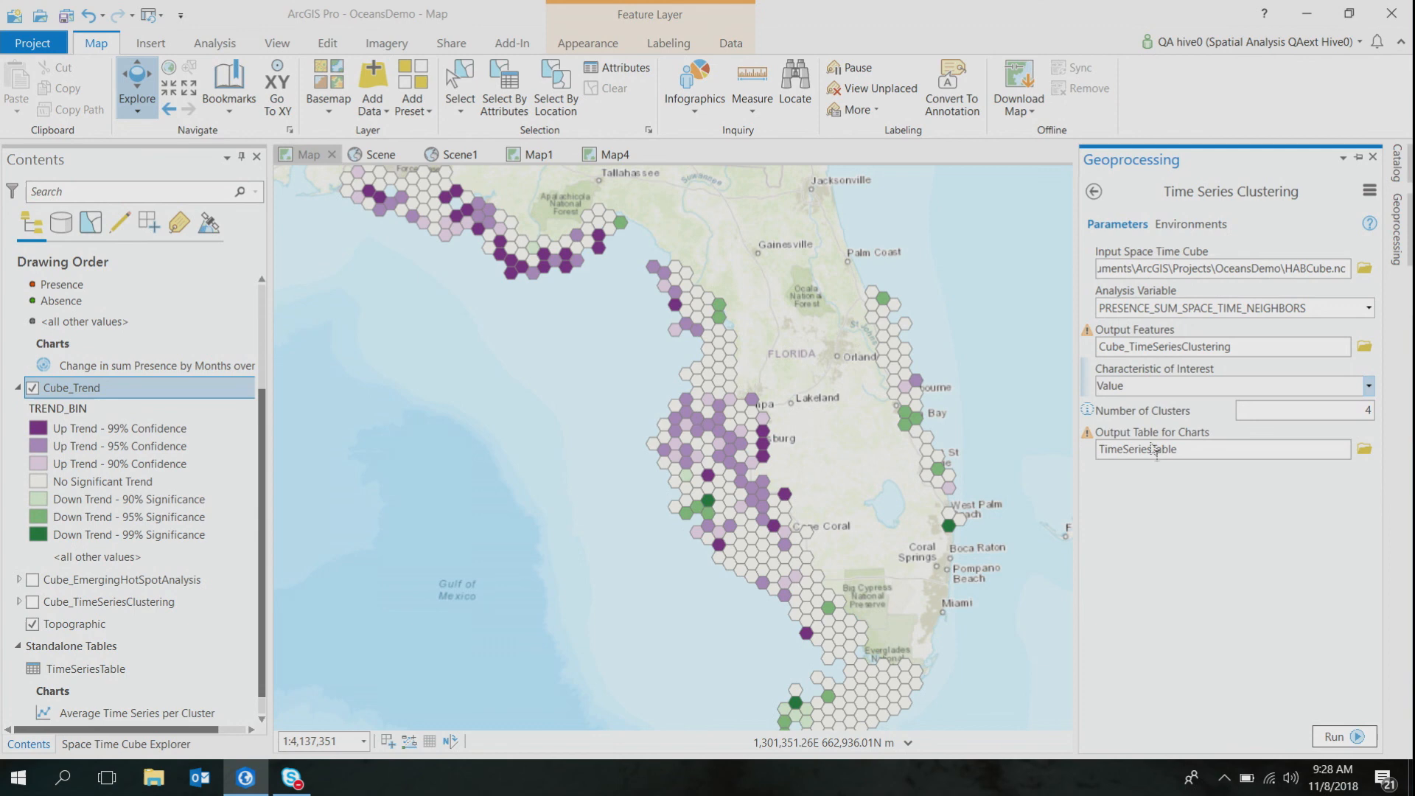
click(1340, 736)
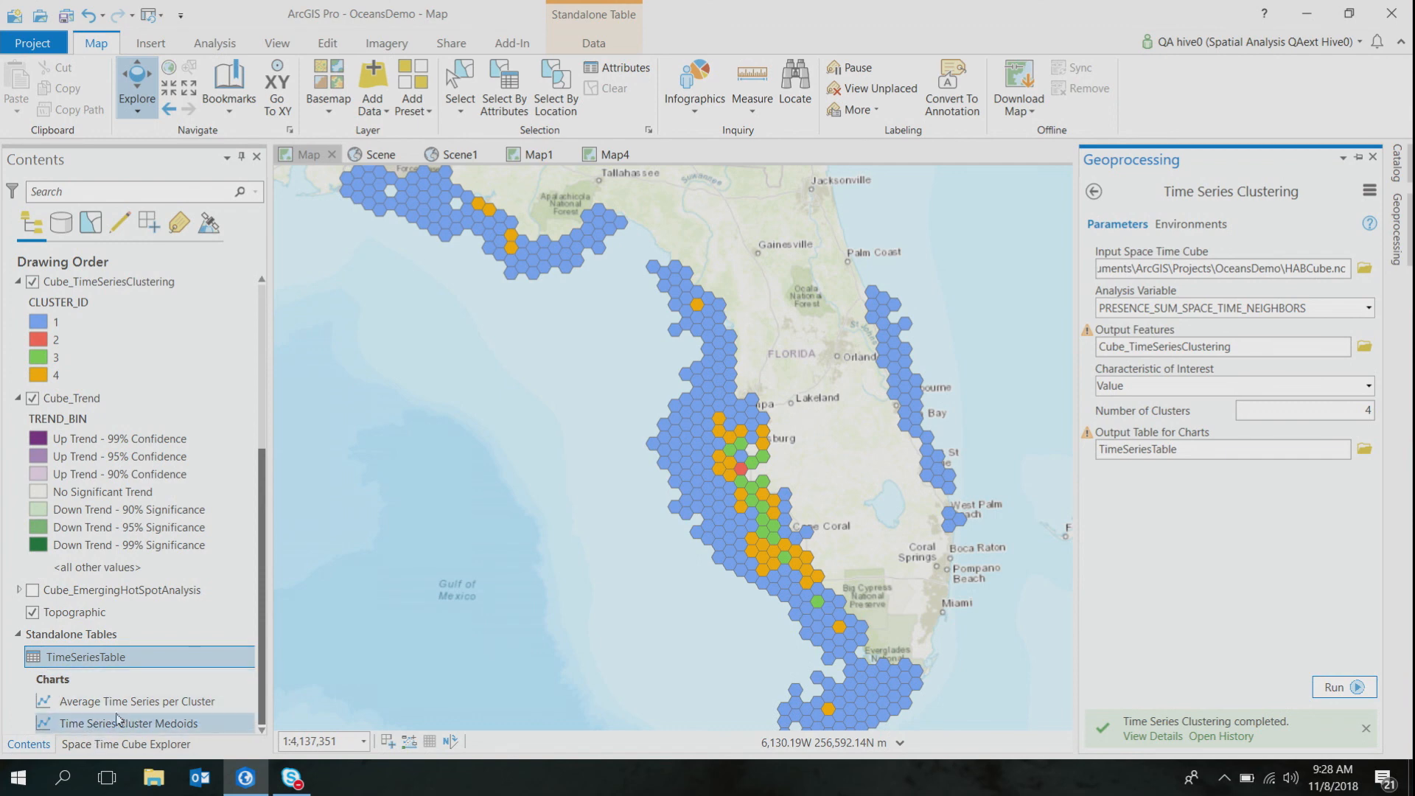
- Open the Time Series Cluster Medoids chart for the four clusters
double_click(137, 701)
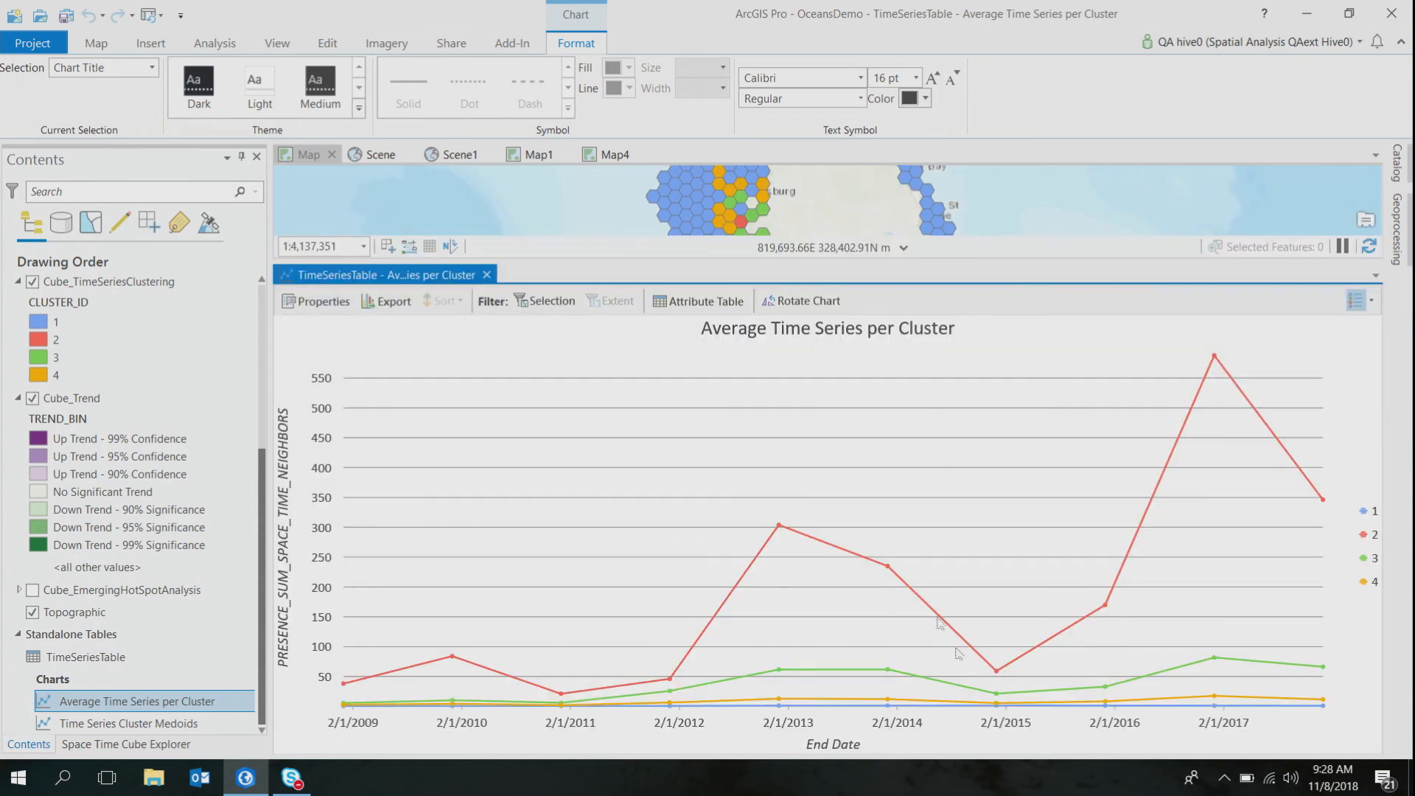
mouse_move(1014, 593)
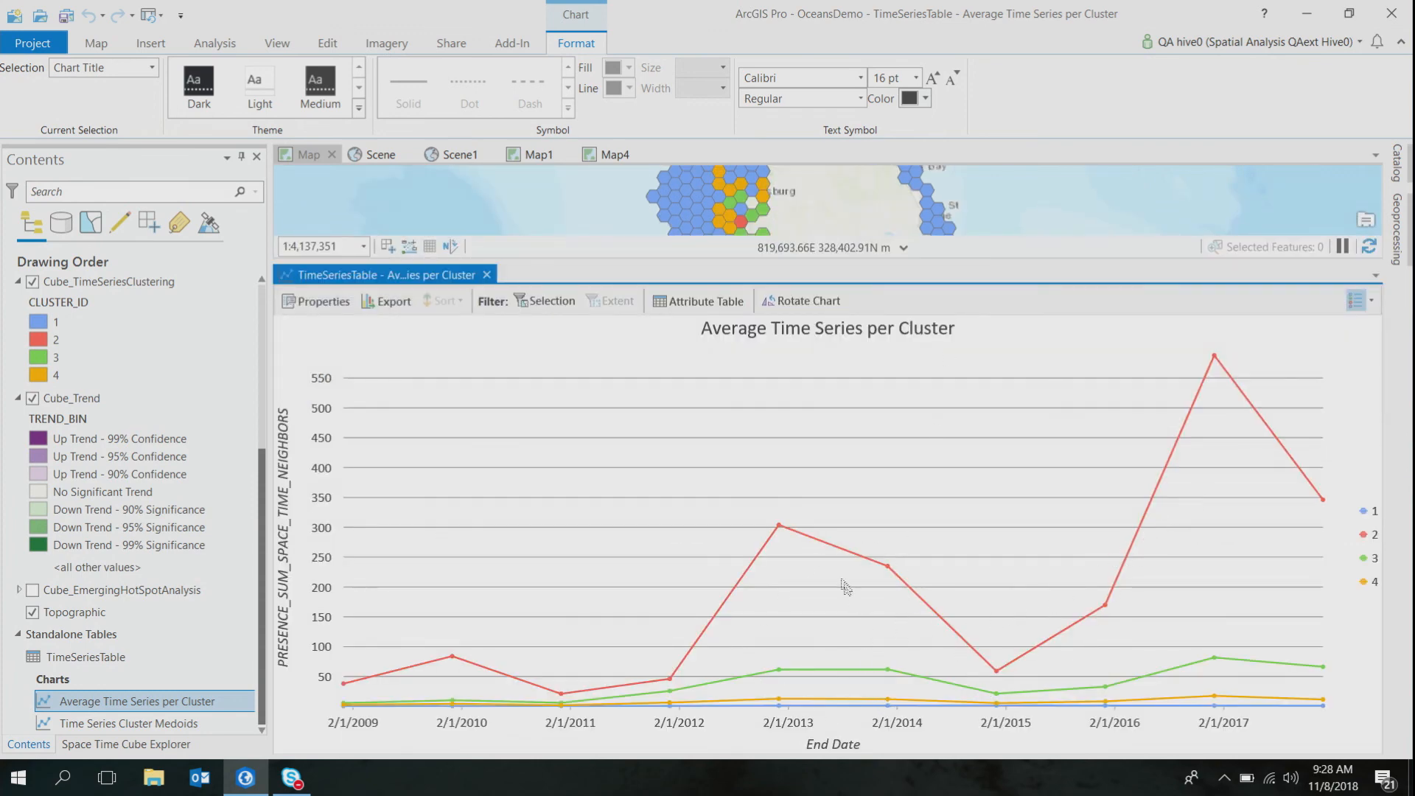
mouse_move(794, 543)
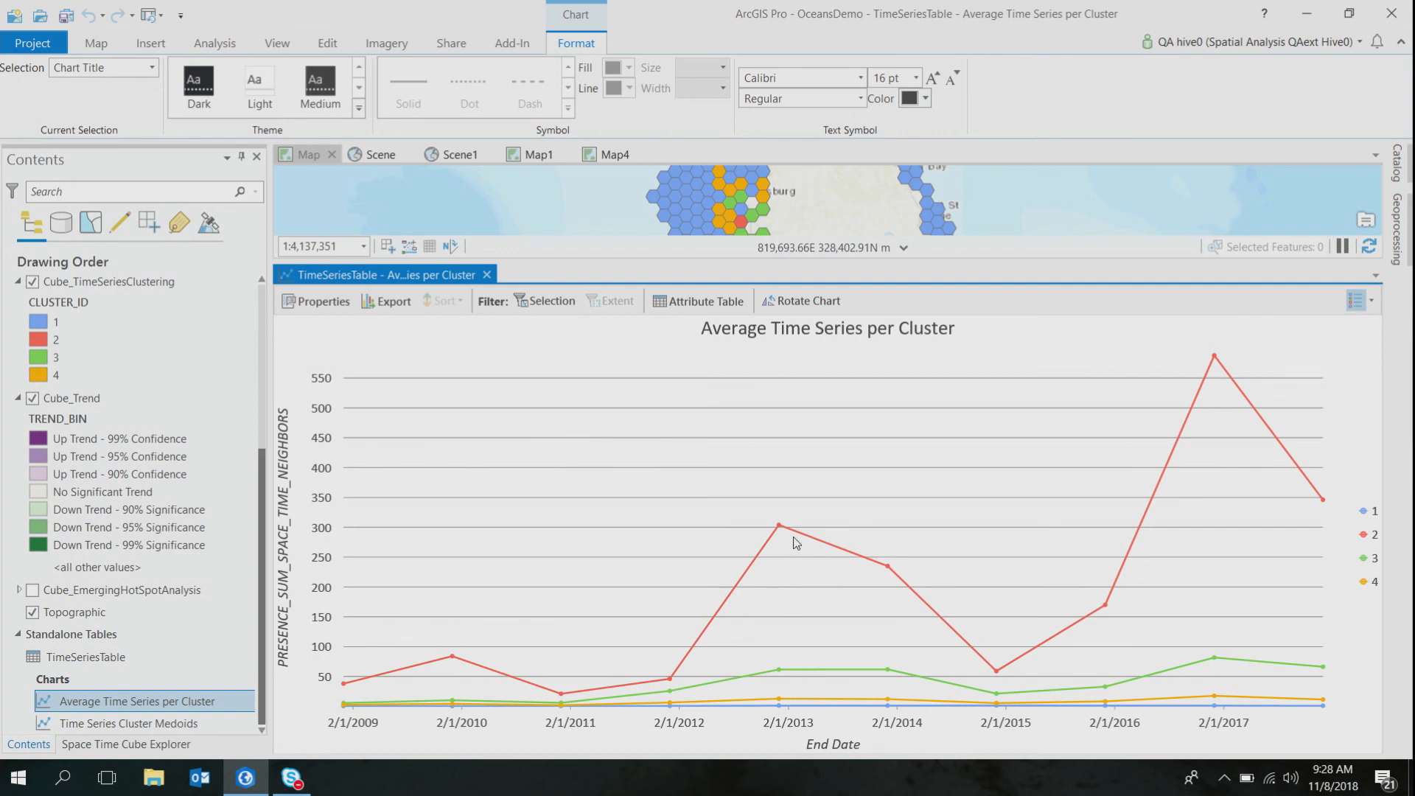
mouse_move(844, 714)
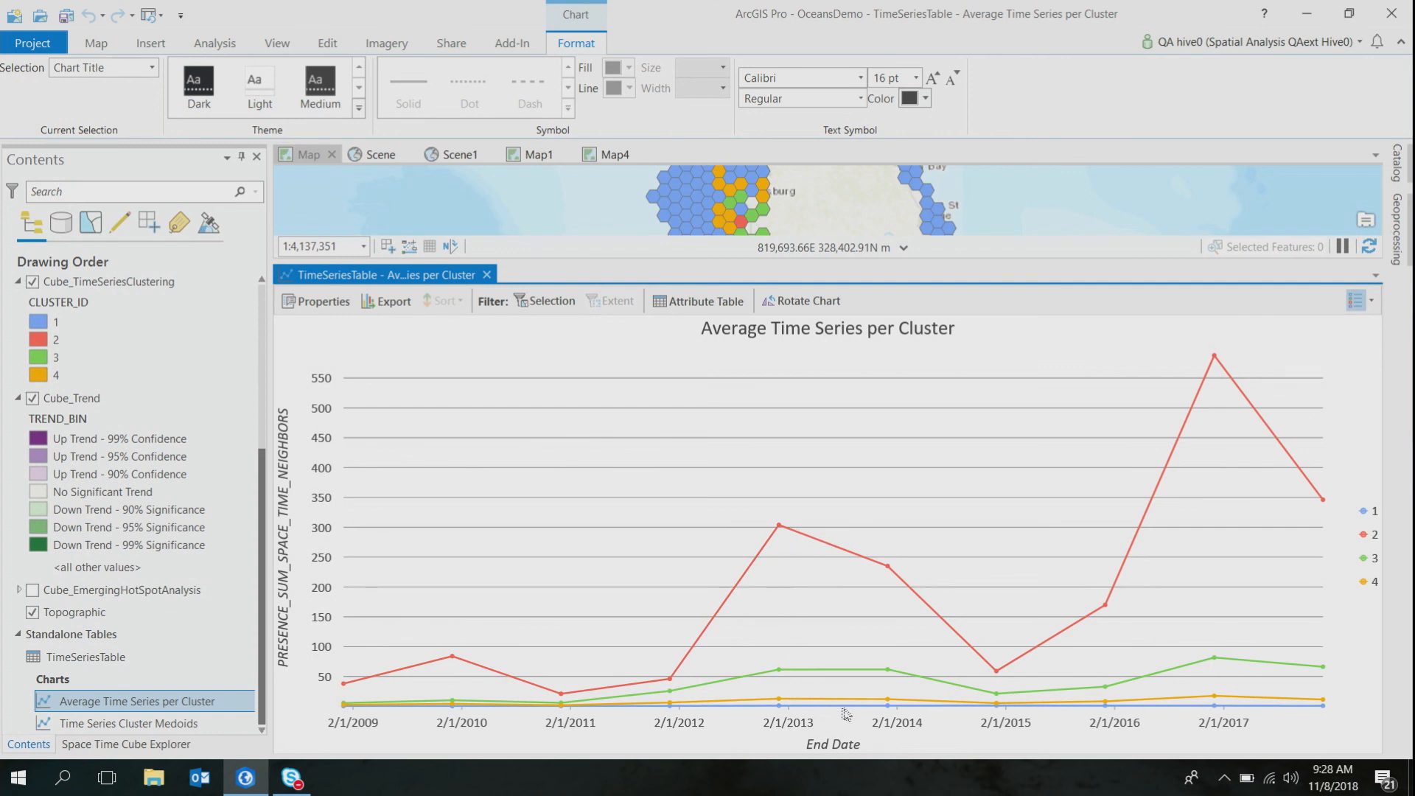
mouse_move(783, 554)
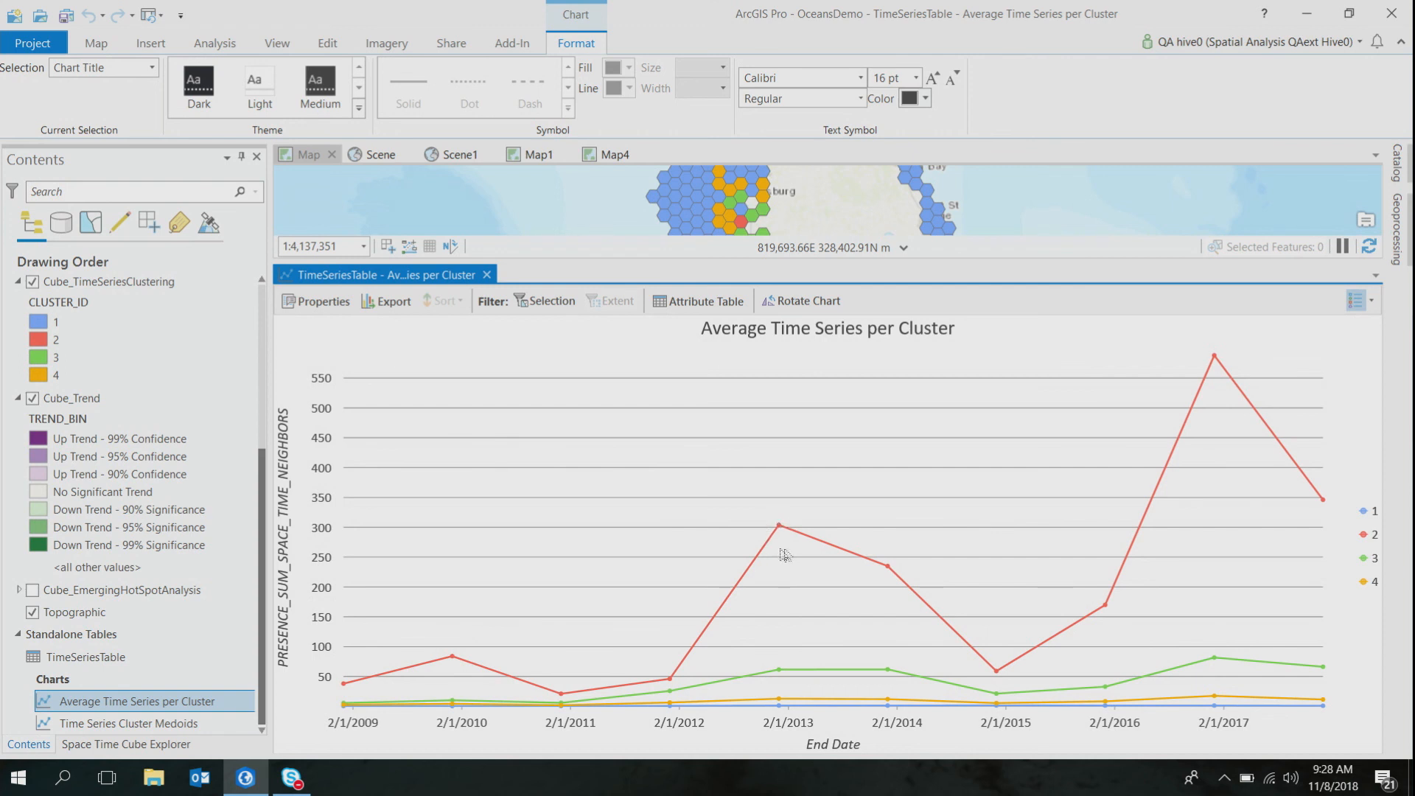
mouse_move(1065, 637)
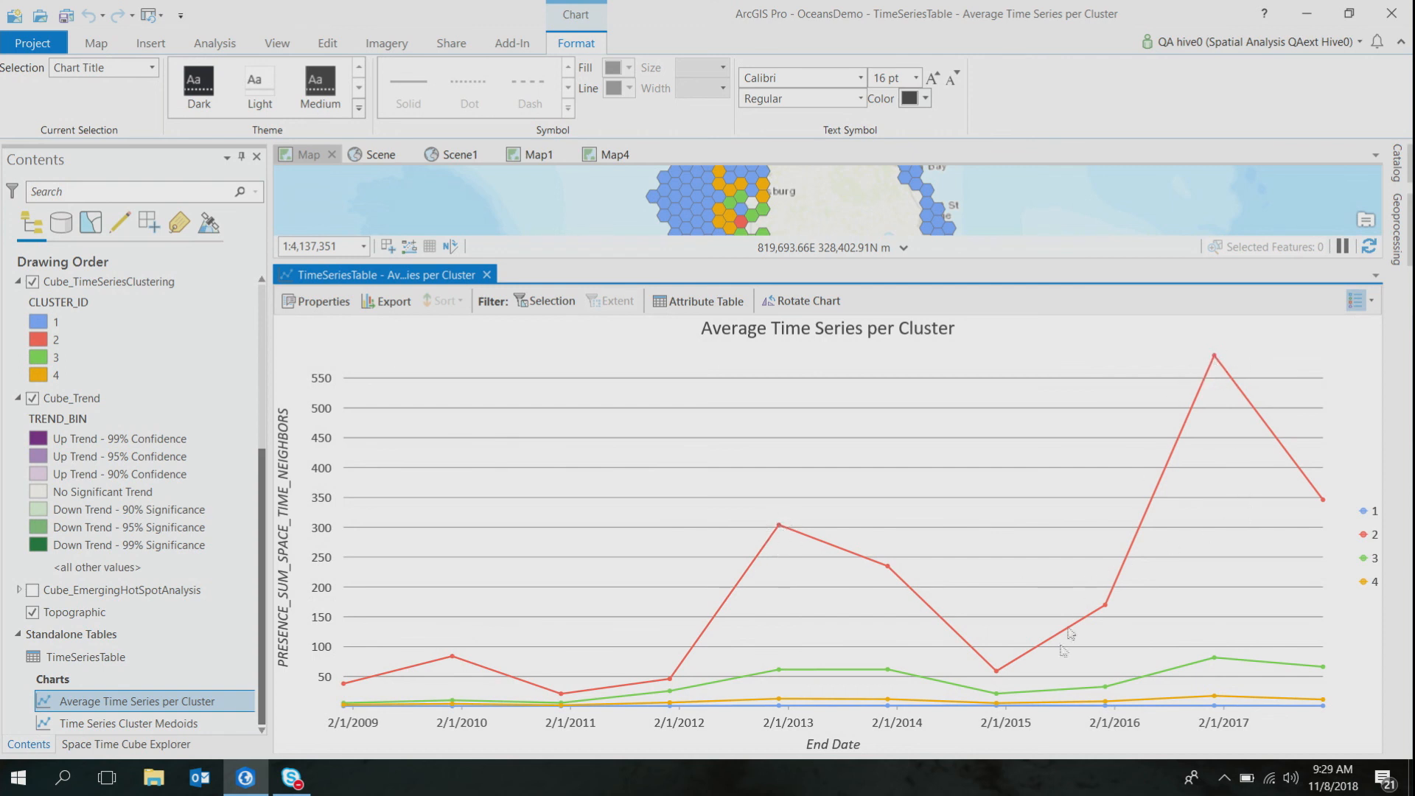
mouse_move(756, 639)
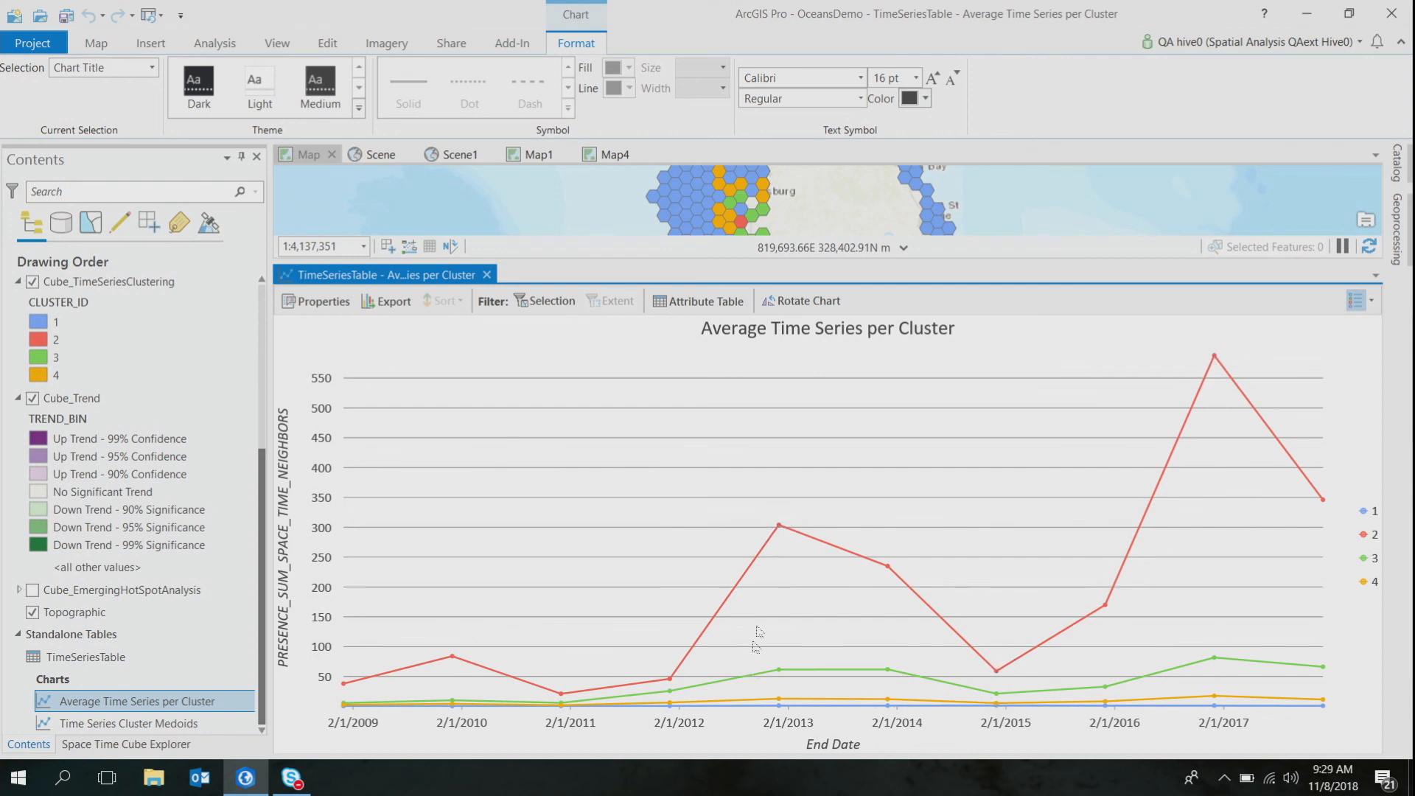
mouse_move(640, 706)
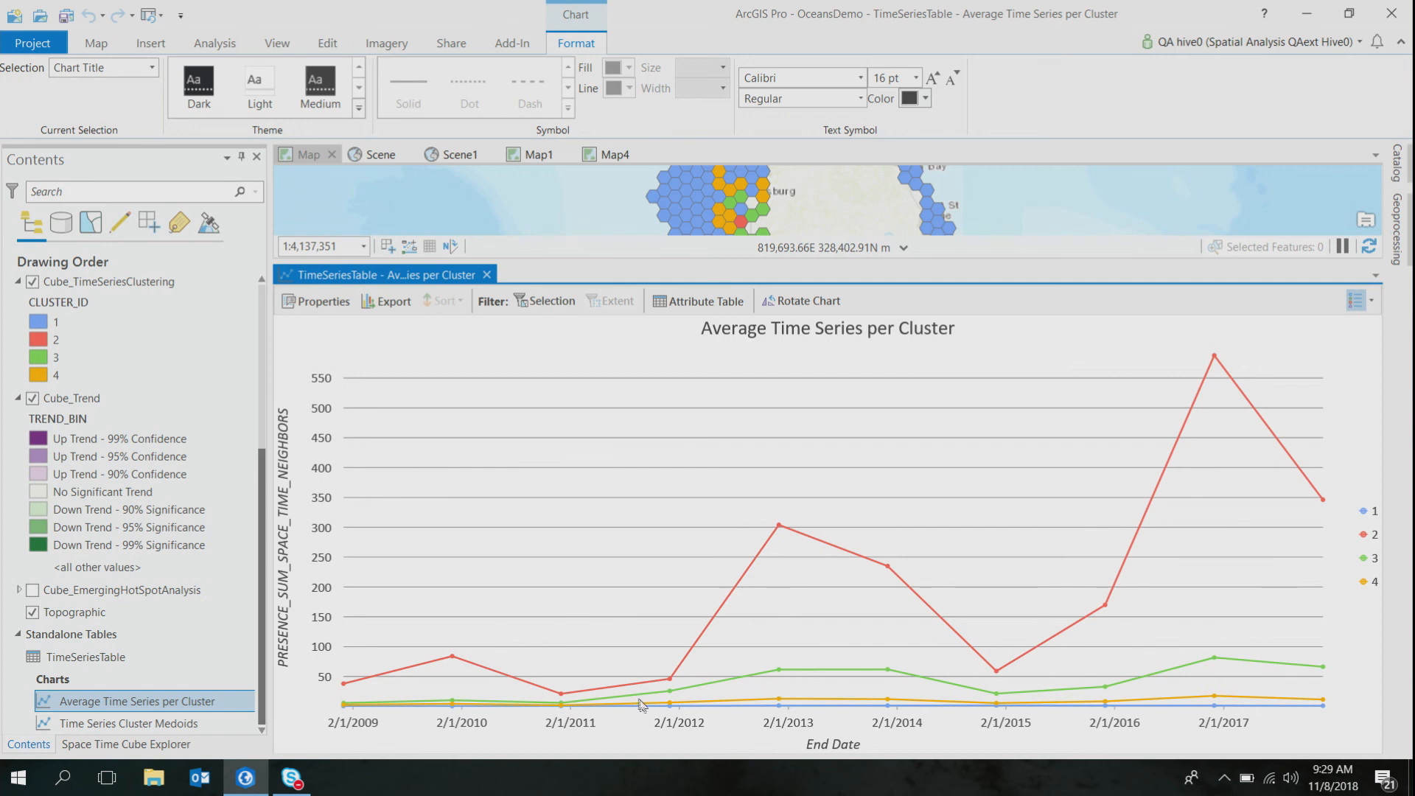
mouse_move(1284, 678)
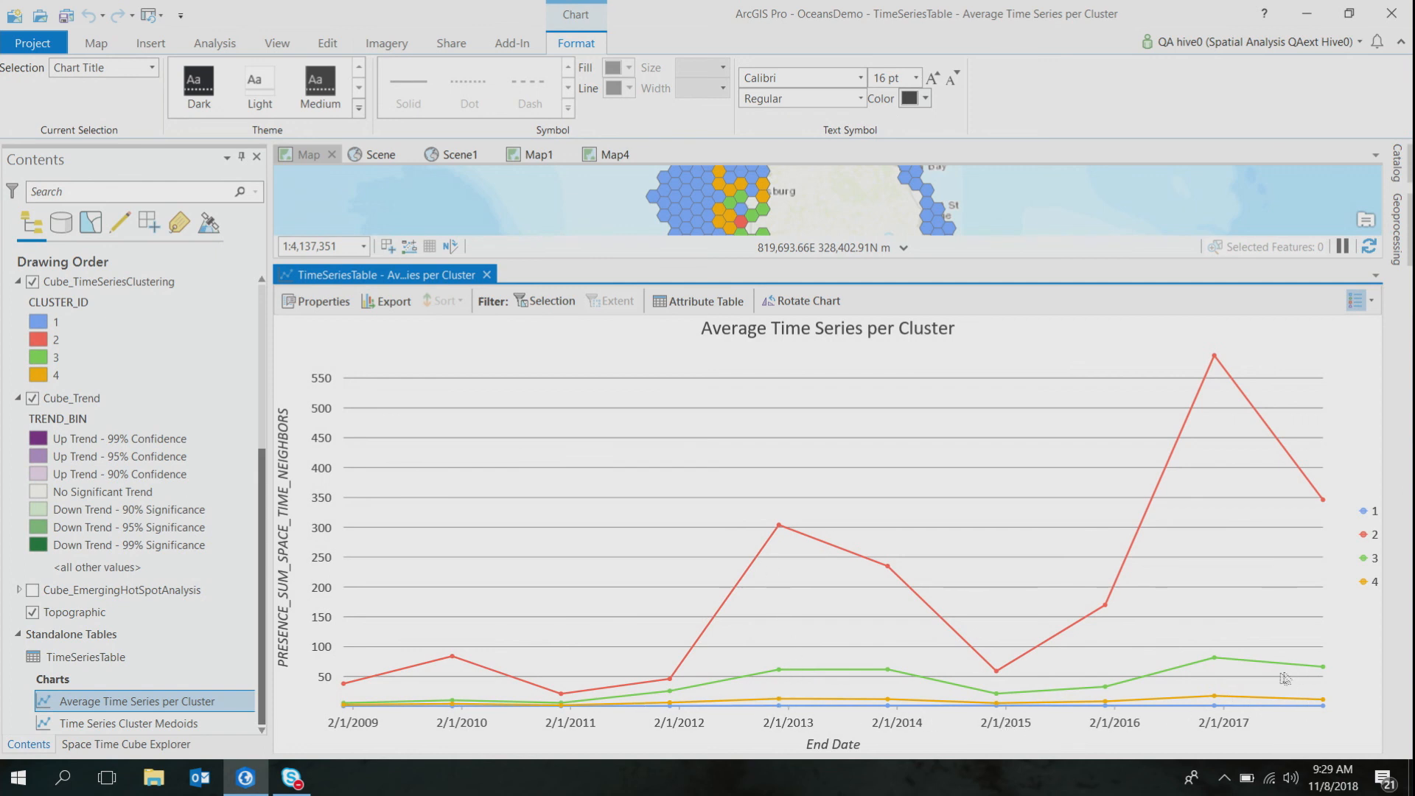
mouse_move(1126, 361)
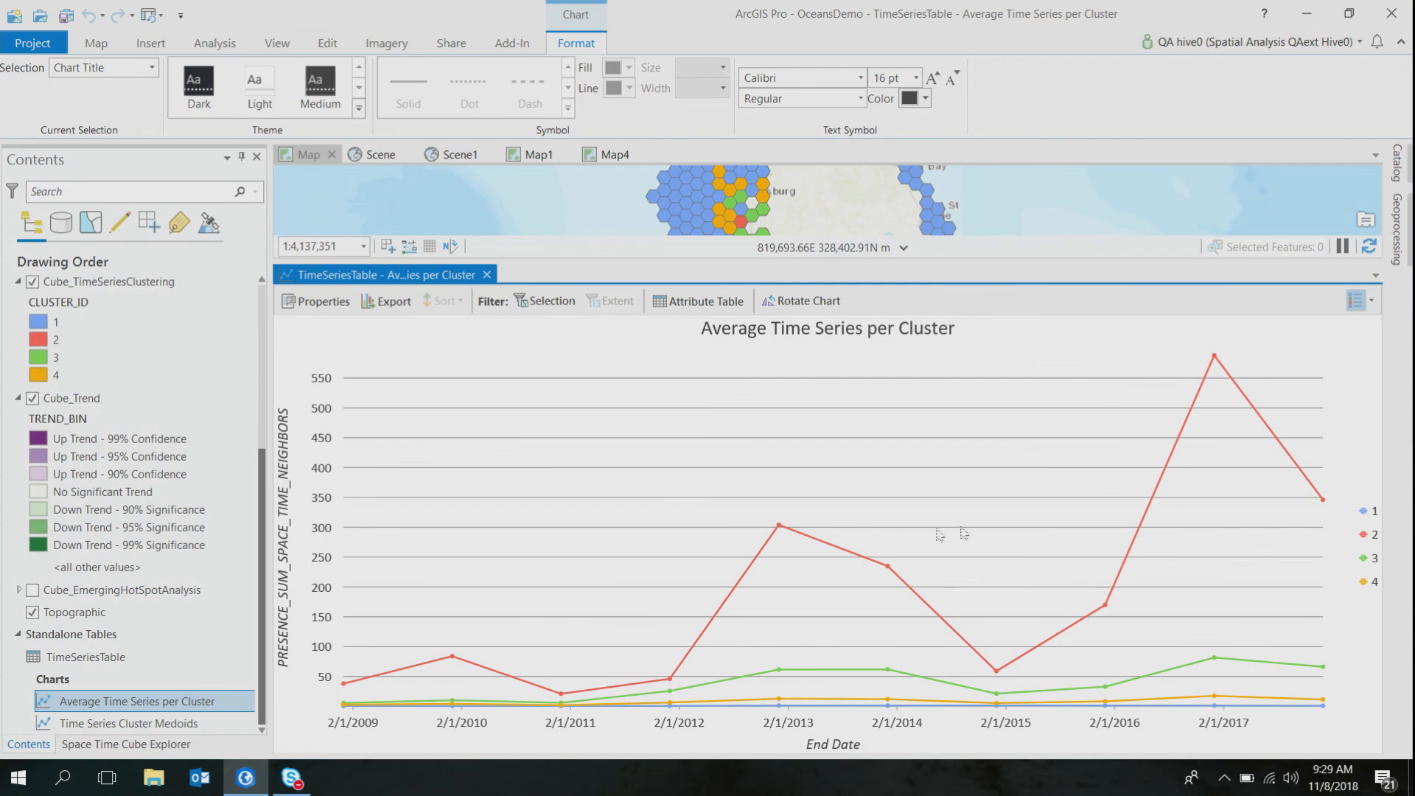
mouse_move(536, 335)
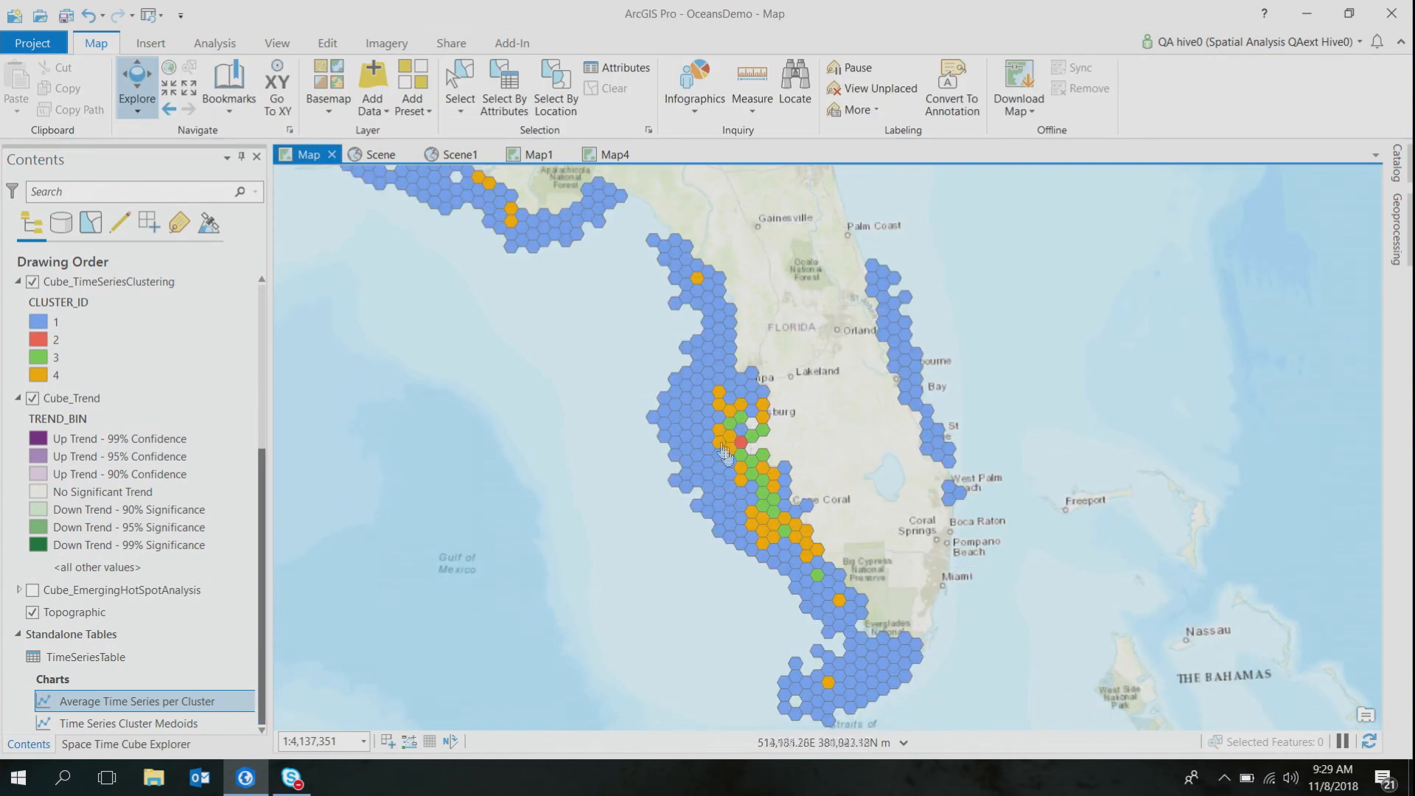
mouse_move(730, 423)
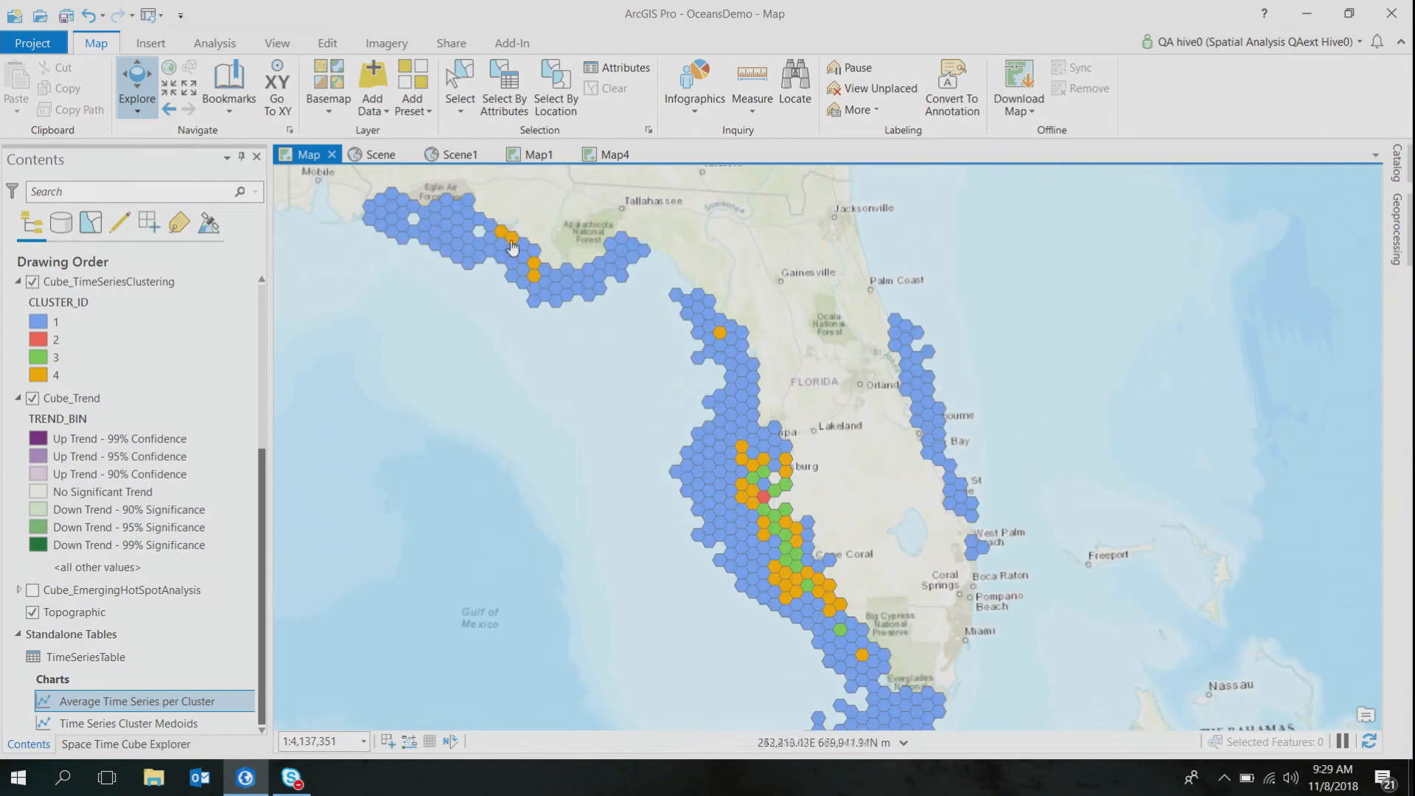
mouse_move(601, 478)
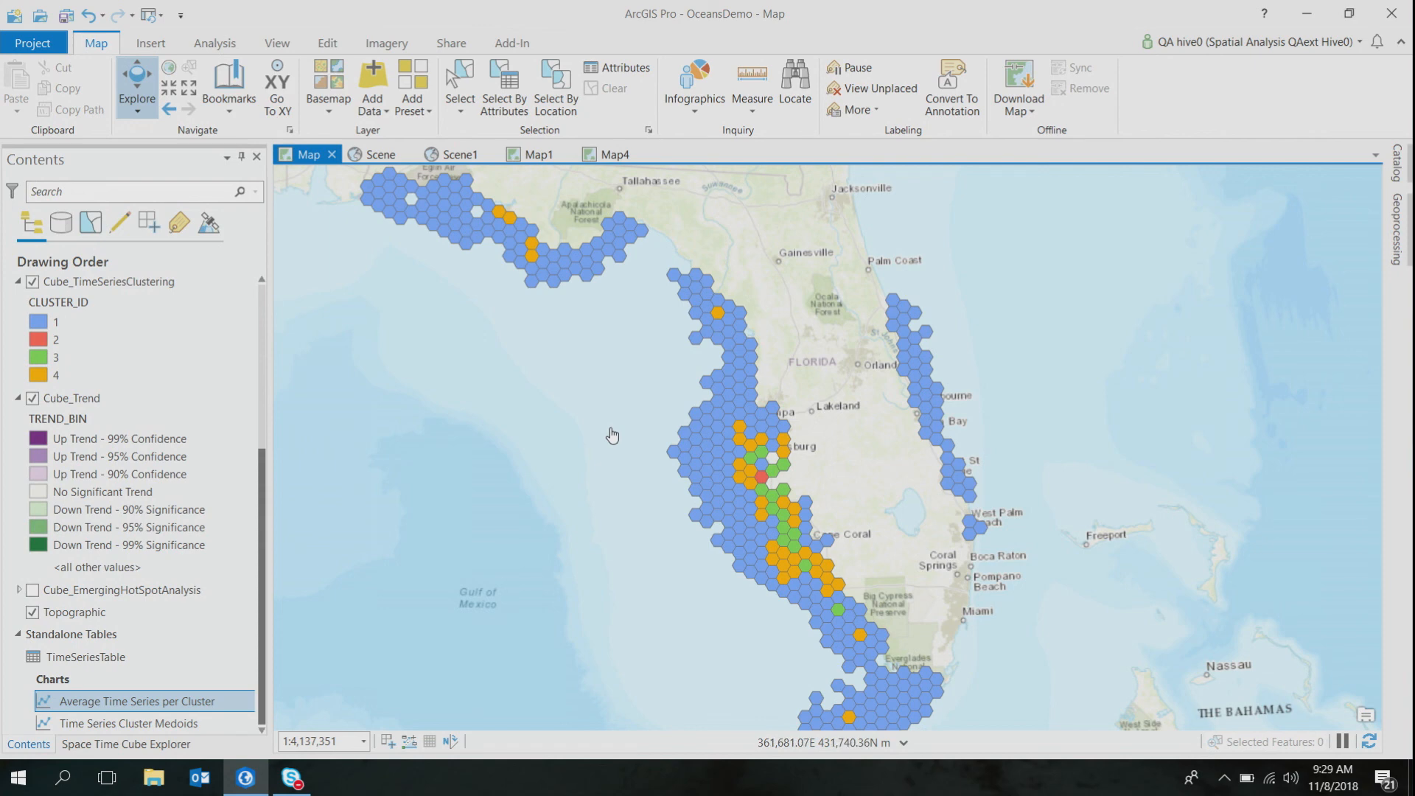
mouse_move(690, 440)
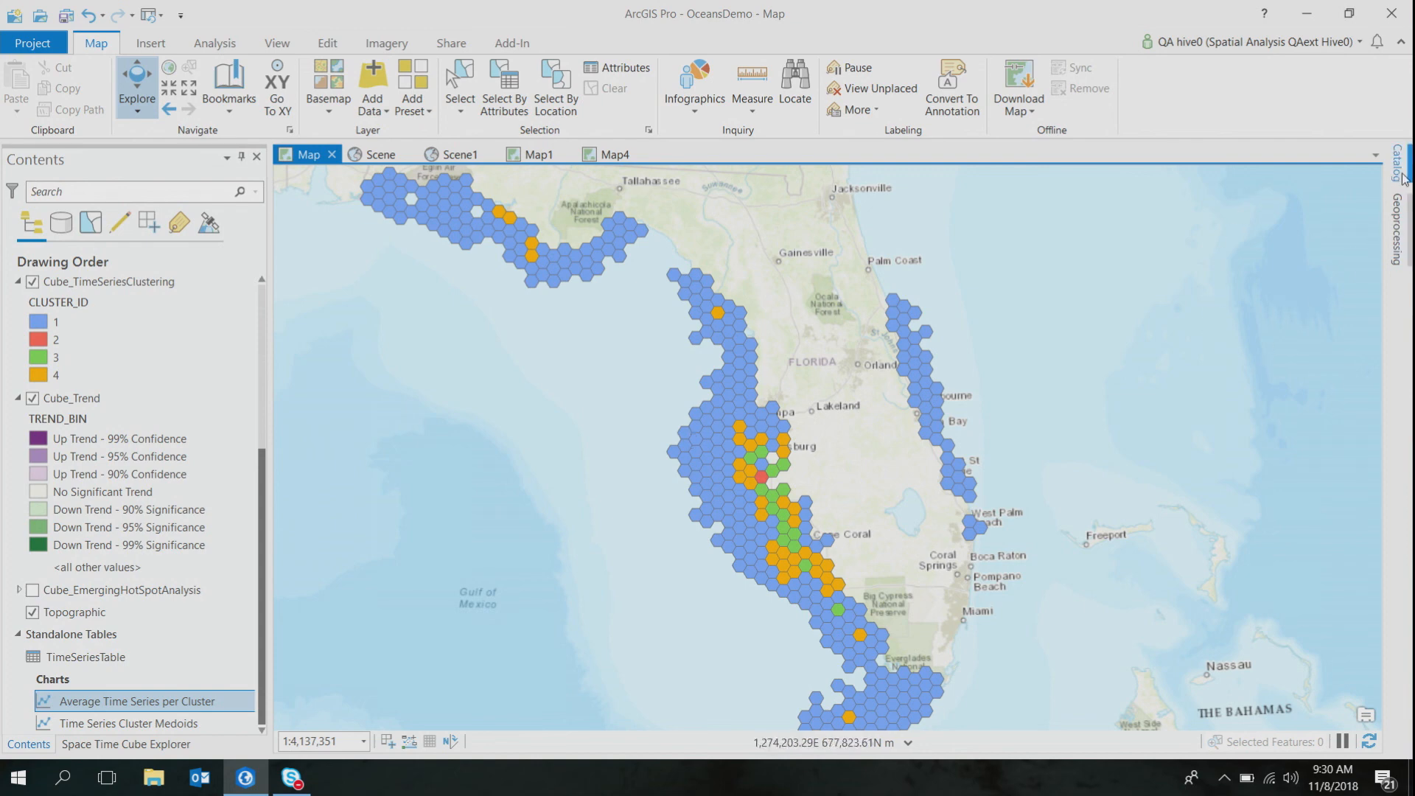
- Run Emerging Hot Spot Analysis on the HAB cube with 6 spatial neighbors
click(1398, 171)
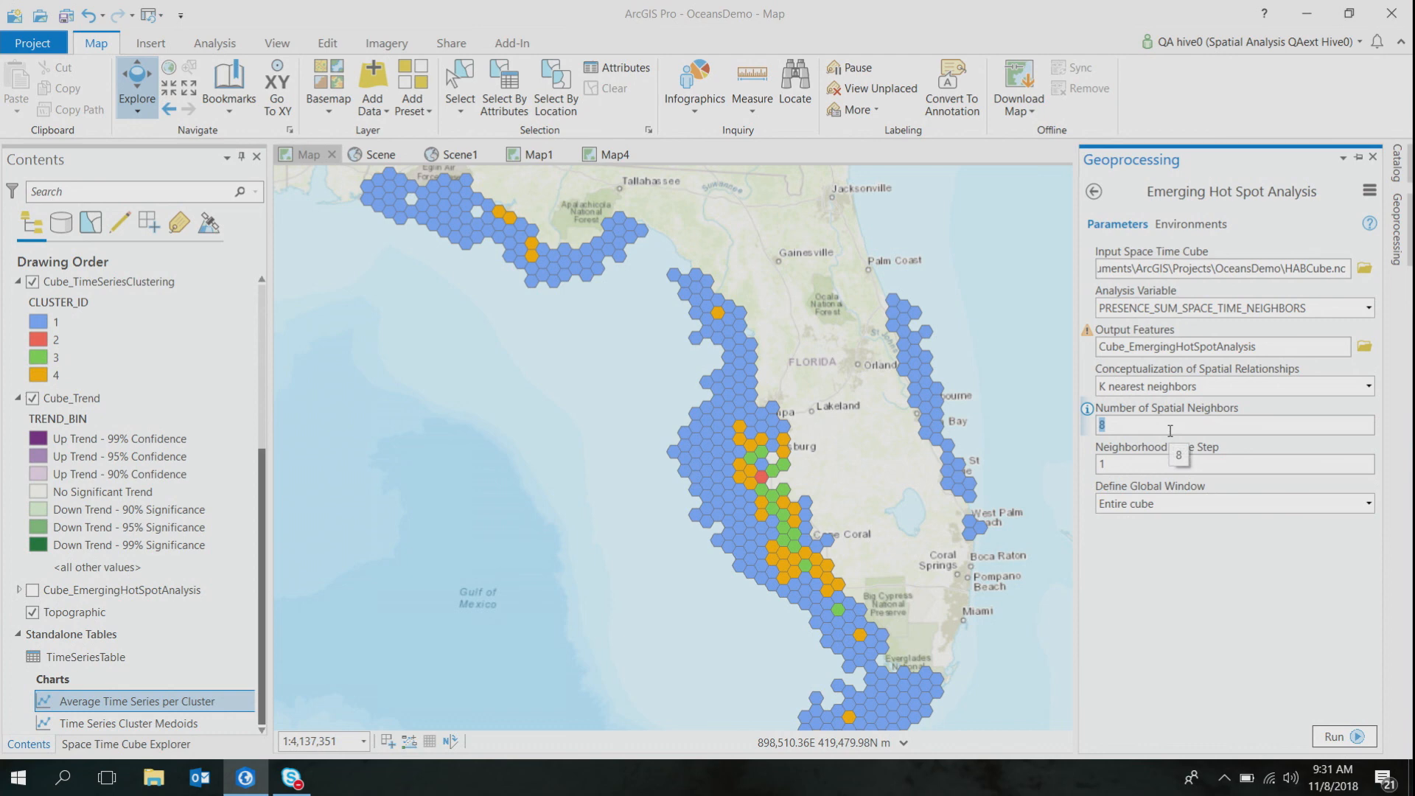
text(6)
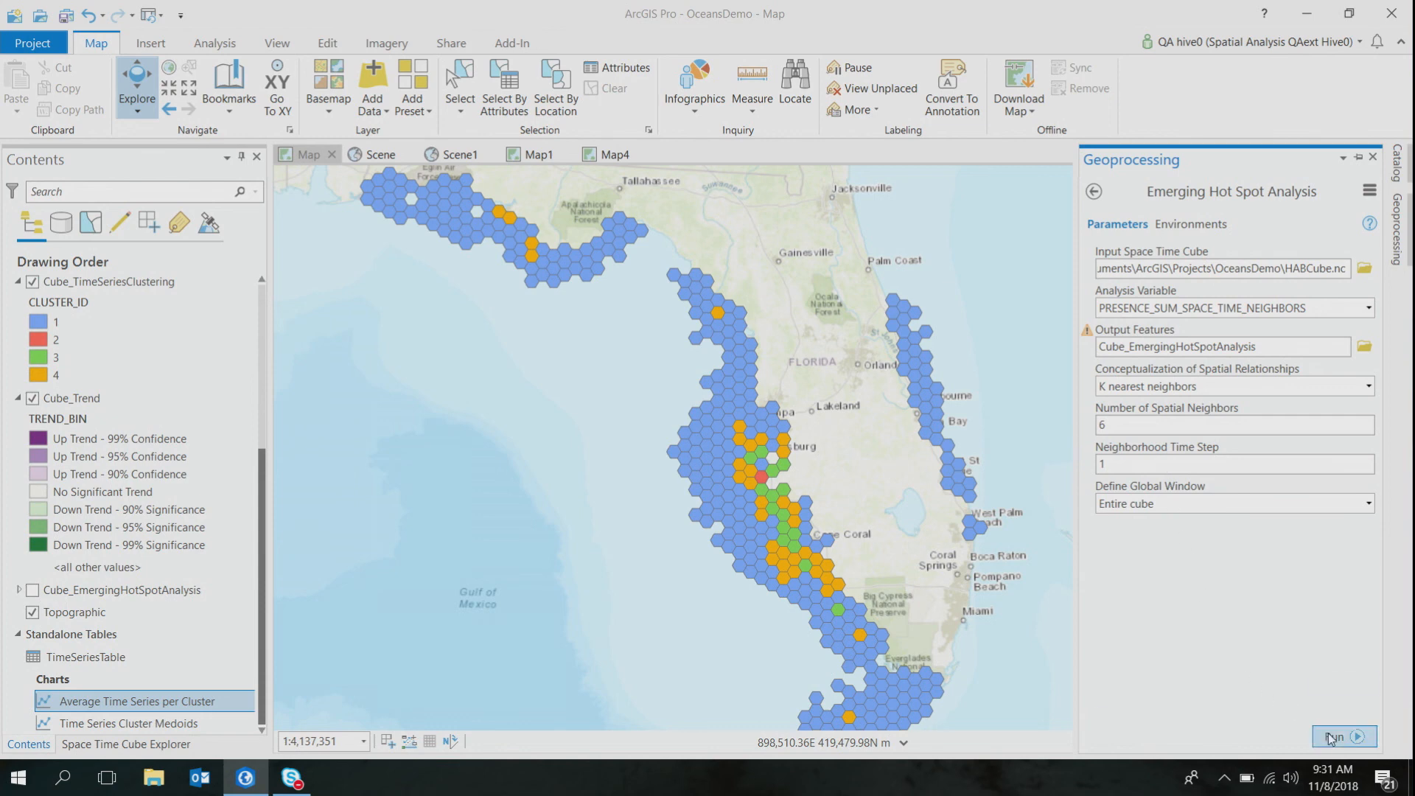
click(1337, 738)
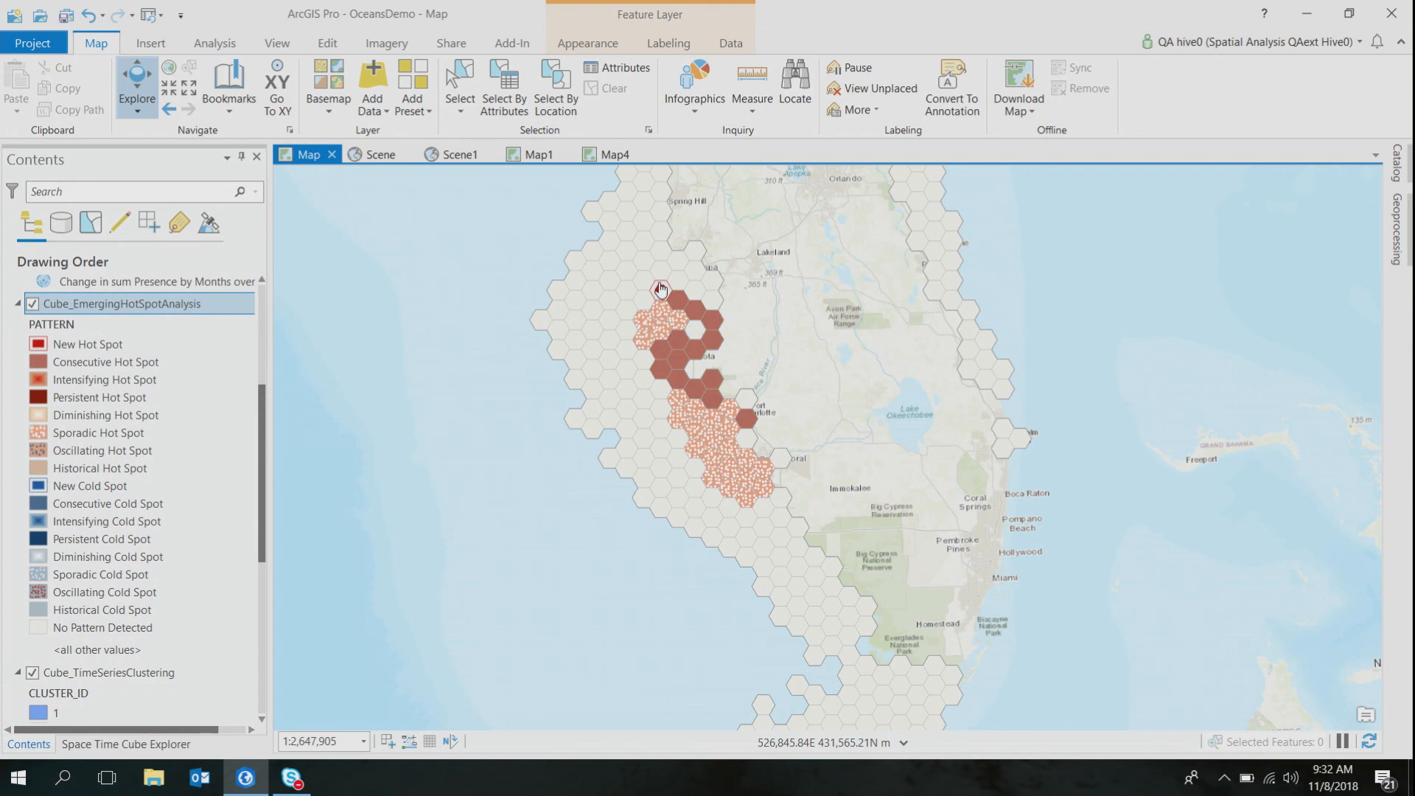
- Inspect the Cube_EmergingHotSpotAnalysis hexagons for consecutive and diminishing hot spots along the southwest coast
click(660, 292)
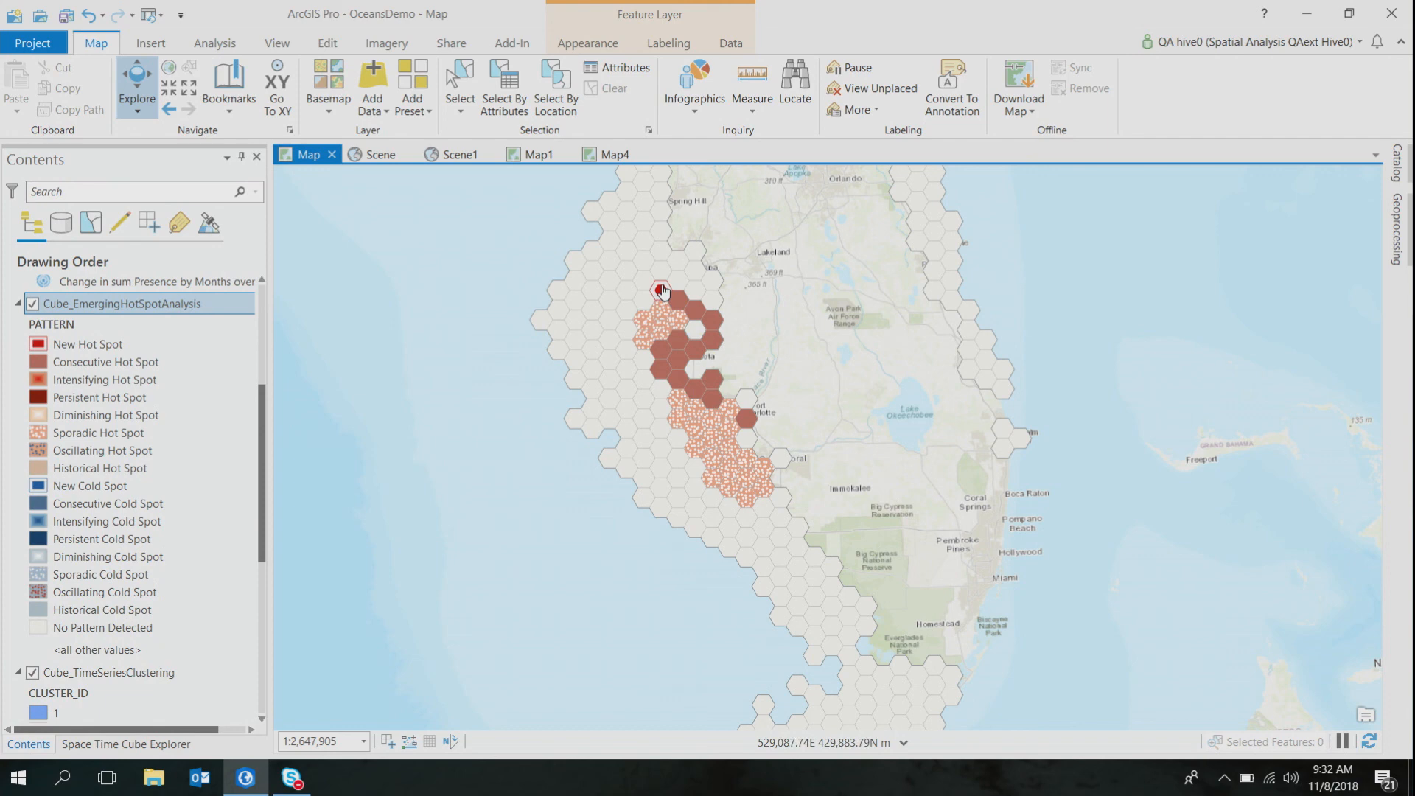
mouse_move(690, 375)
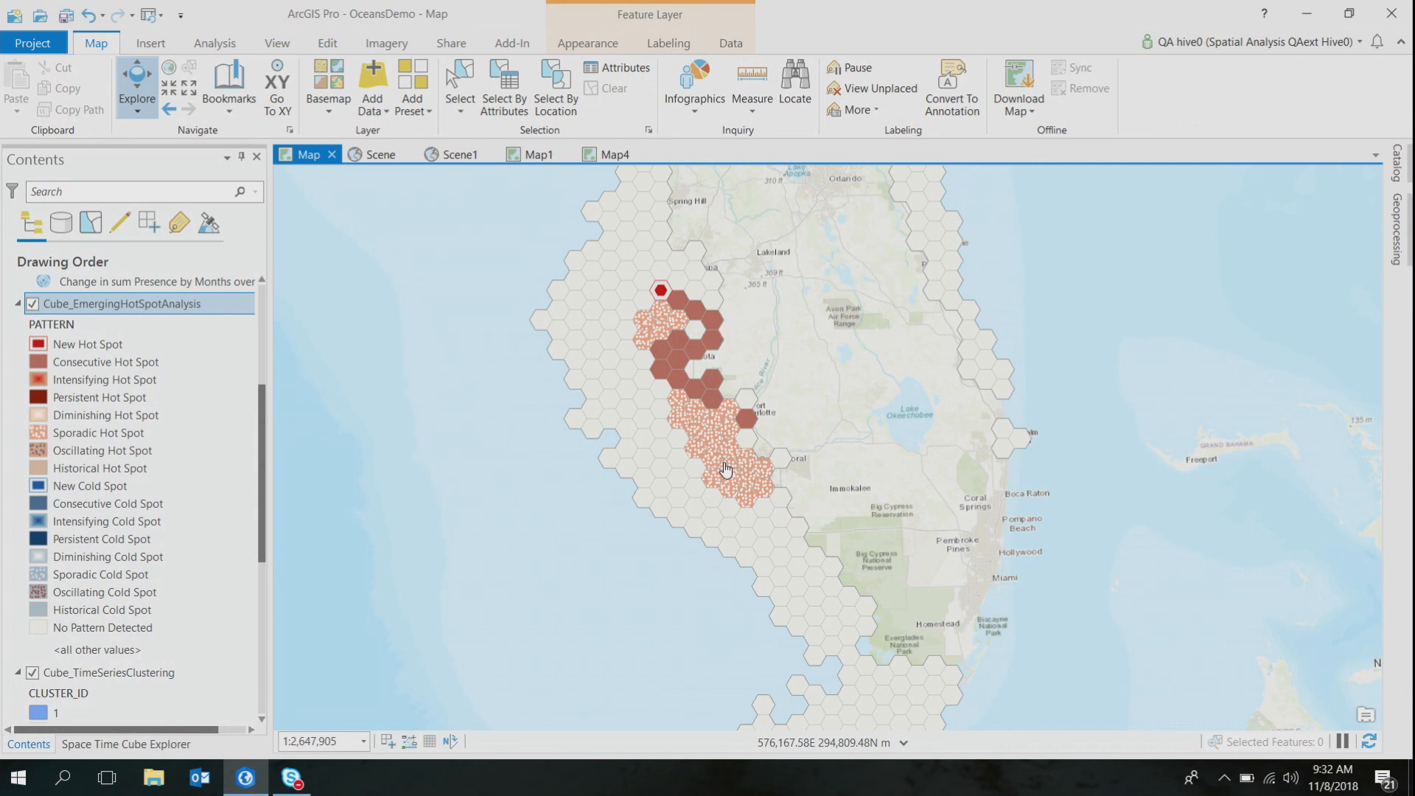
mouse_move(680, 460)
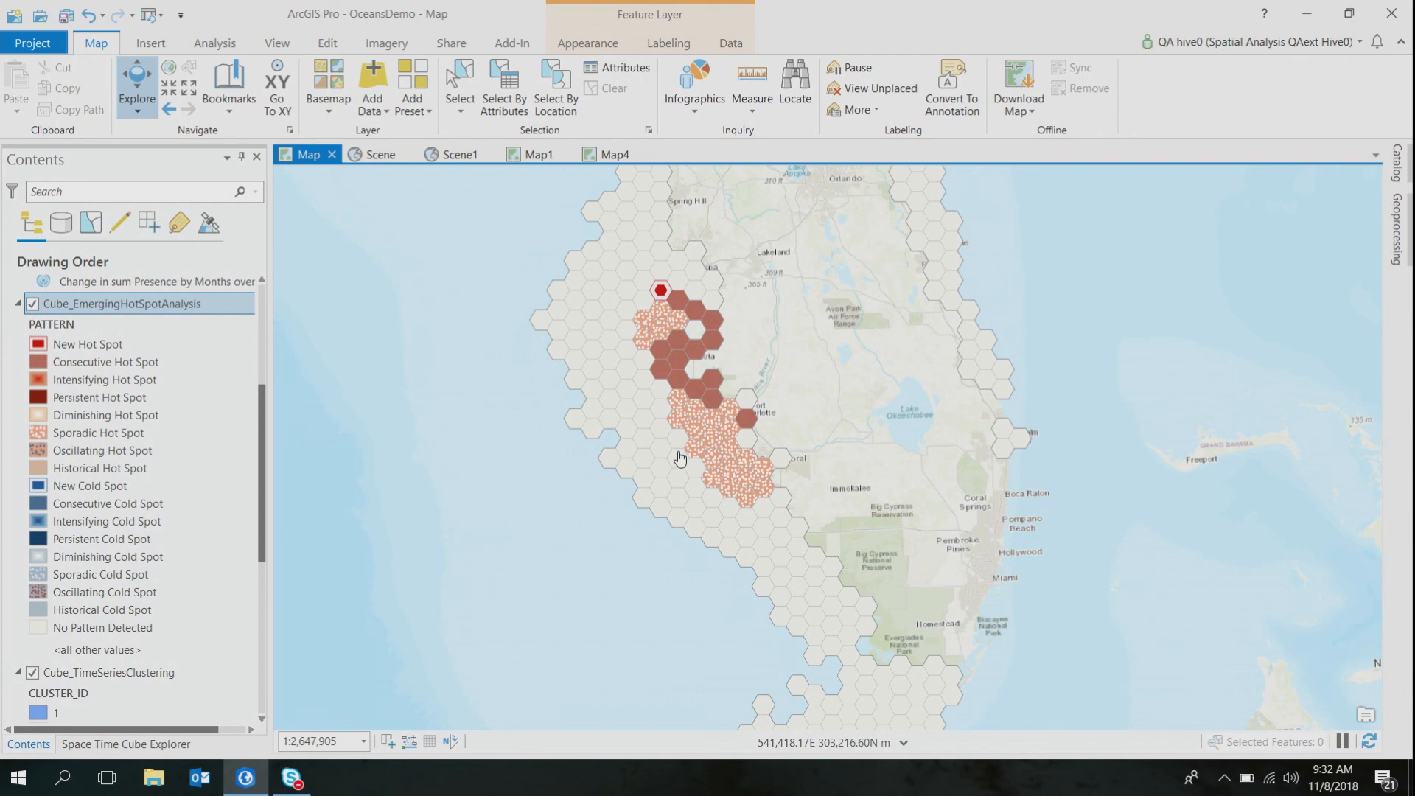
mouse_move(680, 425)
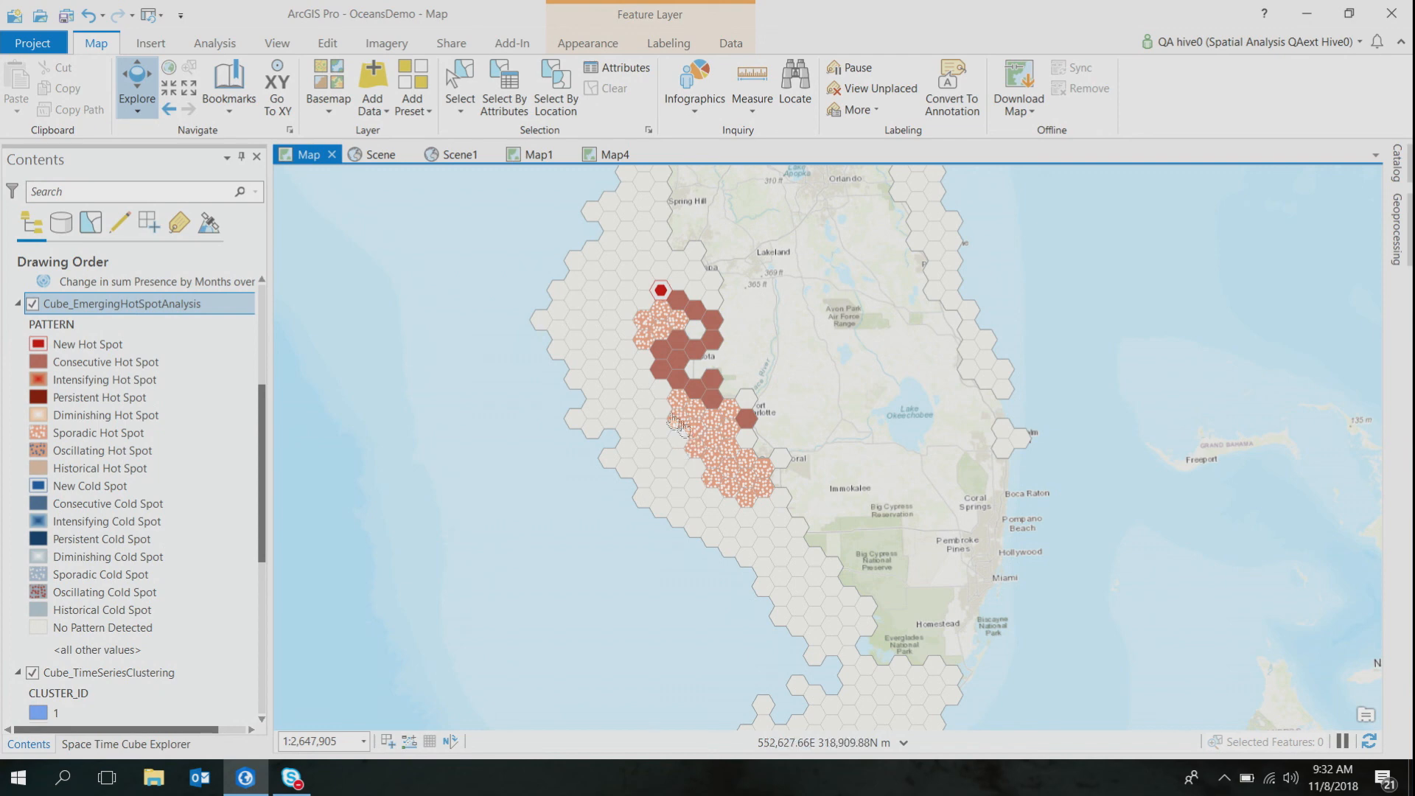
mouse_move(681, 346)
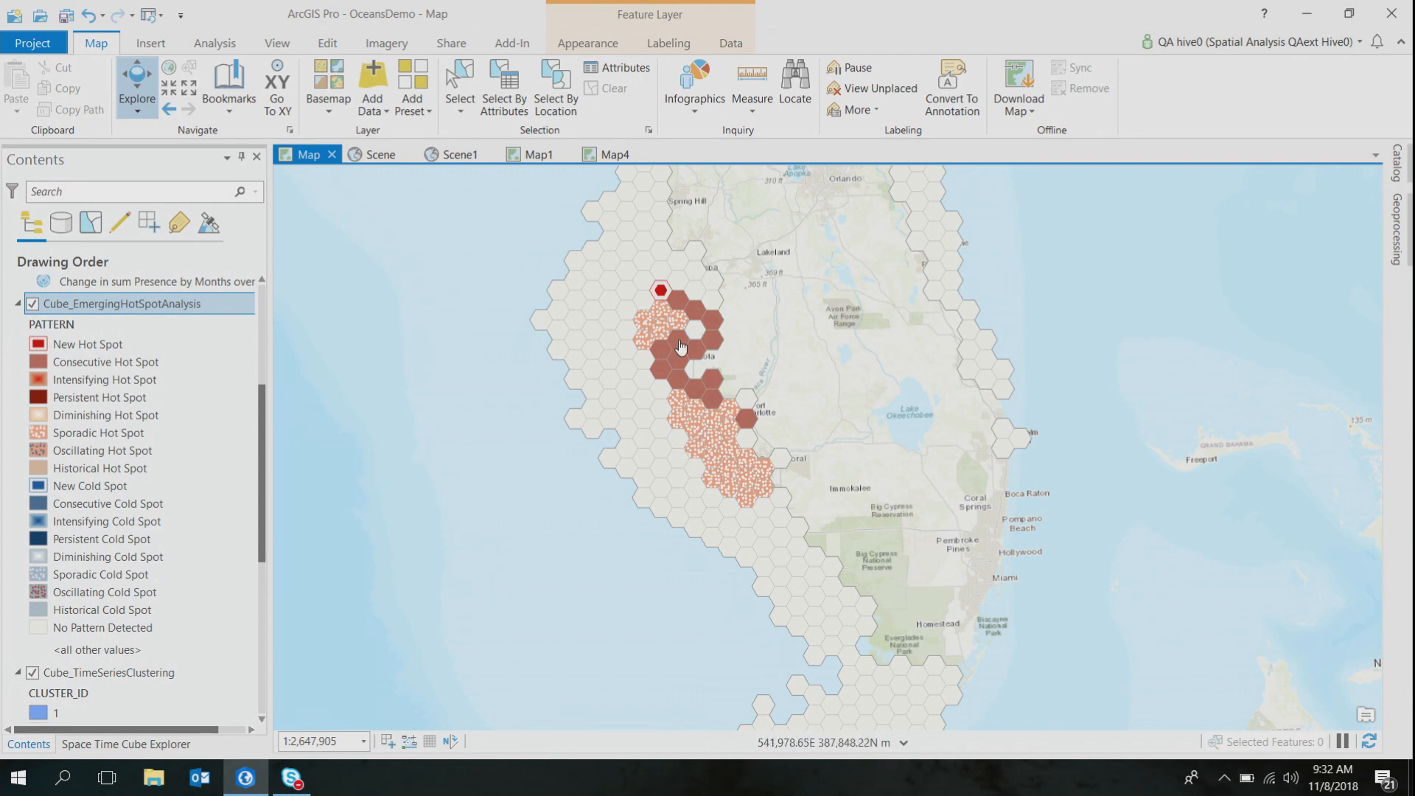
click(614, 155)
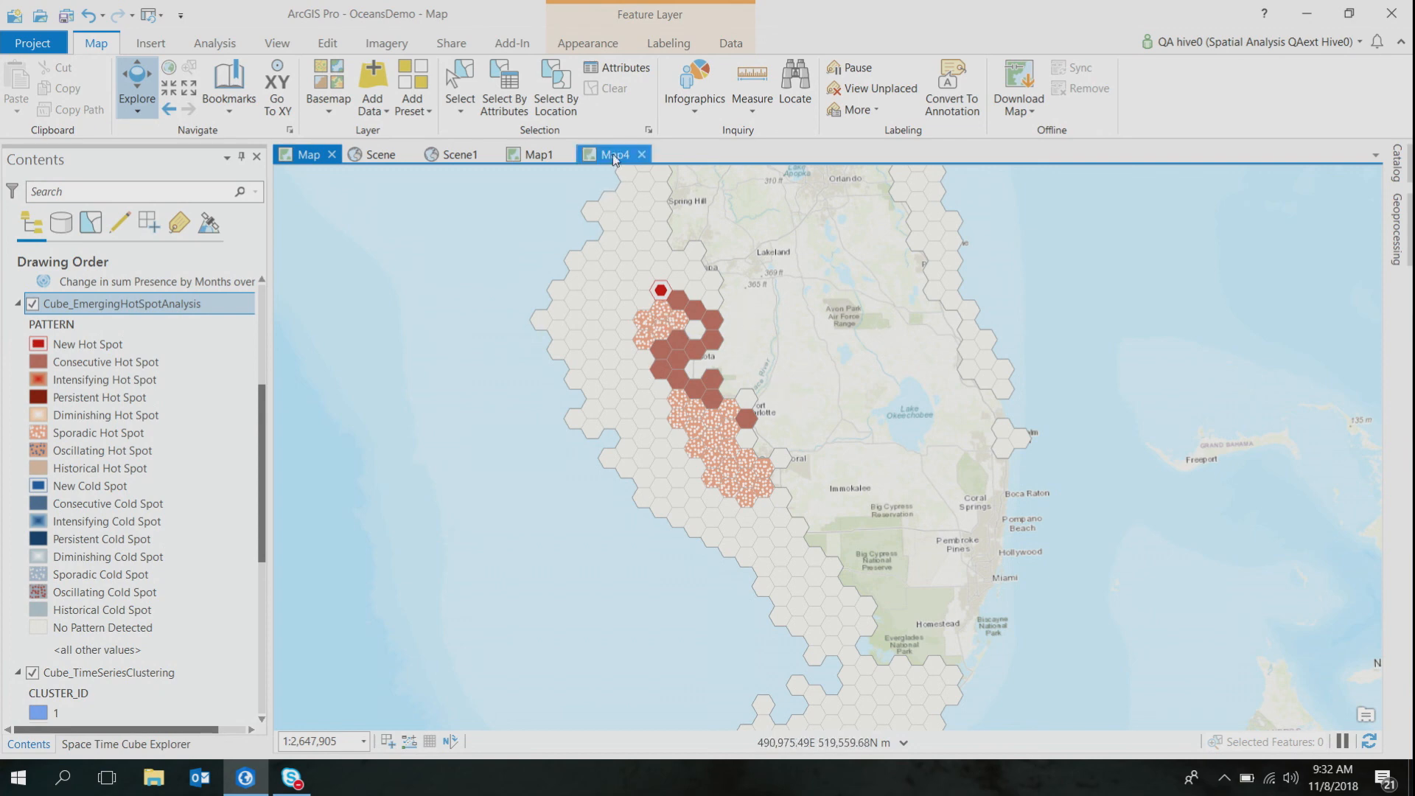
- In Scene1, visualize the space-time cube in 3D with the Hot and cold spot results theme
click(460, 155)
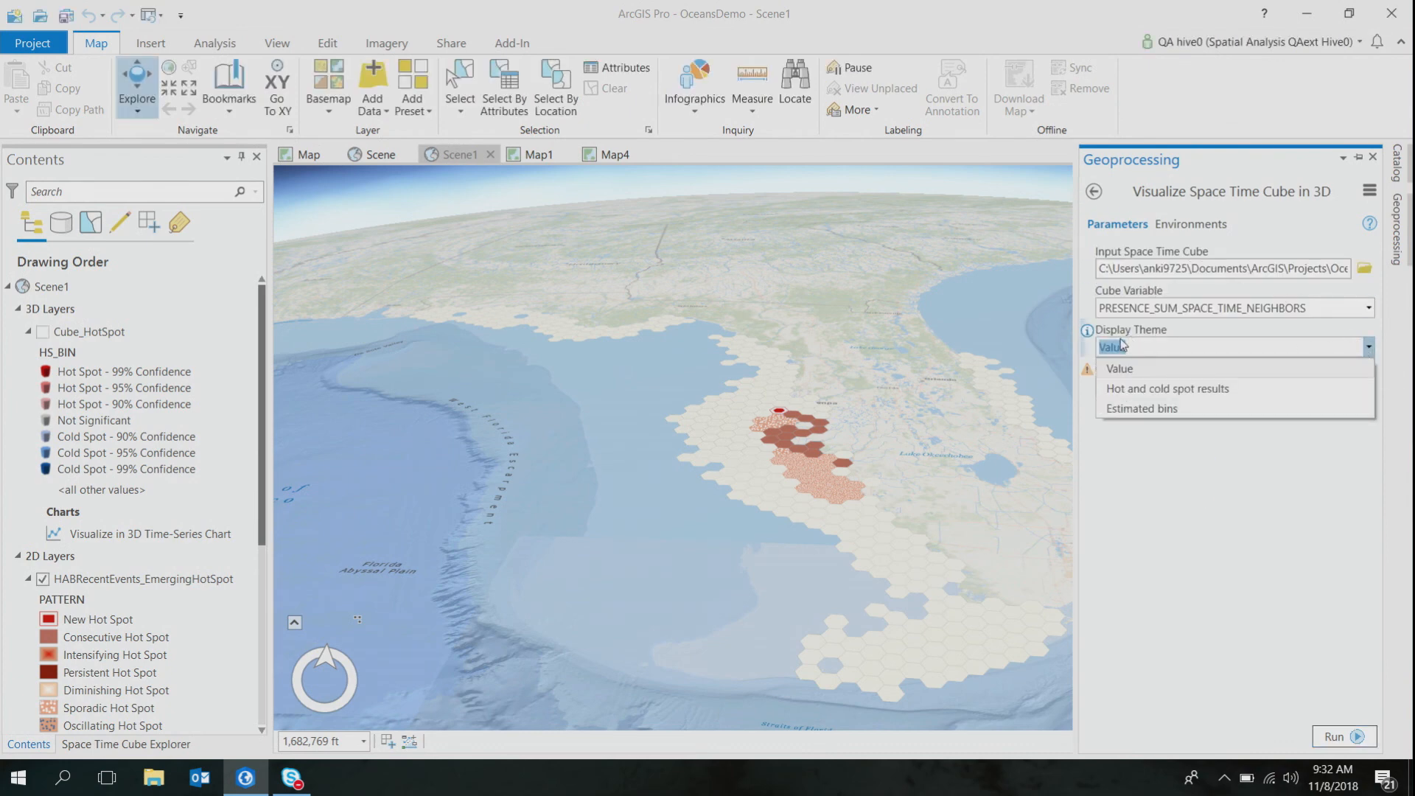
mouse_move(1166, 387)
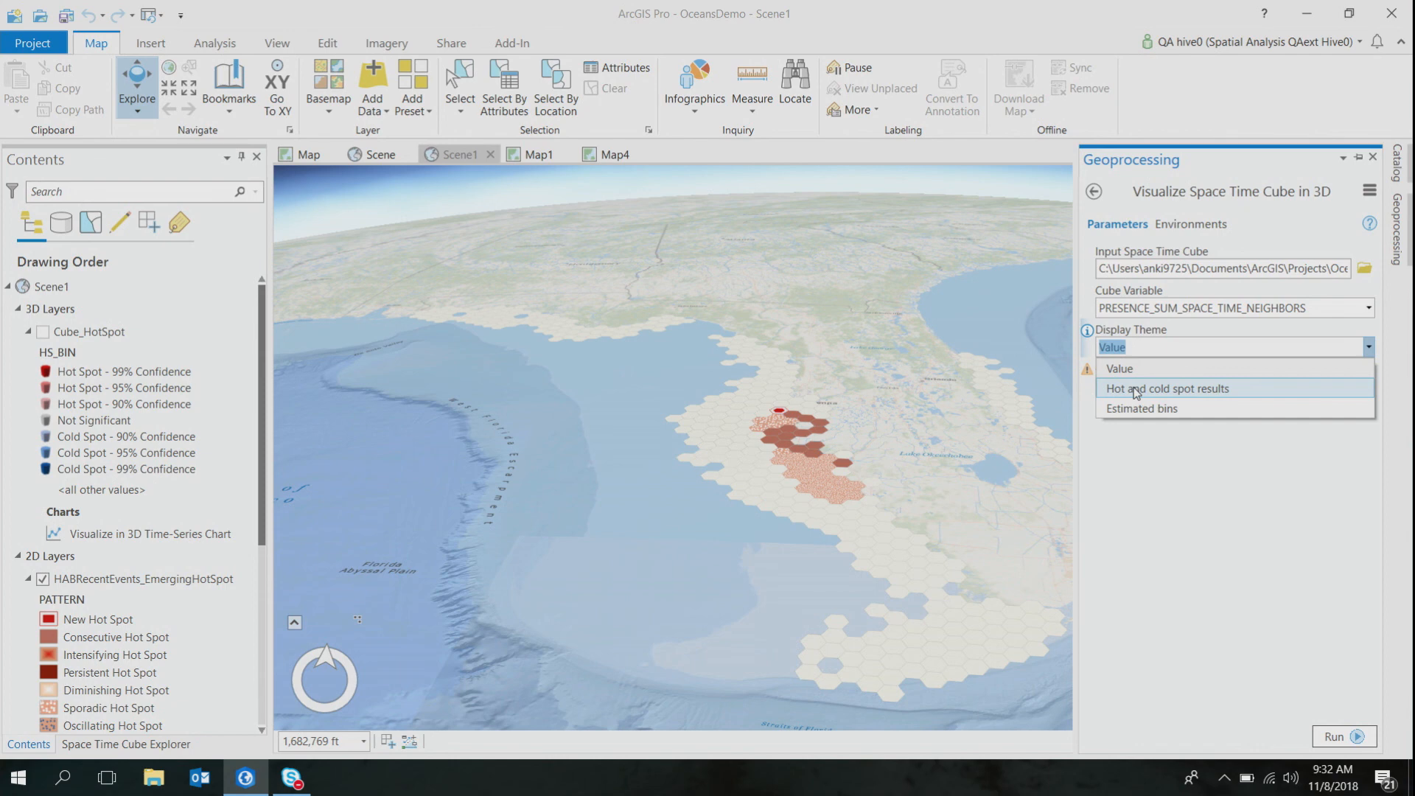
click(1165, 388)
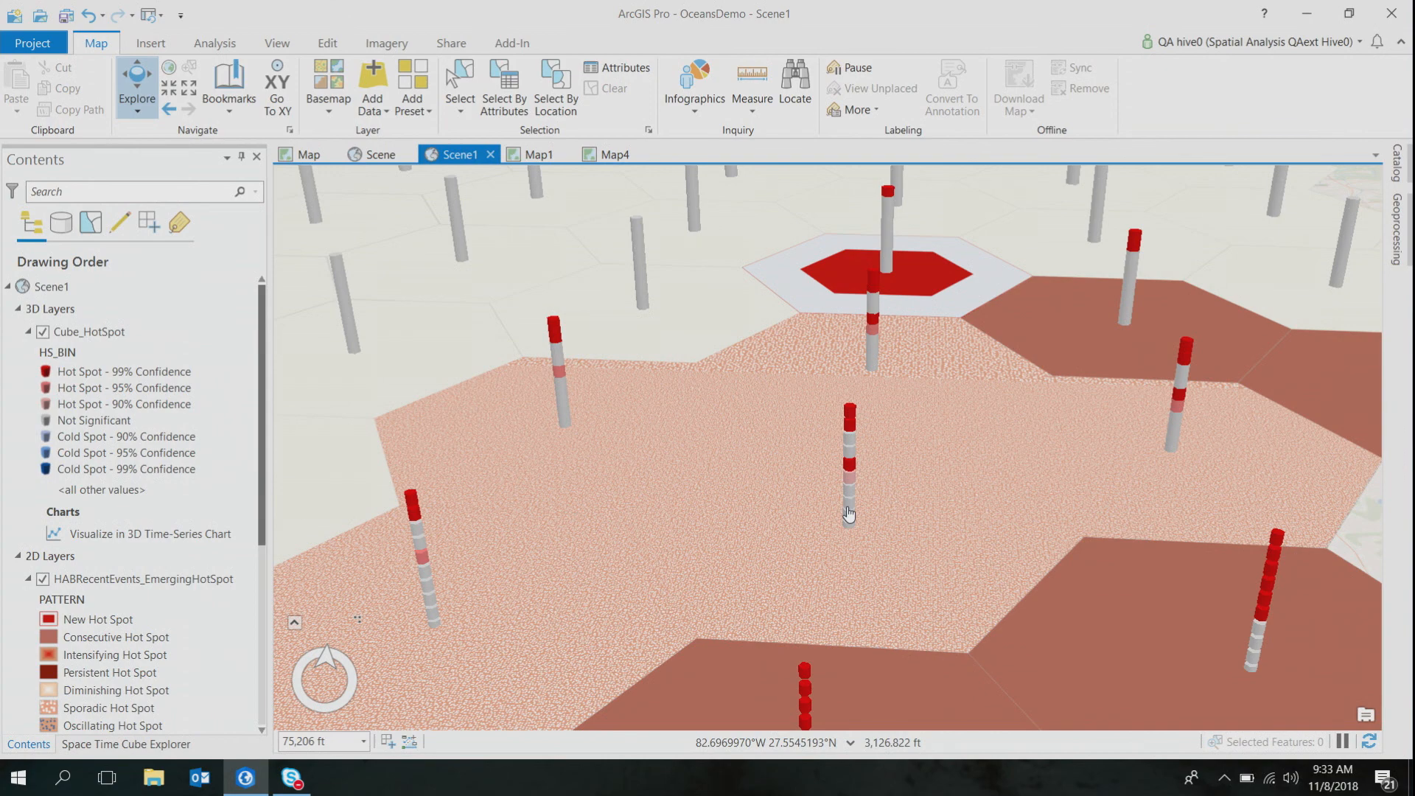
mouse_move(859, 480)
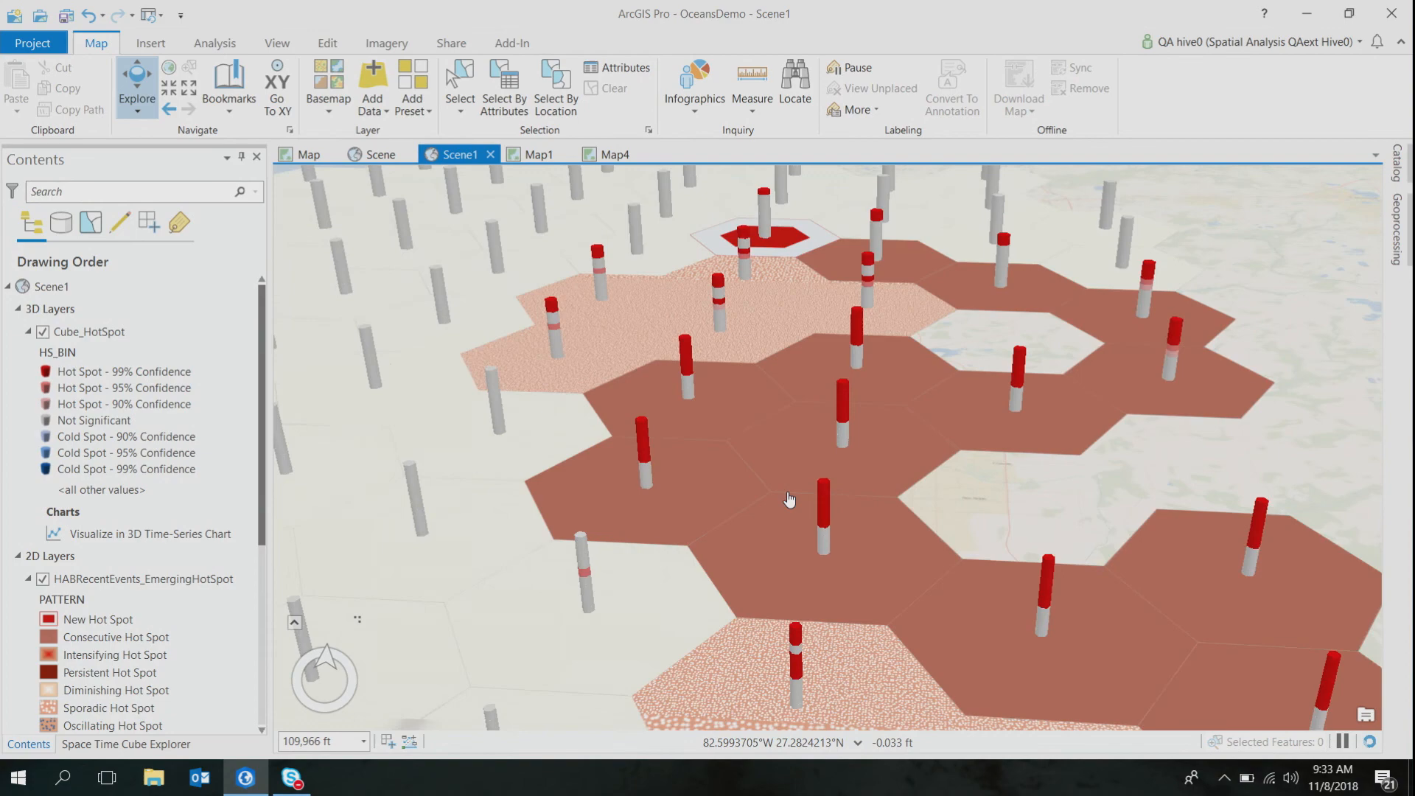
scroll(down, 3)
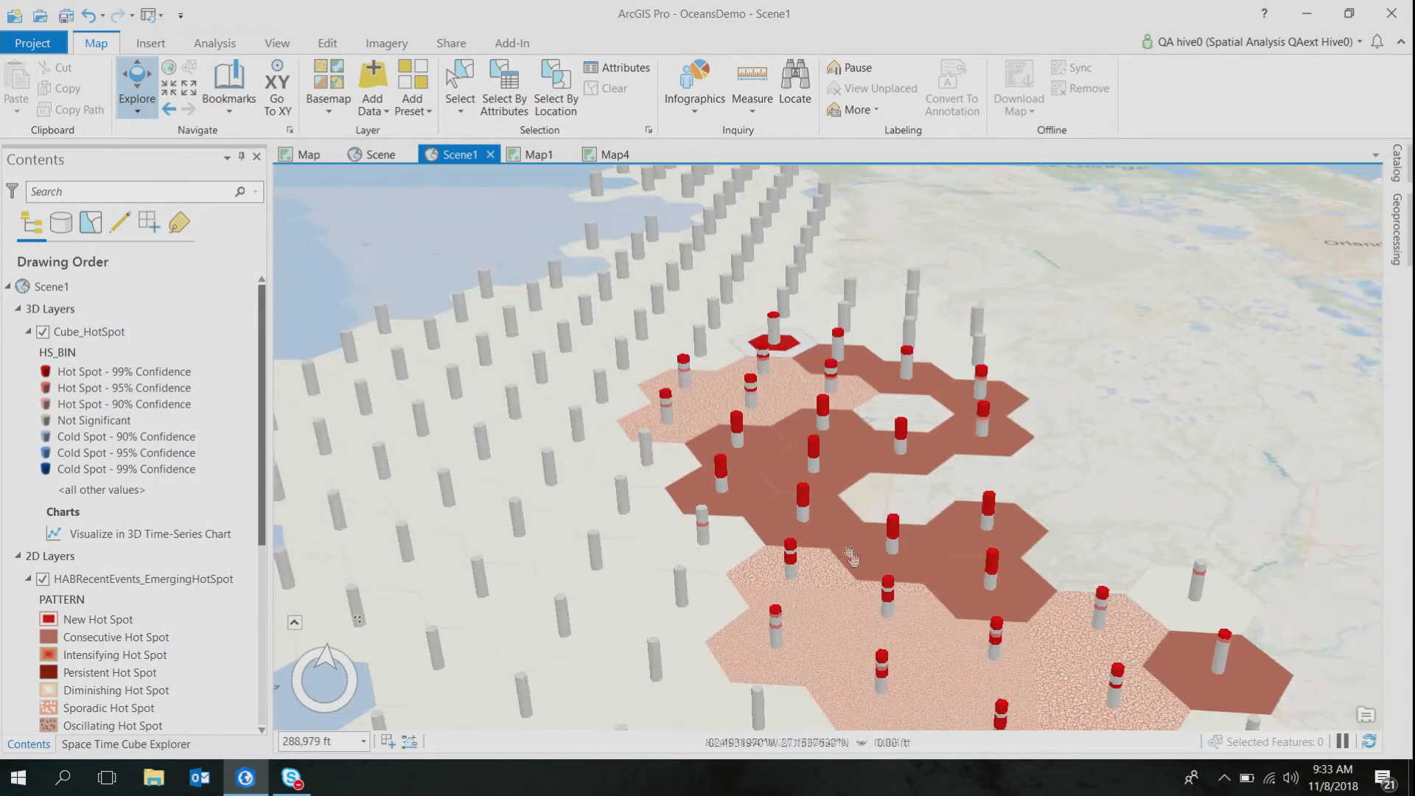
scroll(down, 3)
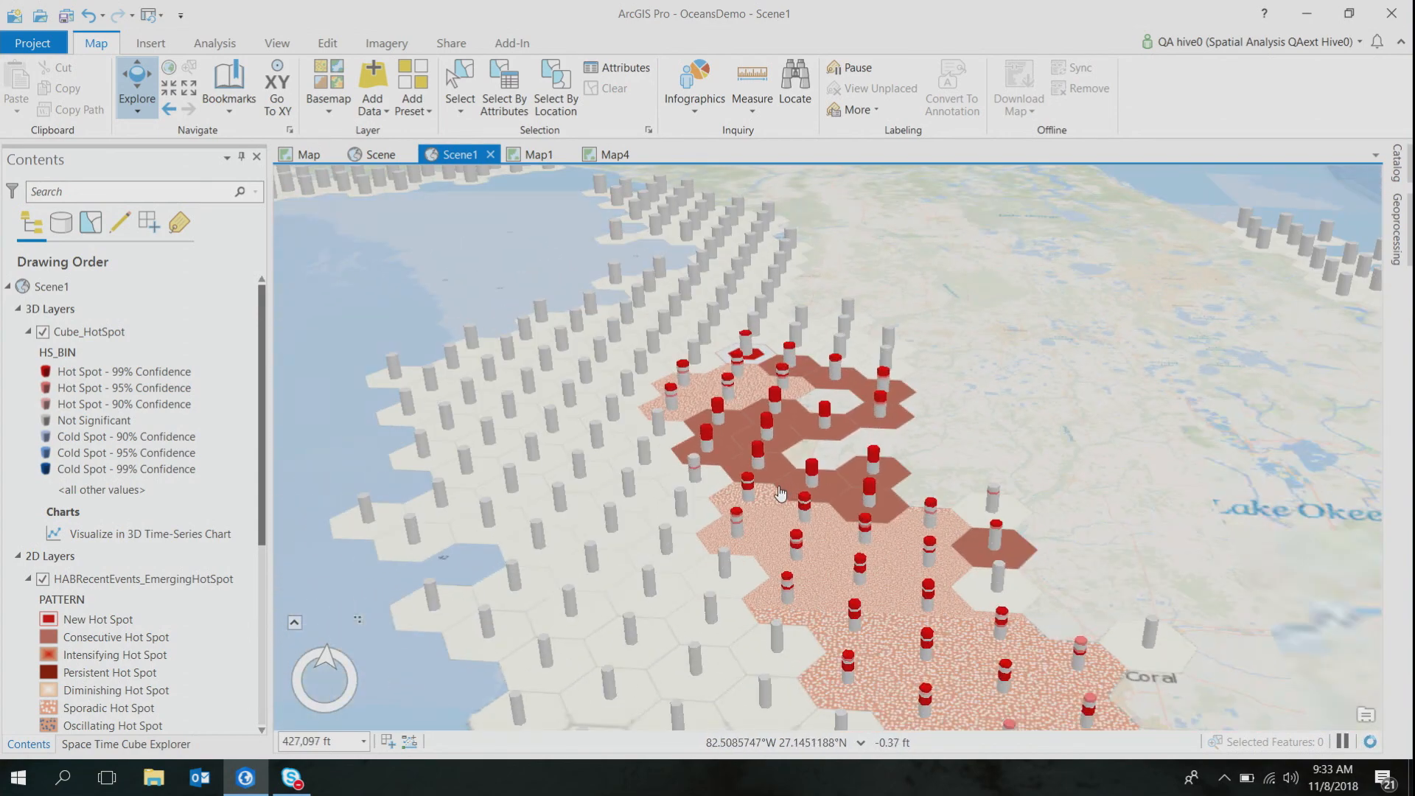